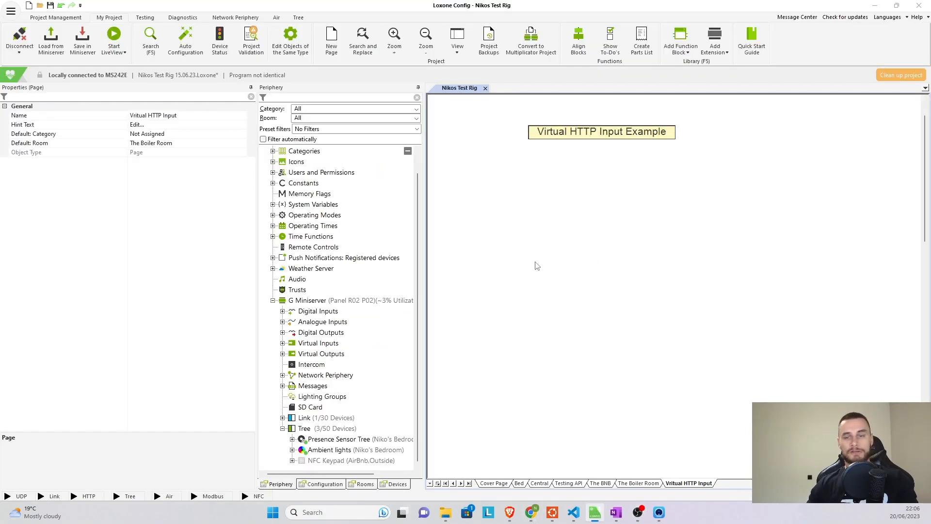
Step: Add a virtual HTTP input to the Miniserver and name it 'Virtual HTTP Input'
click(307, 300)
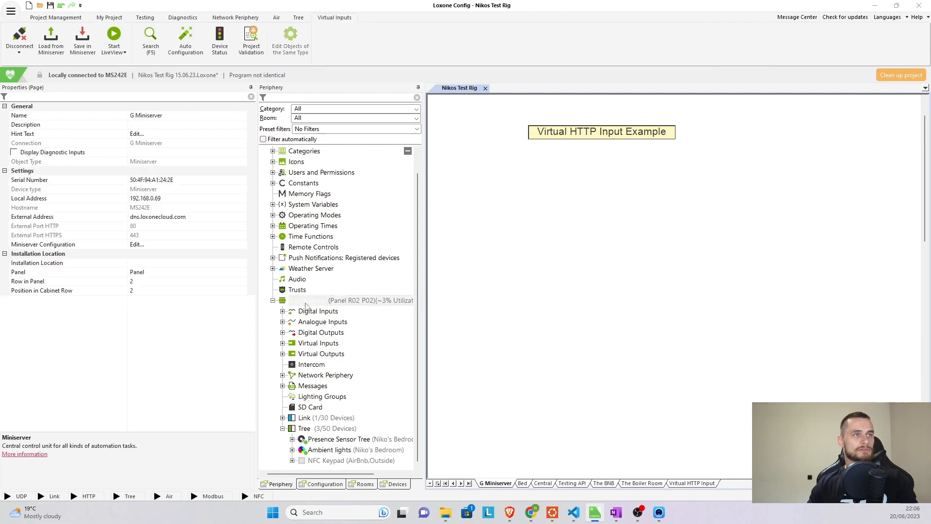
click(319, 343)
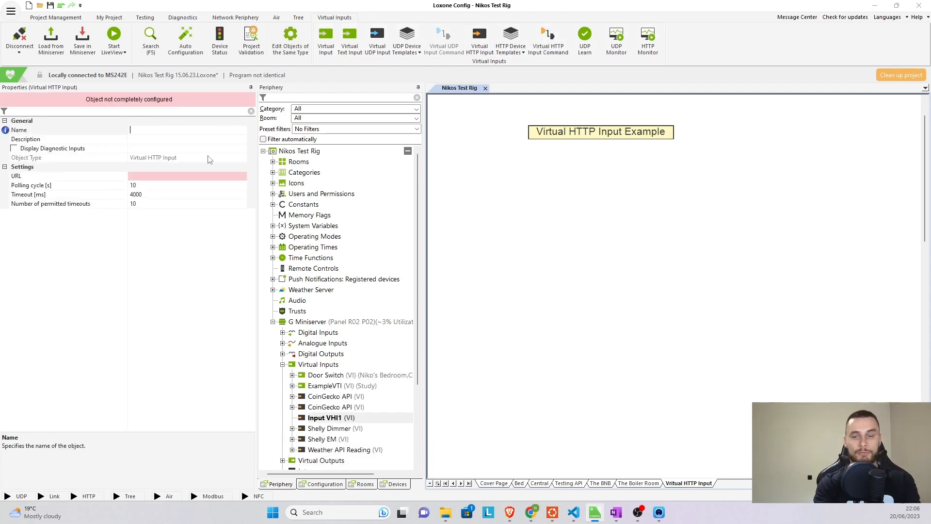
text(Virtual HTTP INp)
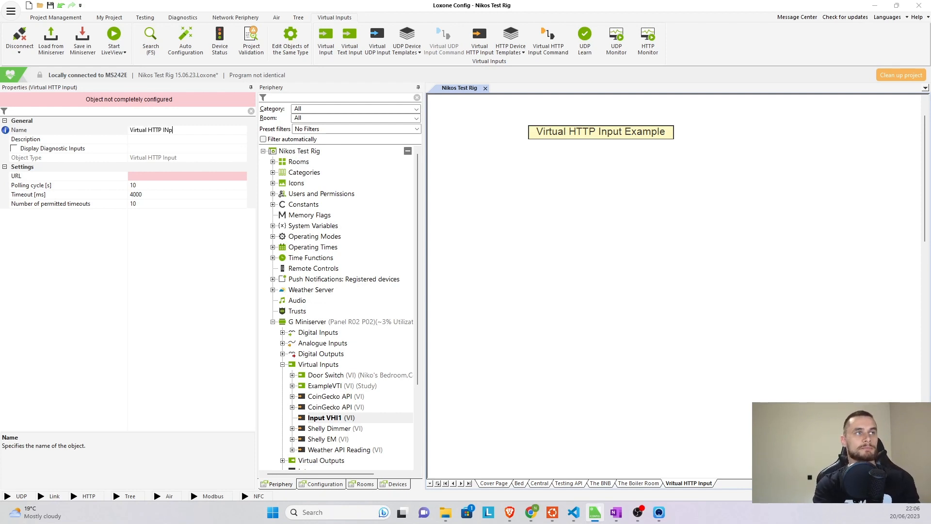
text(ut)
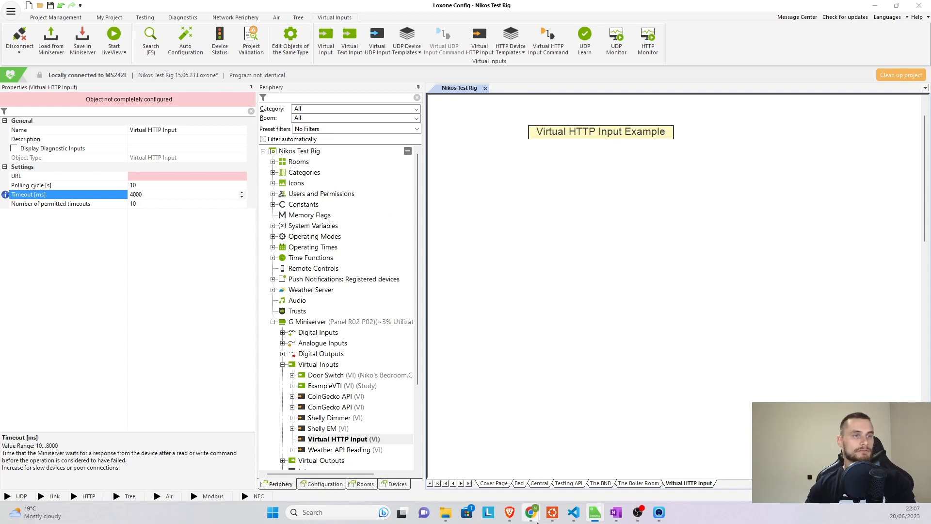
Step: Return to the Chrome search results for 'free api no auth'
click(531, 512)
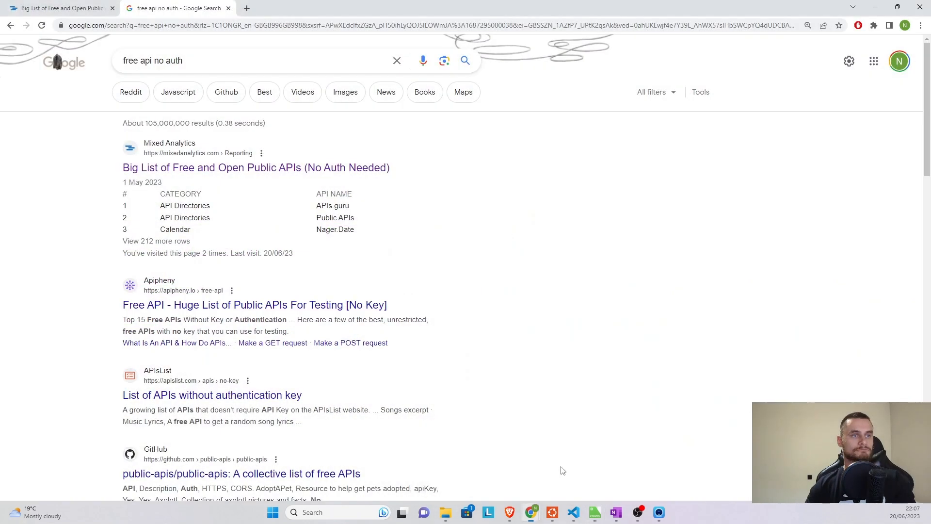
click(255, 60)
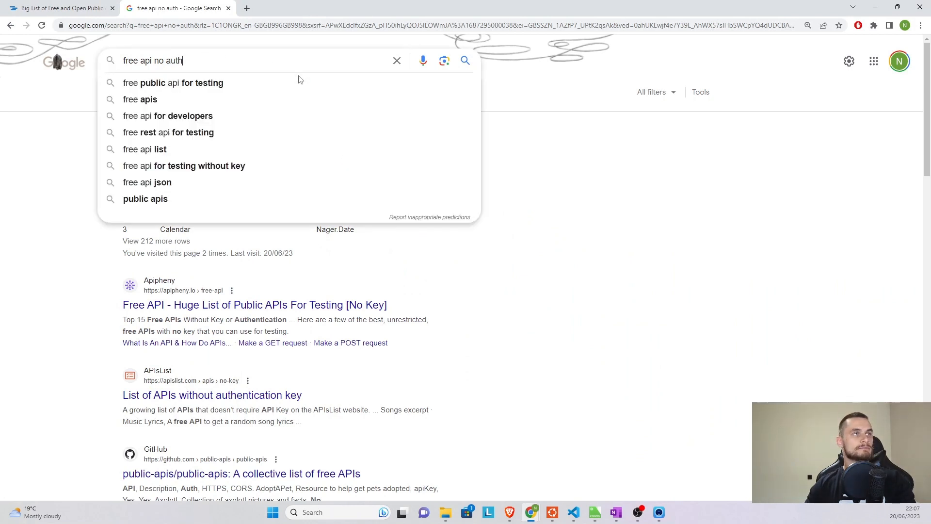
mouse_move(594, 267)
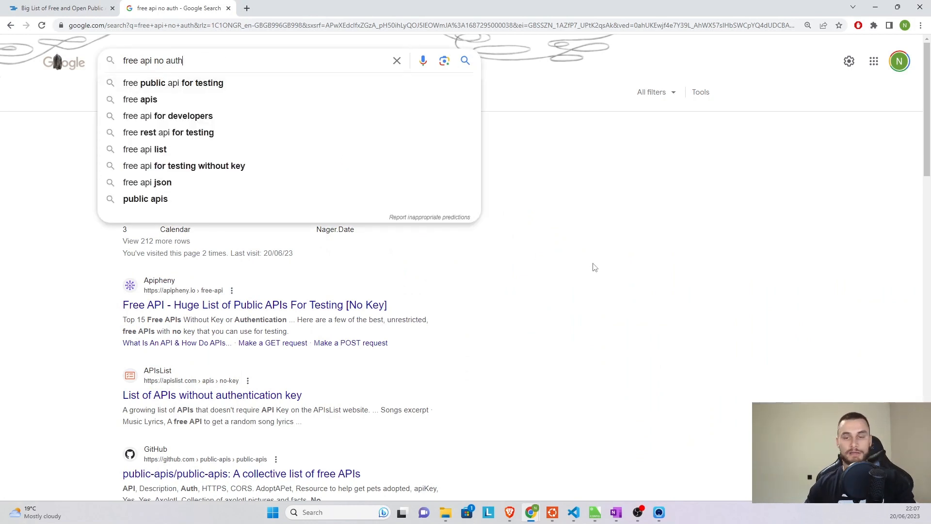
mouse_move(590, 271)
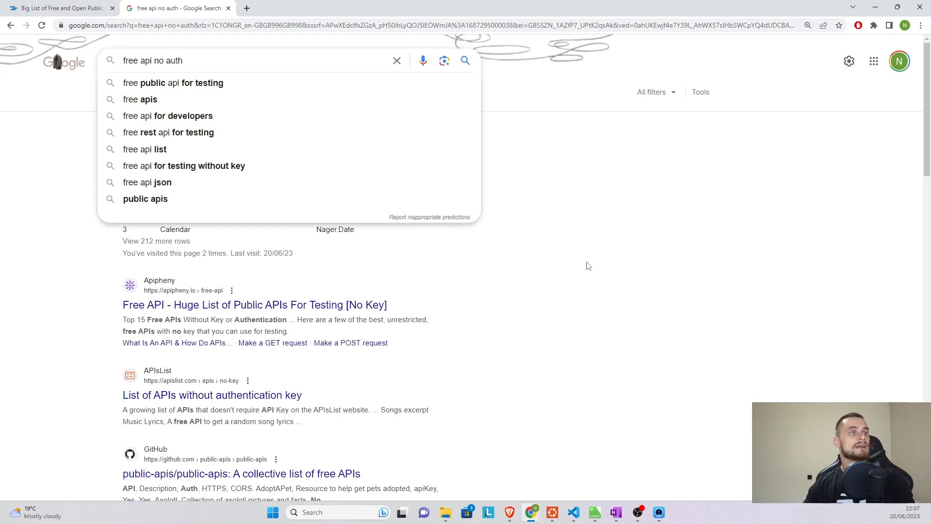
mouse_move(18, 188)
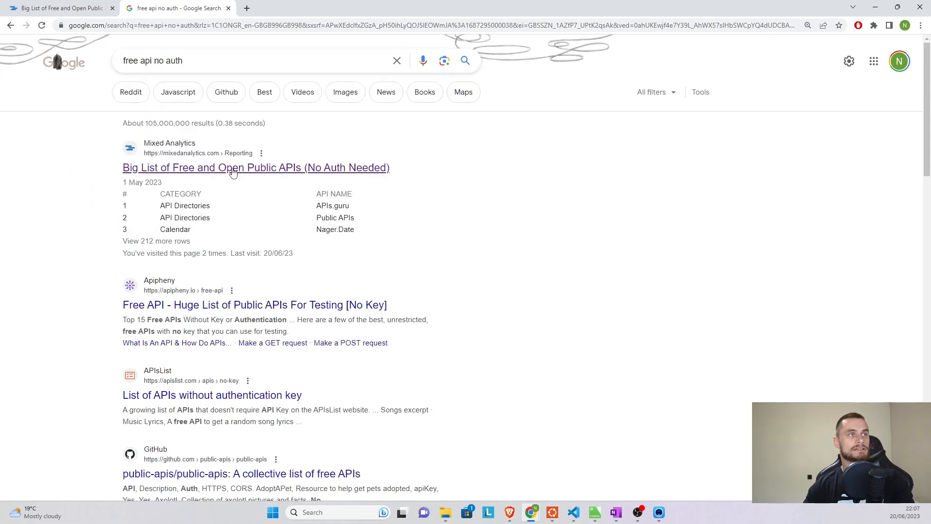
Step: Open the Mixed Analytics free API list and scroll to the Crypto & Finance rows
click(256, 167)
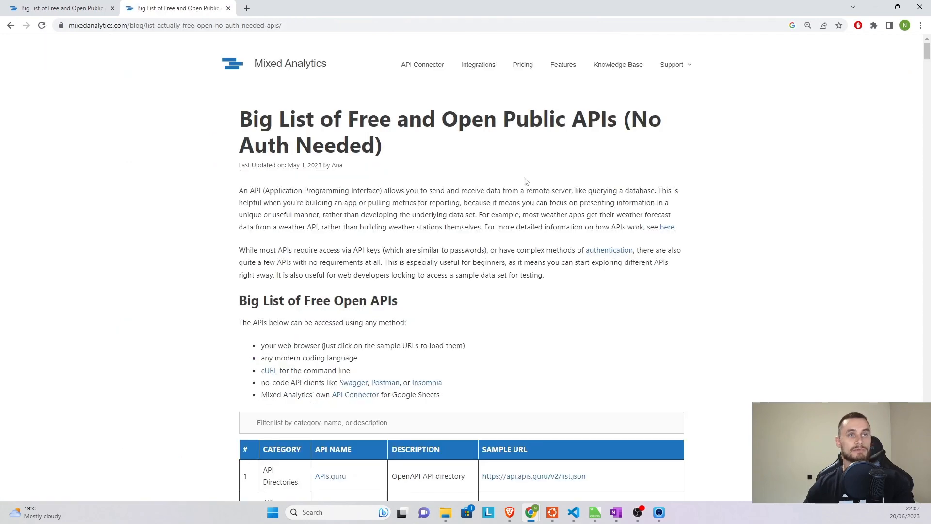
mouse_move(656, 212)
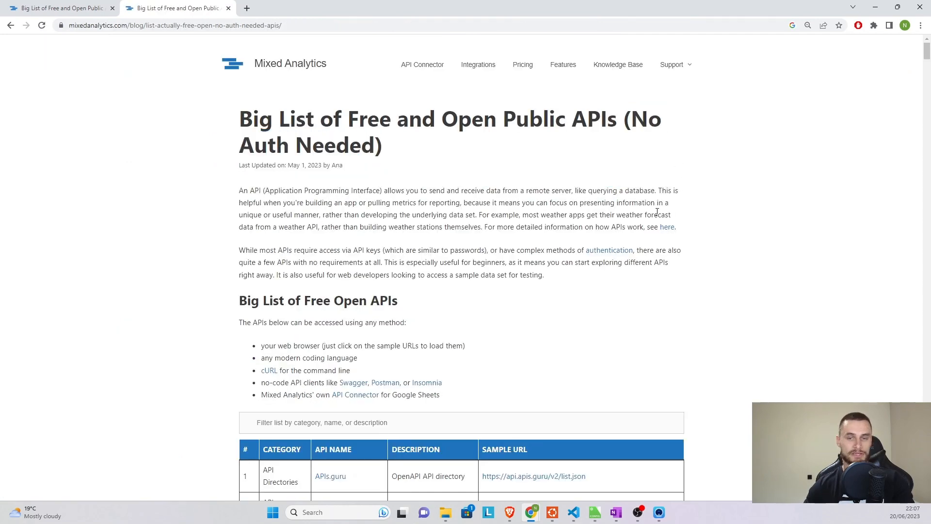
scroll(down, 3)
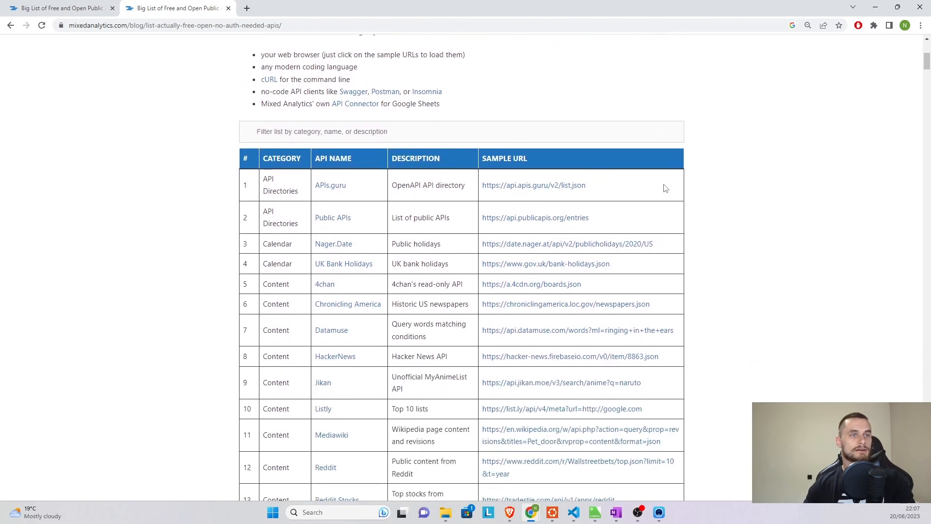
scroll(down, 3)
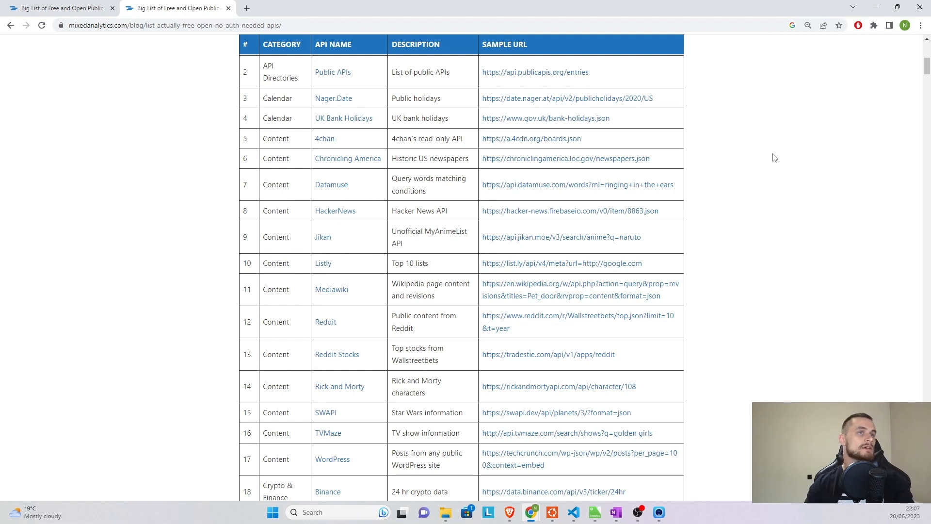
scroll(down, 3)
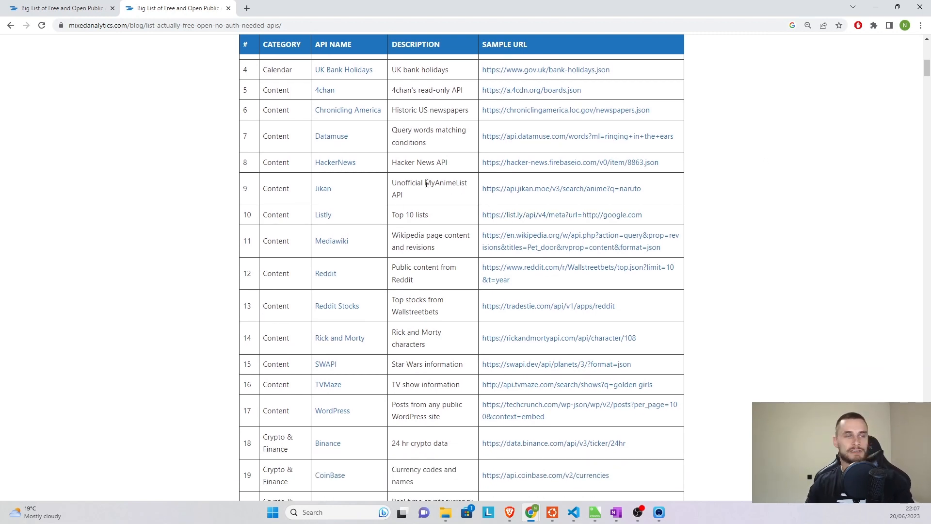
scroll(down, 3)
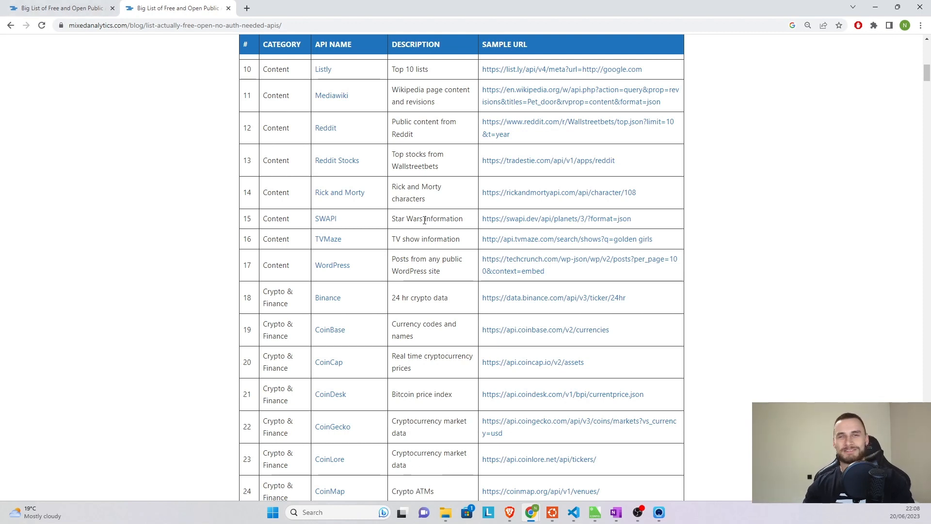
scroll(down, 3)
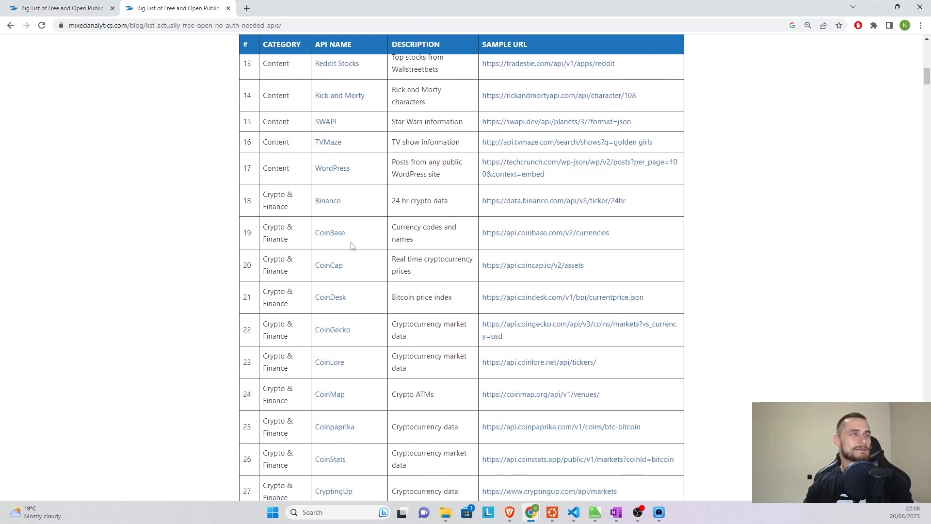
mouse_move(302, 275)
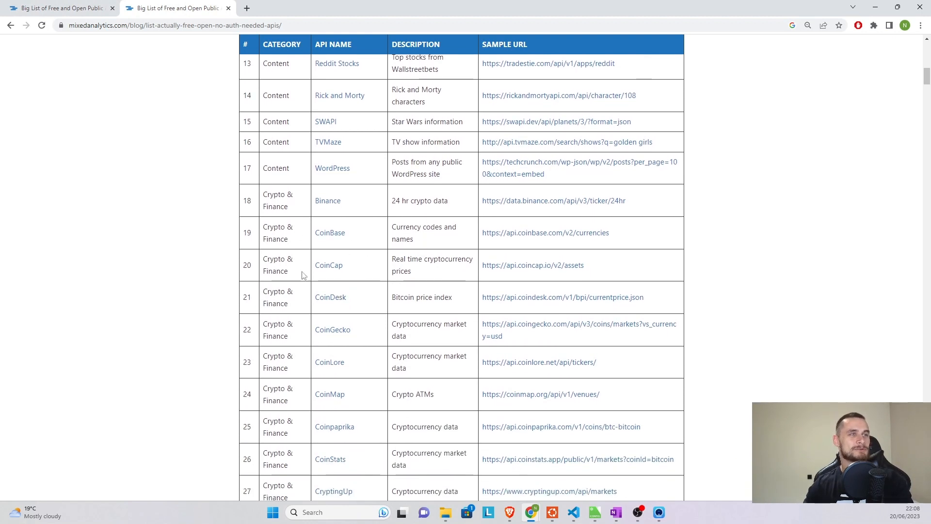
mouse_move(333, 330)
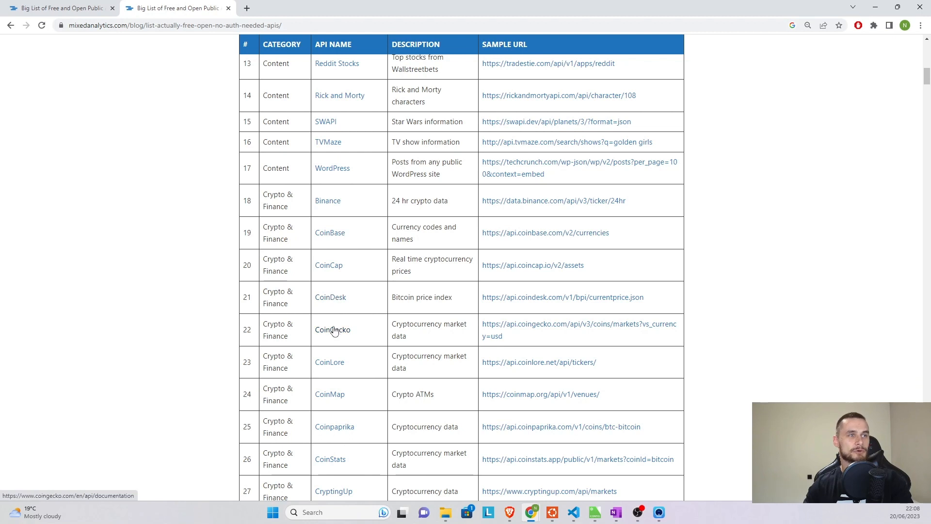
mouse_move(540, 232)
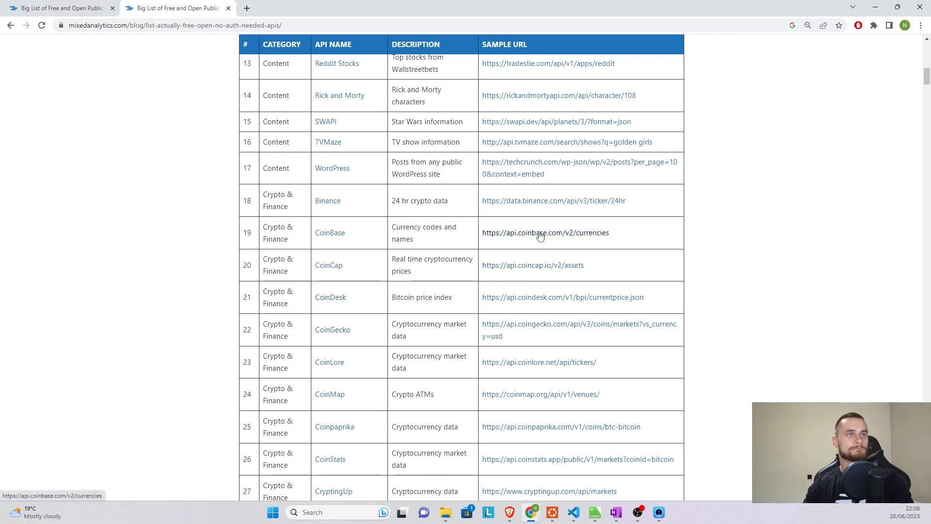
mouse_move(533, 265)
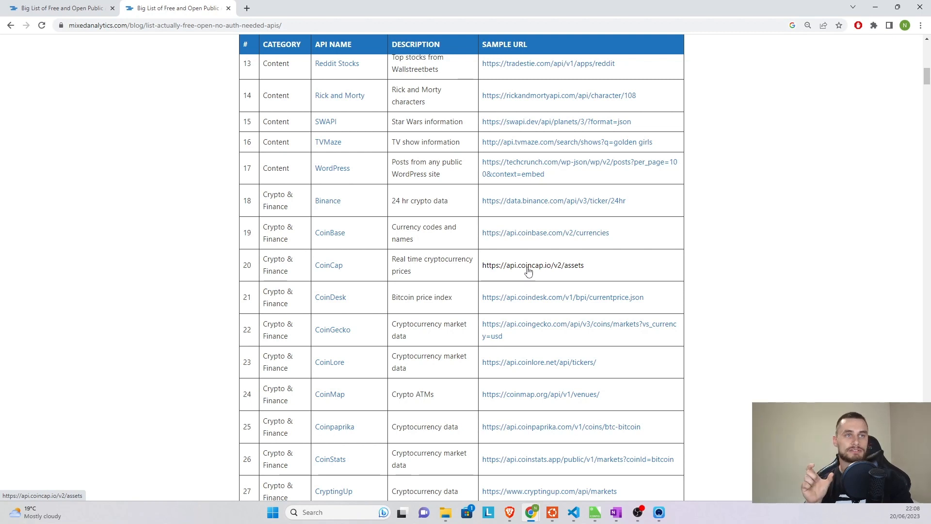
mouse_move(367, 266)
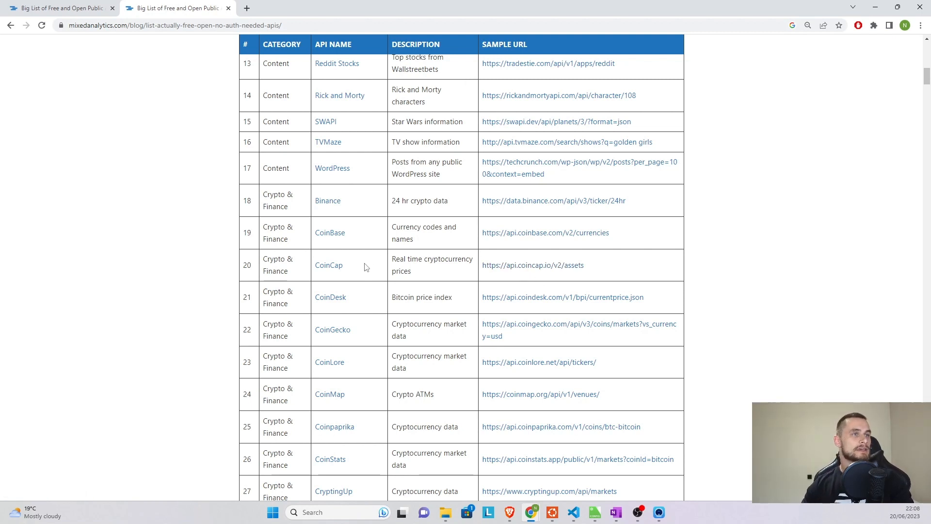
mouse_move(353, 296)
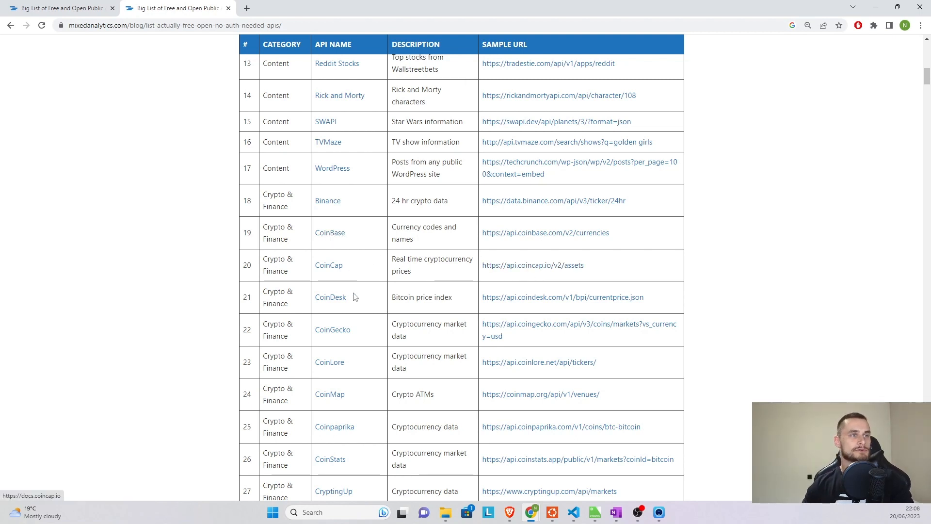
scroll(down, 3)
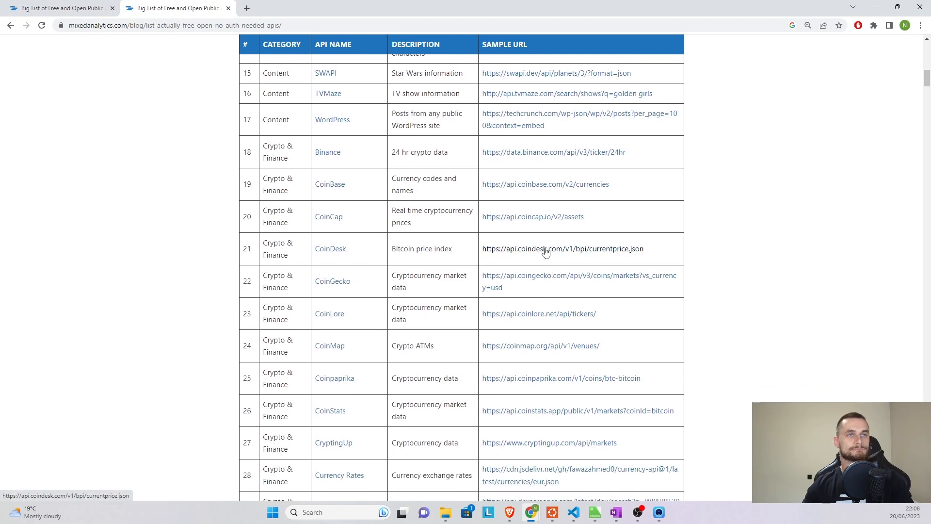
Step: View the CoinDesk Bitcoin price JSON, then return to the API list near CoinGecko
click(563, 249)
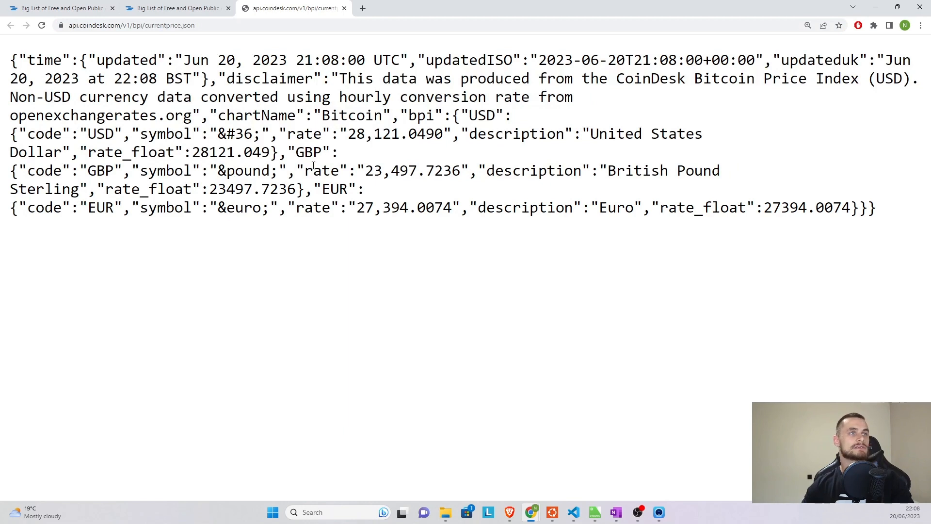
double_click(307, 151)
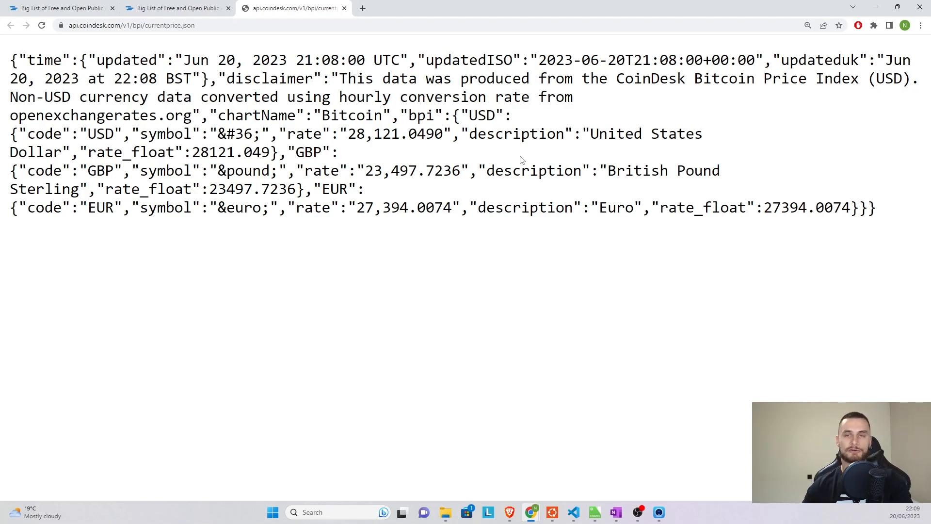
mouse_move(454, 115)
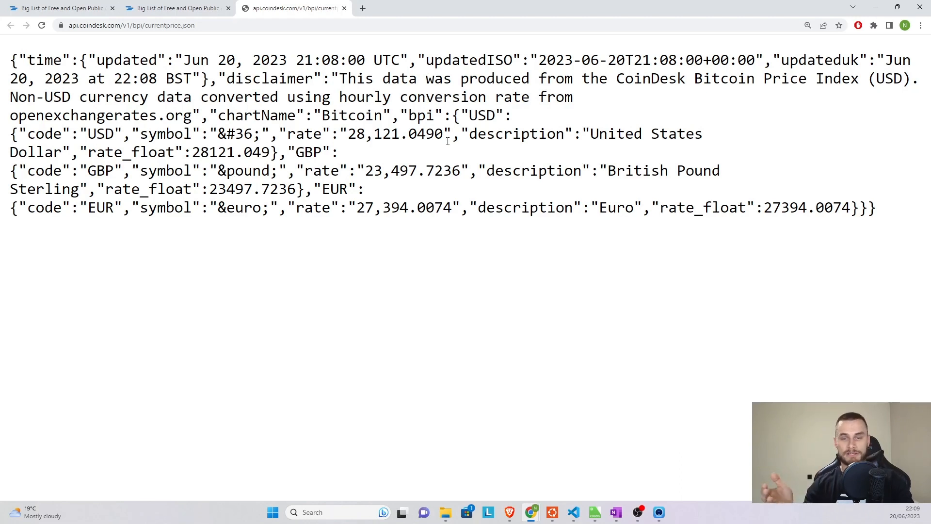
mouse_move(481, 196)
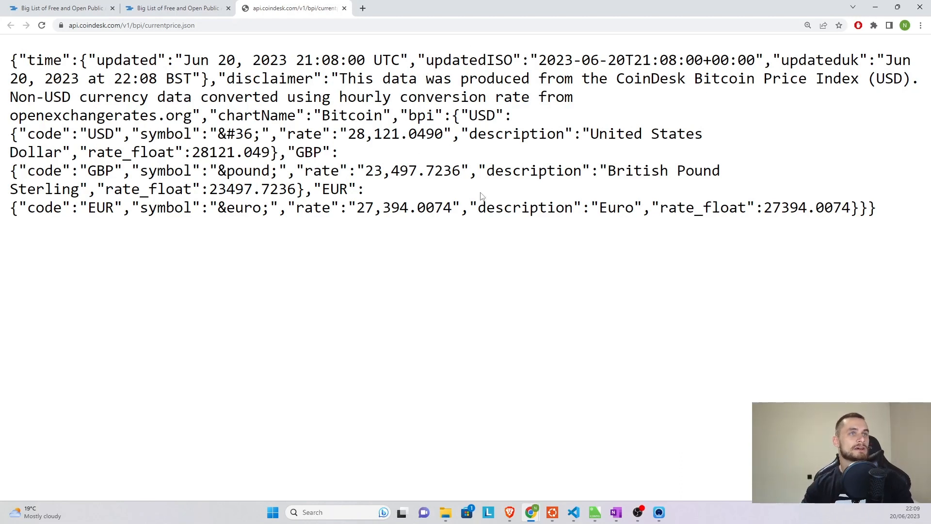
mouse_move(453, 239)
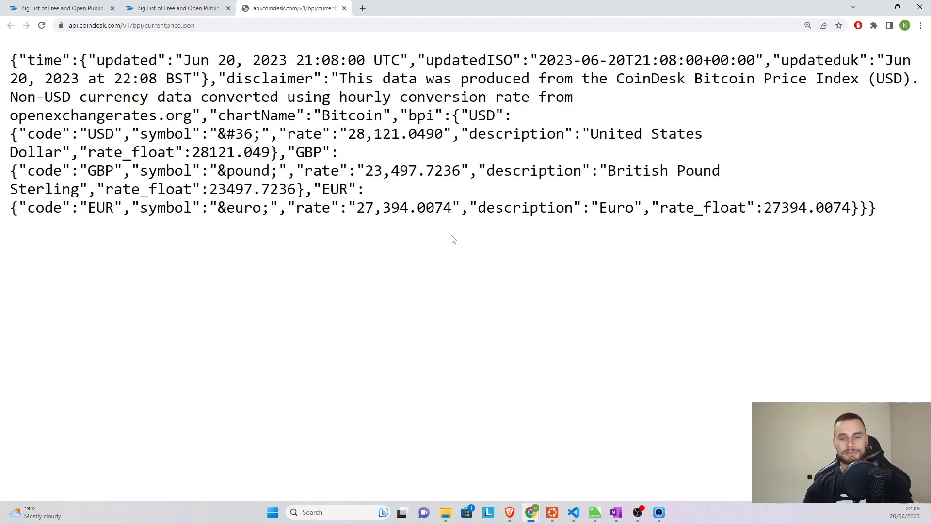
mouse_move(454, 230)
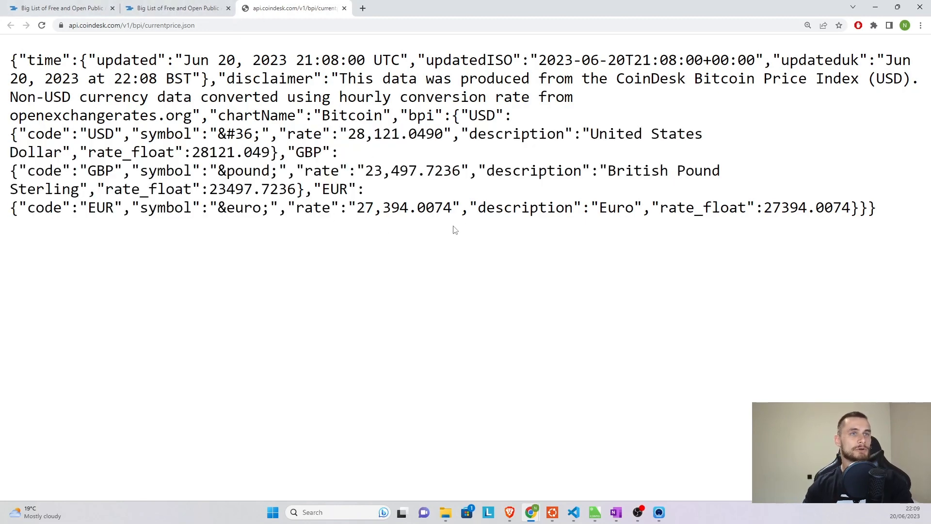
mouse_move(433, 256)
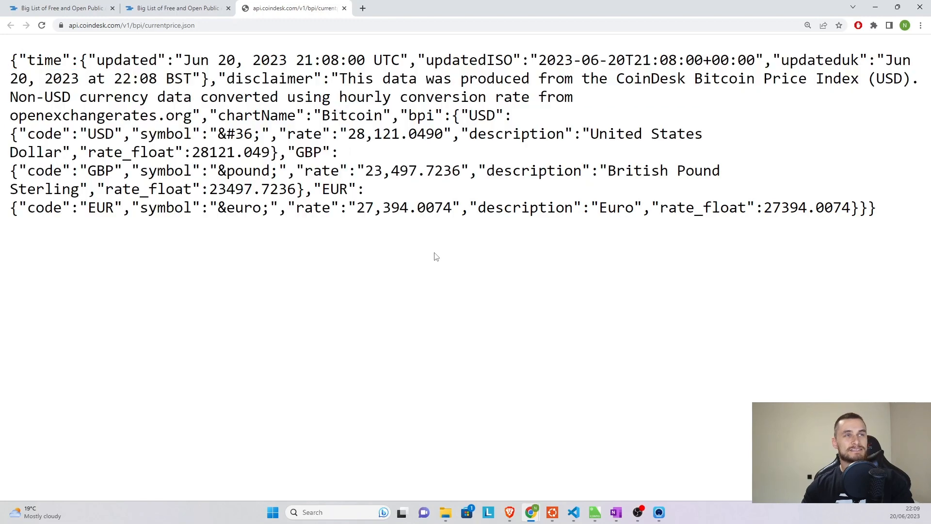
mouse_move(427, 238)
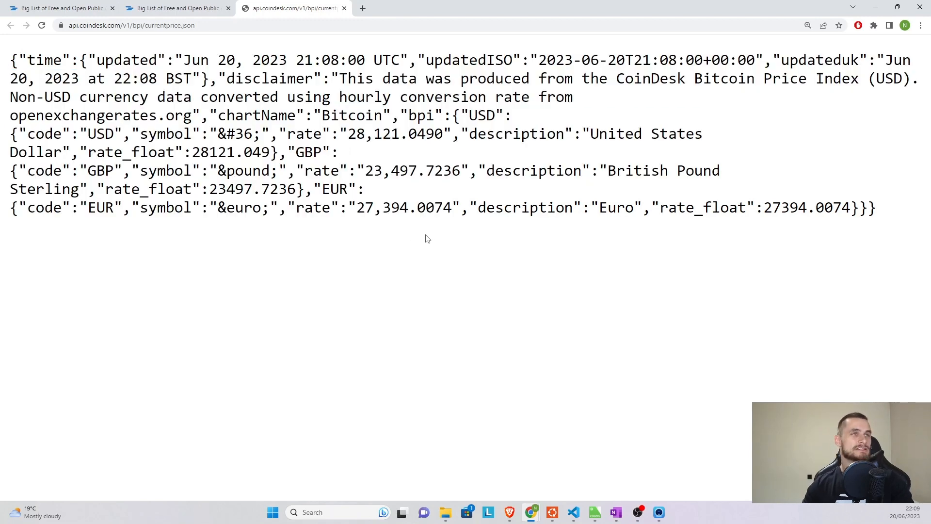
mouse_move(665, 228)
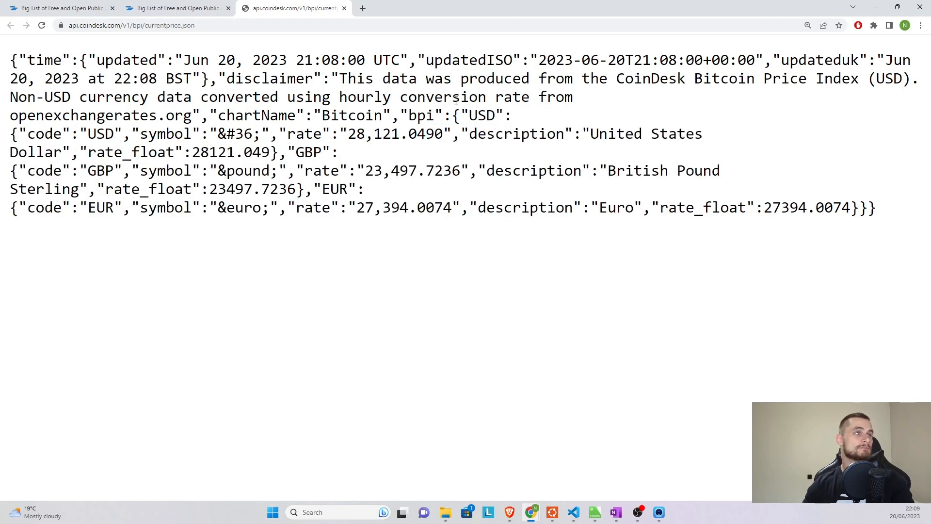
mouse_move(390, 6)
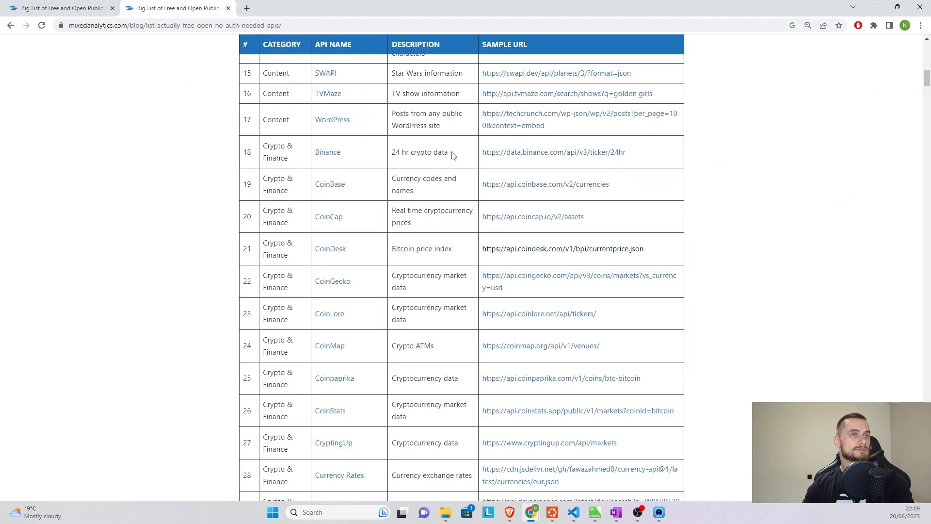
scroll(down, 3)
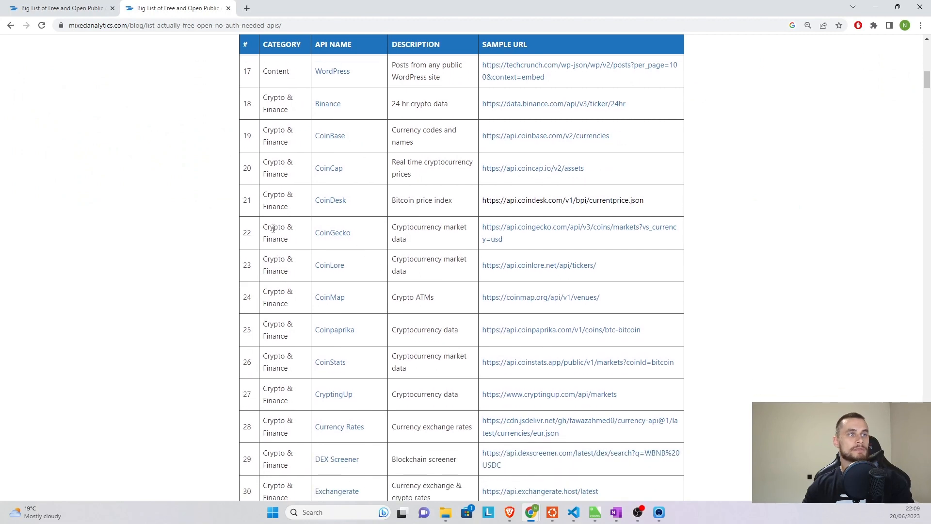
mouse_move(333, 233)
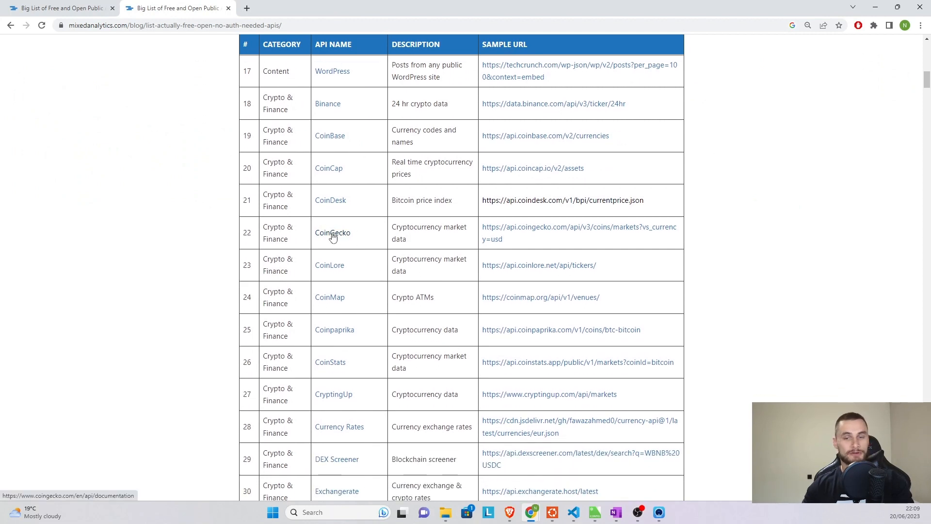
Step: Open the CoinGecko API documentation at default zoom, scrolled to the top
click(332, 232)
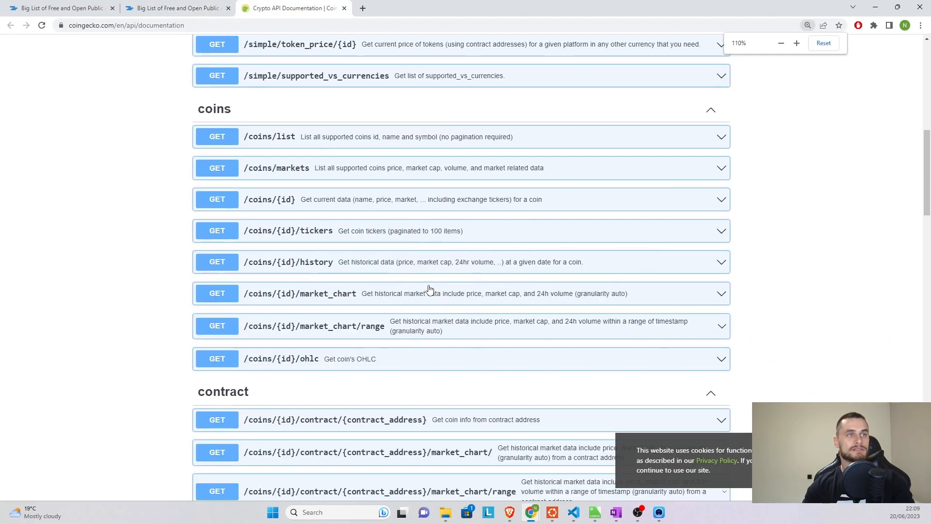
click(796, 43)
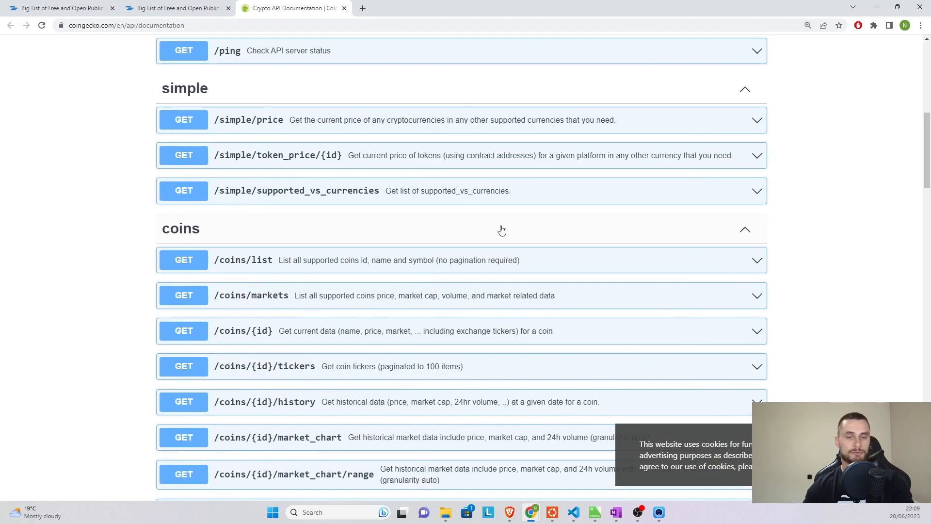
scroll(up, 3)
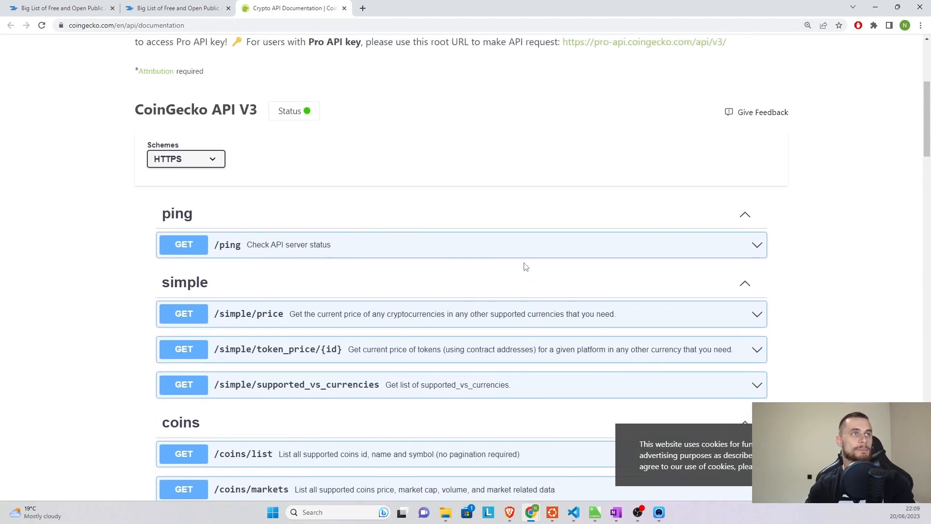
scroll(up, 3)
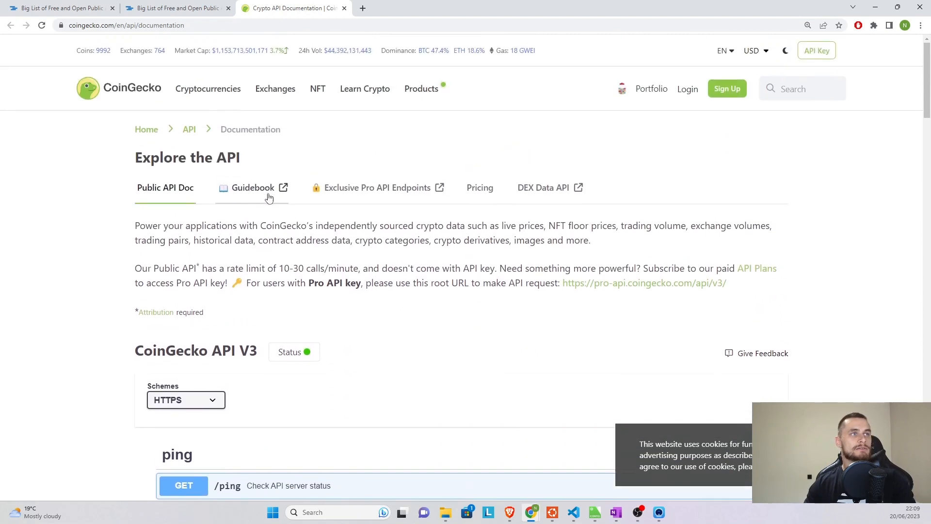
mouse_move(273, 252)
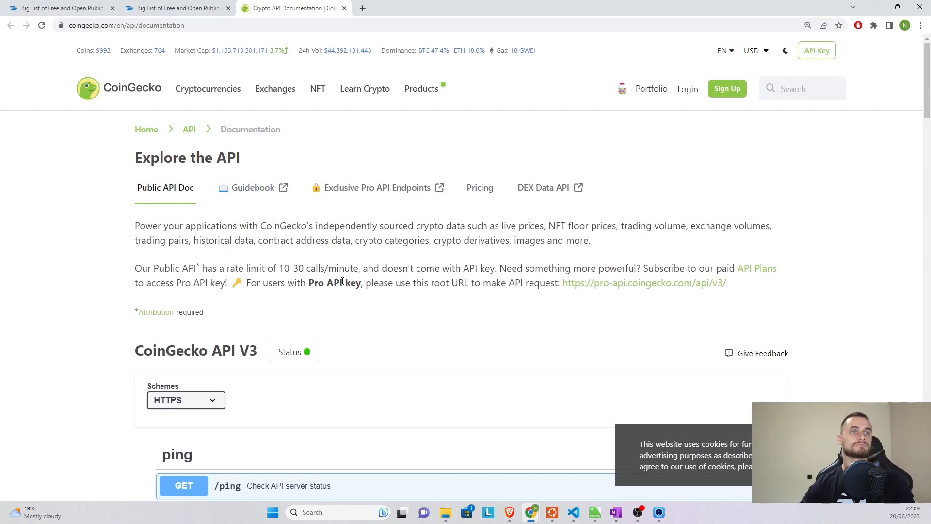
mouse_move(154, 264)
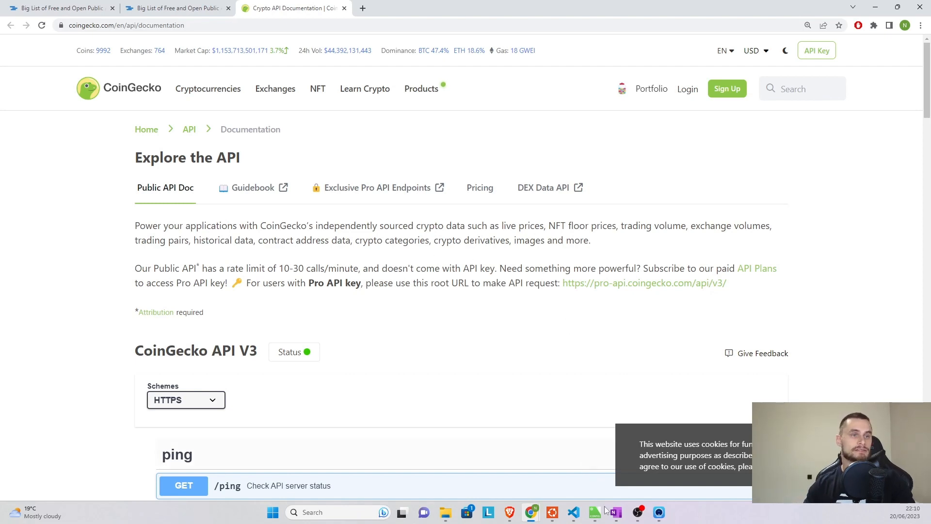
Step: Check the Loxone project, then review CoinGecko's 10-30 calls/minute rate limit
click(593, 512)
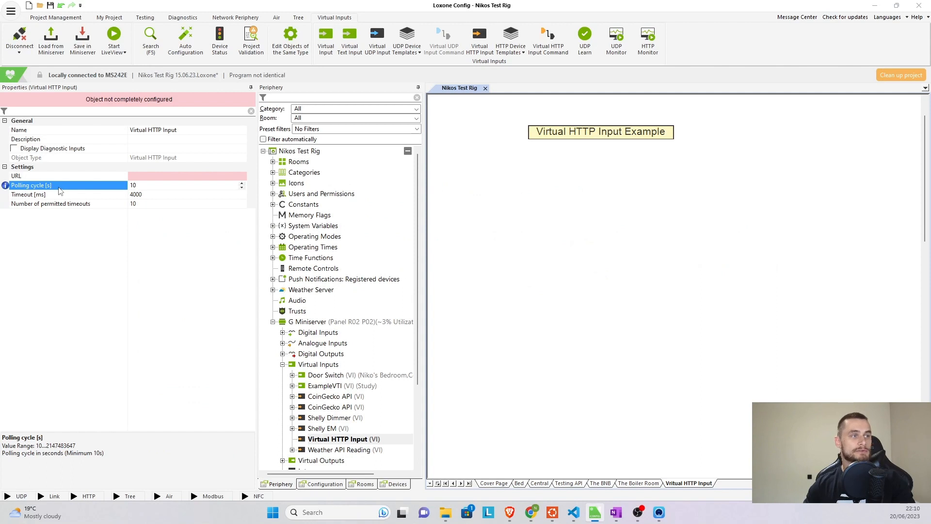
click(178, 185)
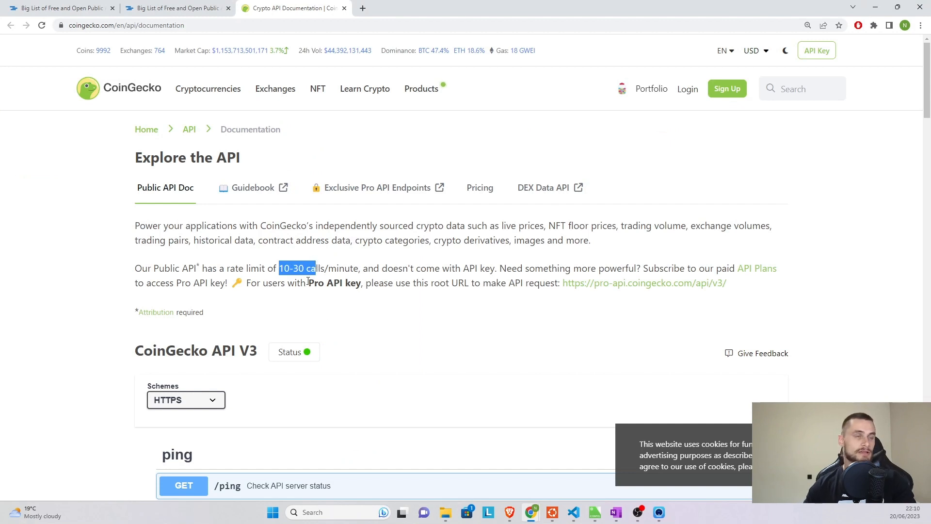
mouse_move(356, 307)
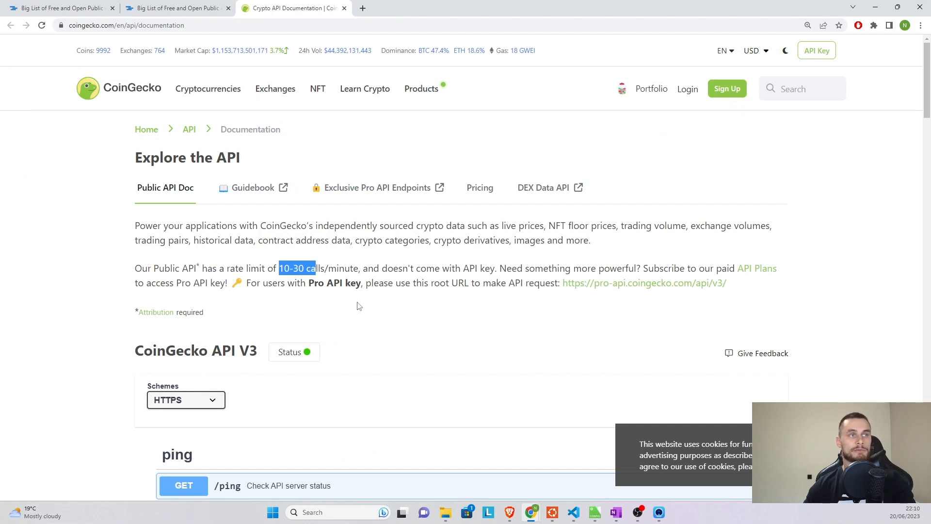
scroll(down, 3)
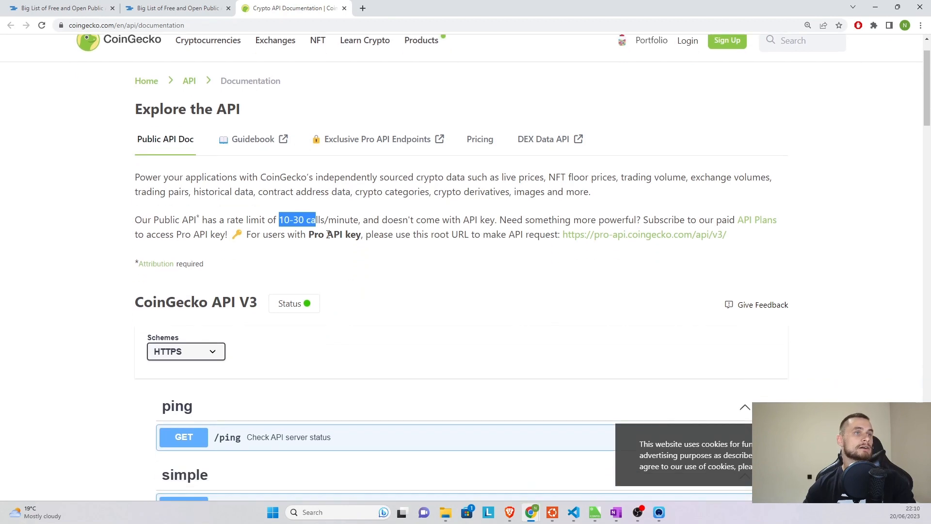
click(327, 234)
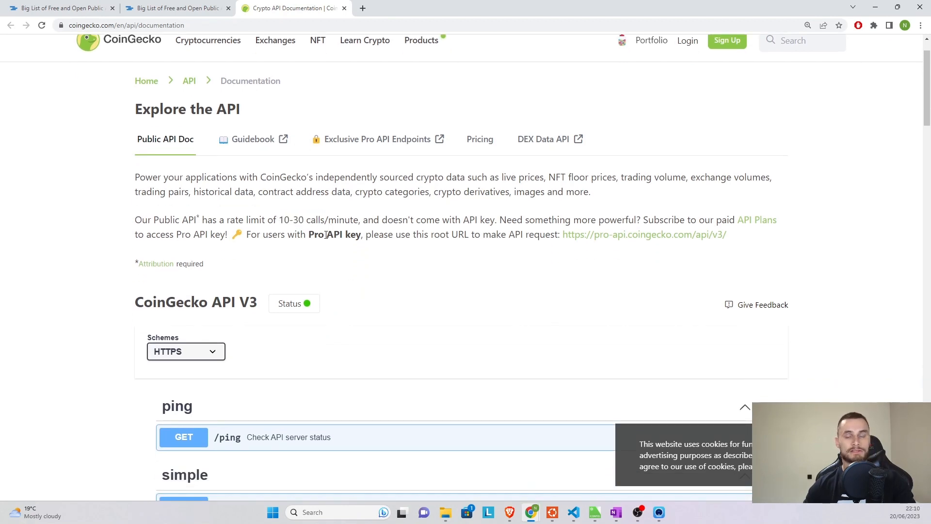
mouse_move(316, 272)
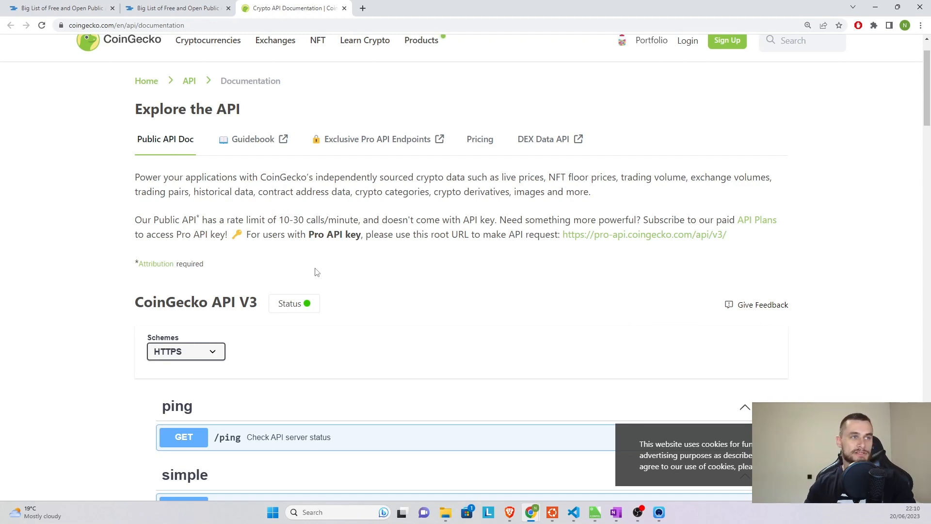
Step: Scroll through the CoinGecko endpoint list to the GET /simple/price endpoint
scroll(down, 3)
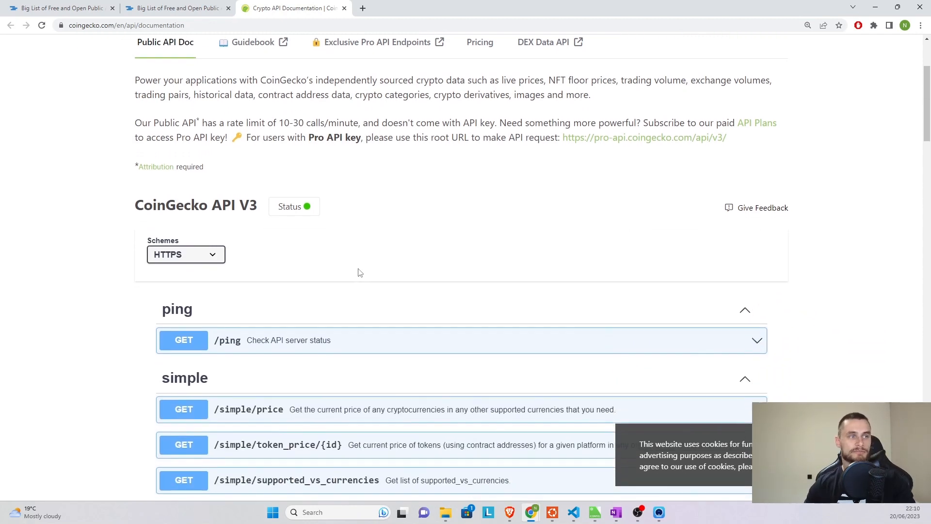
scroll(up, 3)
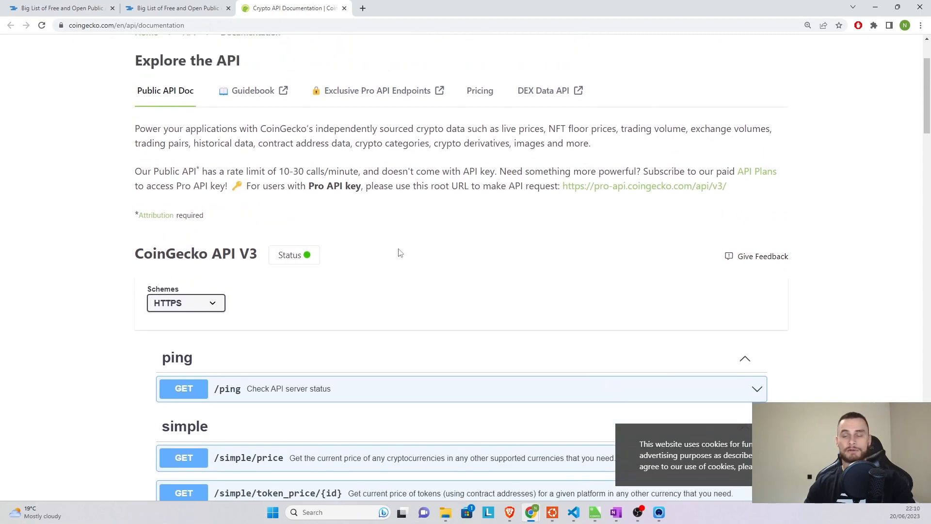
scroll(down, 3)
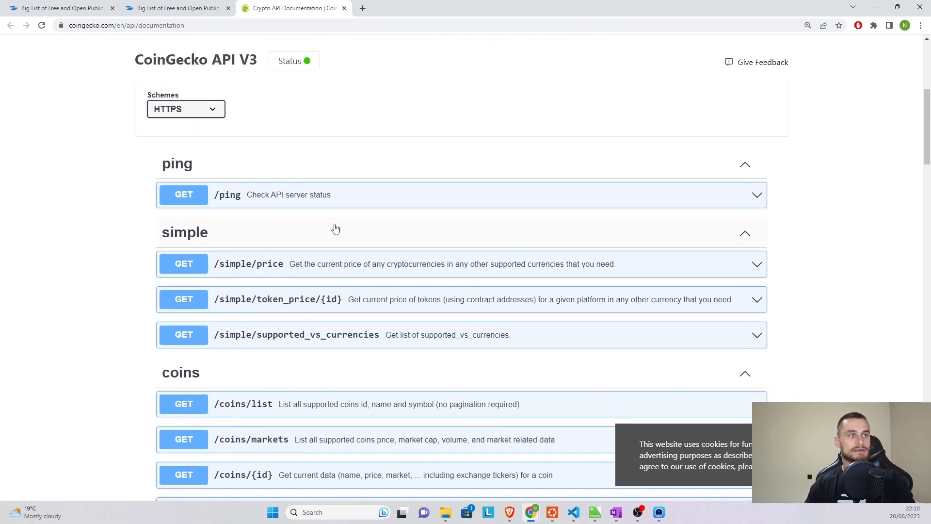
mouse_move(351, 119)
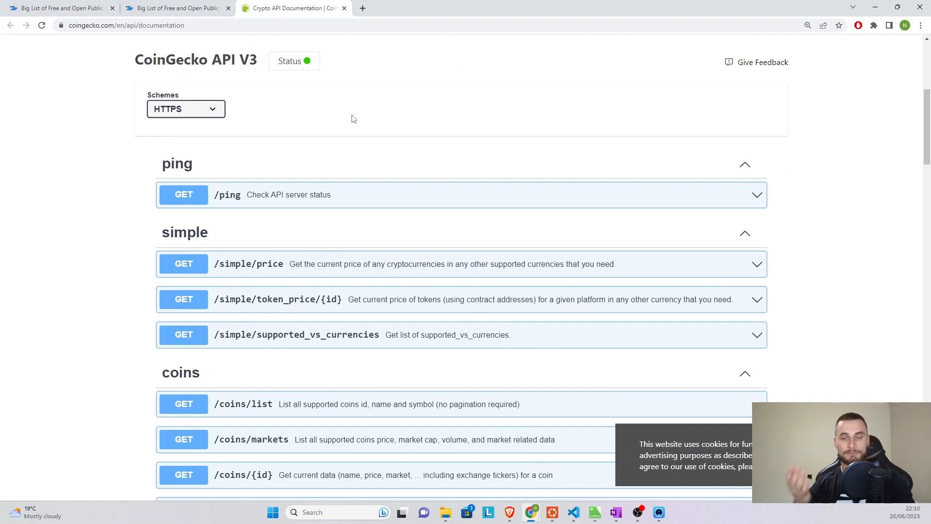
mouse_move(164, 238)
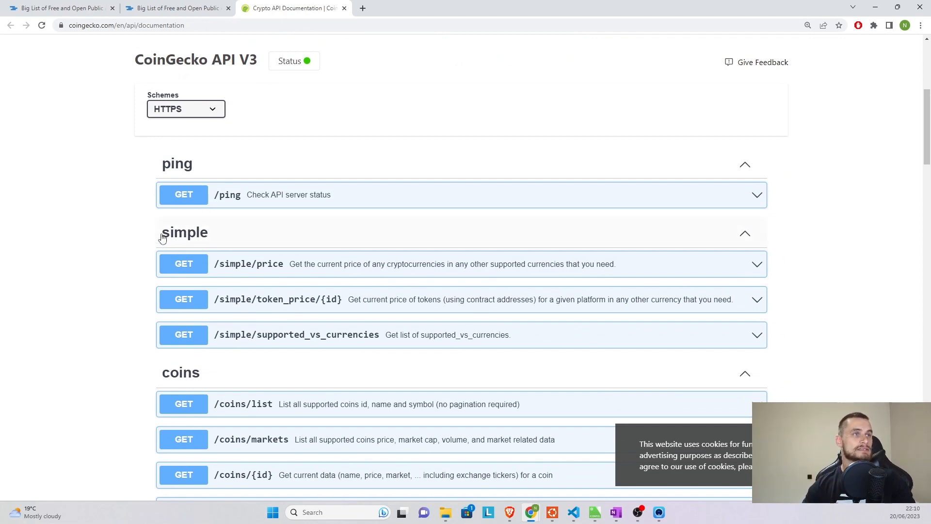
scroll(down, 3)
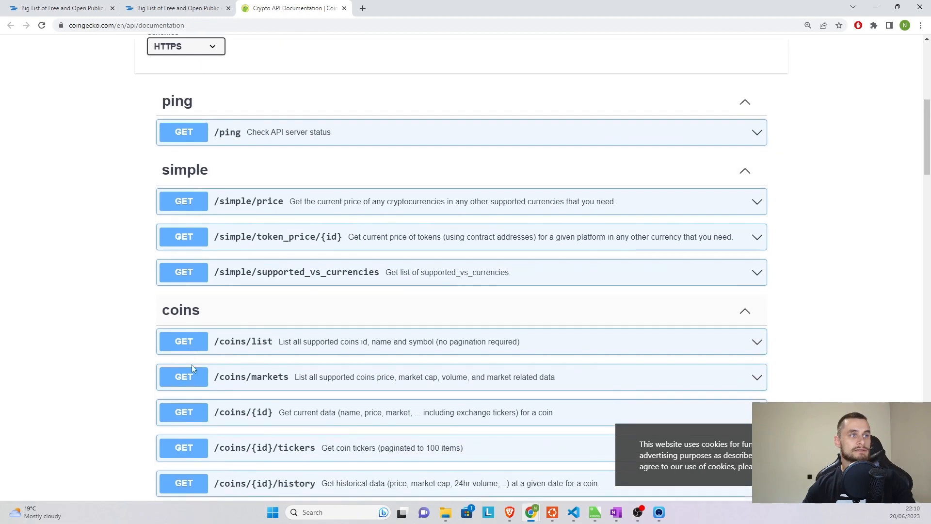
scroll(down, 3)
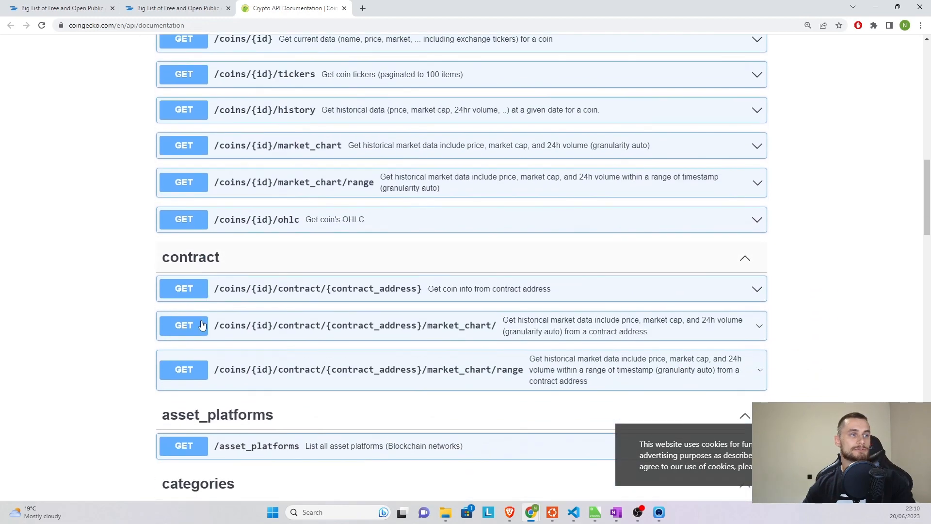
scroll(up, 3)
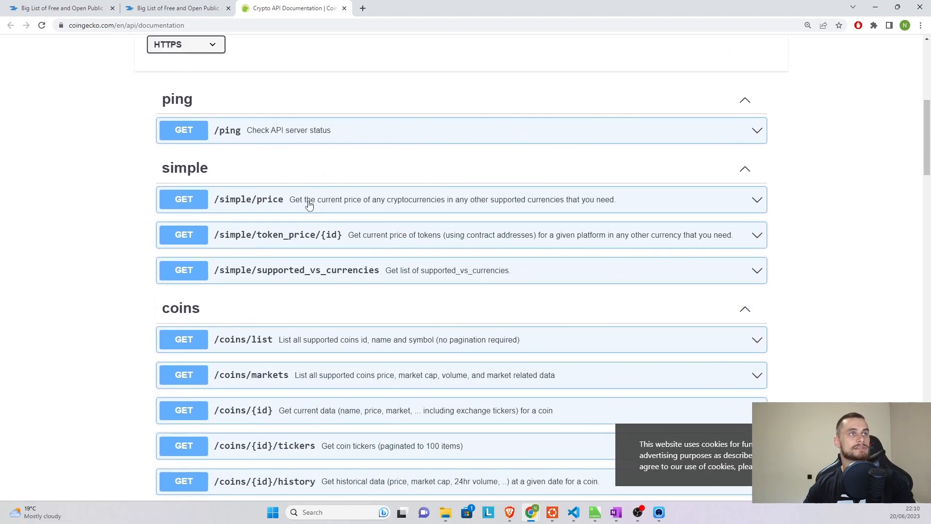
scroll(up, 3)
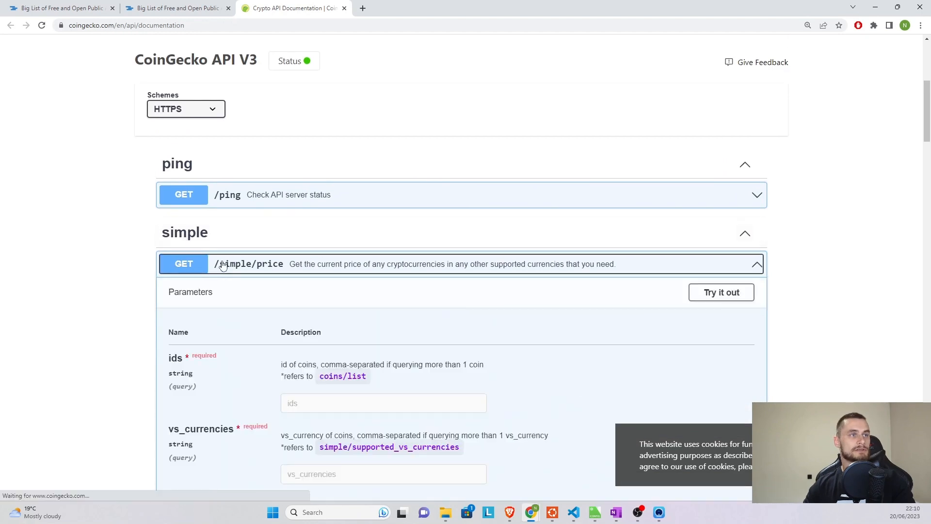
scroll(down, 3)
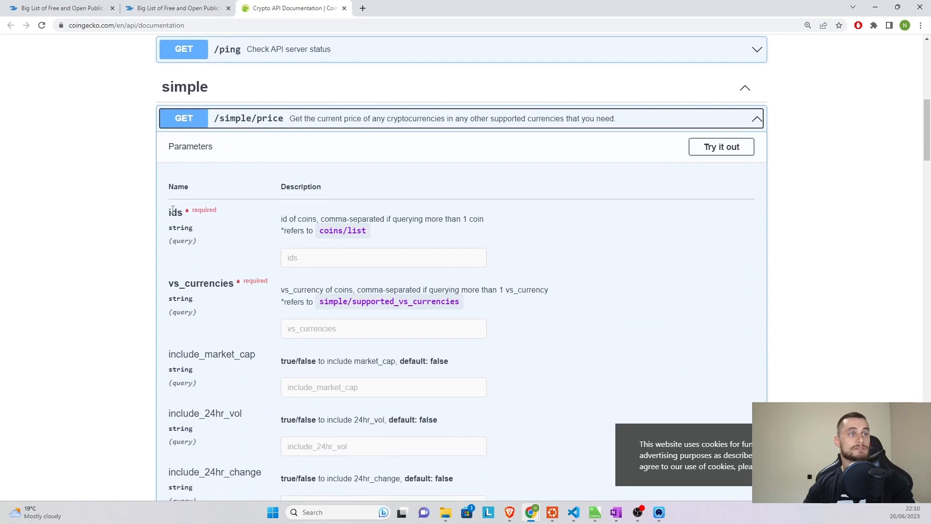
mouse_move(720, 147)
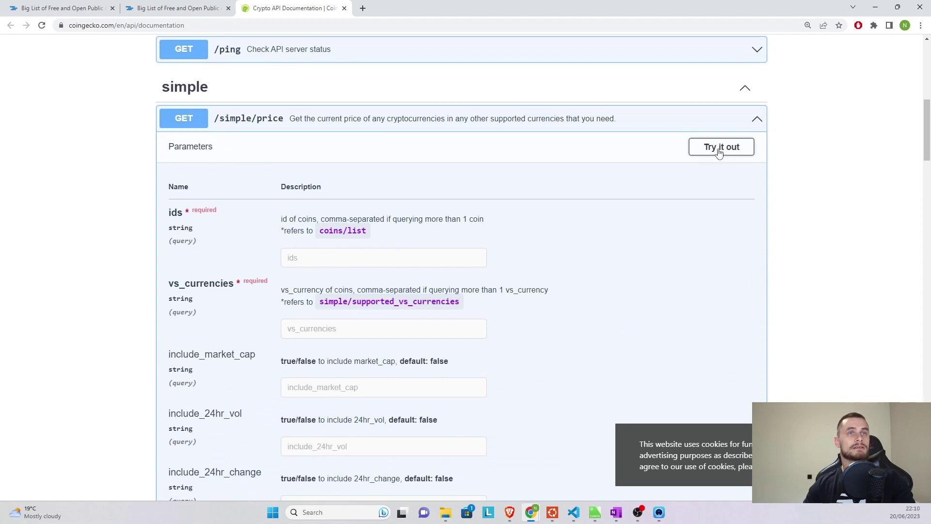
Step: Enter ids 'bitcoin' and vs_currencies 'gbp' in the /simple/price parameters
click(721, 146)
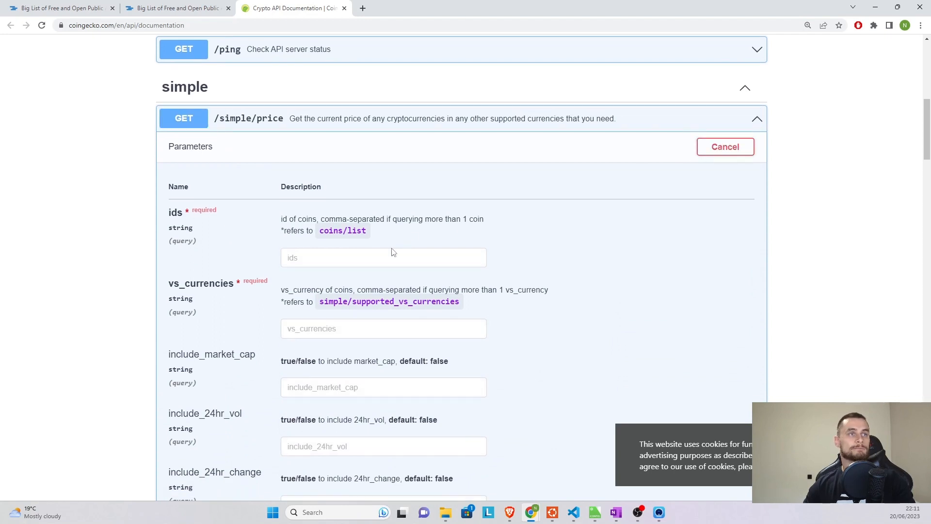
text(v)
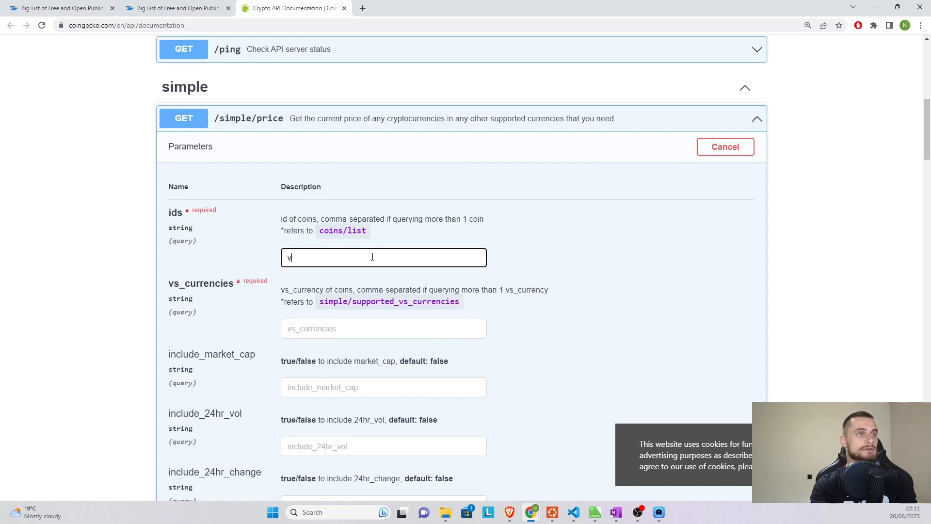
text(bitcoin)
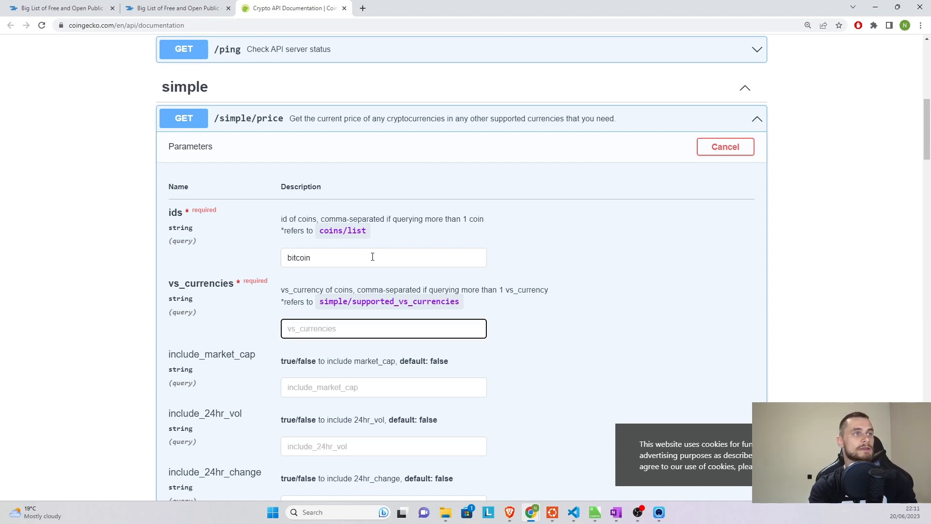
text(gbp)
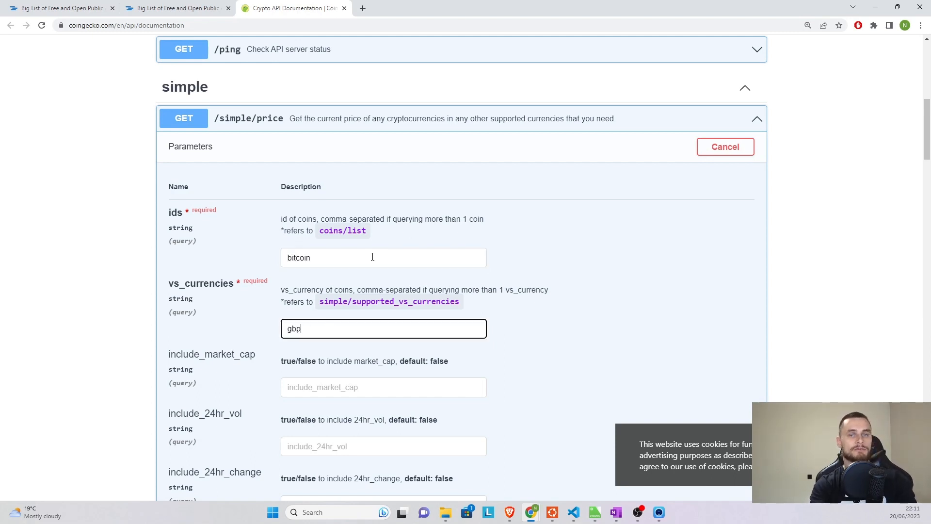
Step: Execute the request and review its Request URL and 22065 GBP response
scroll(down, 3)
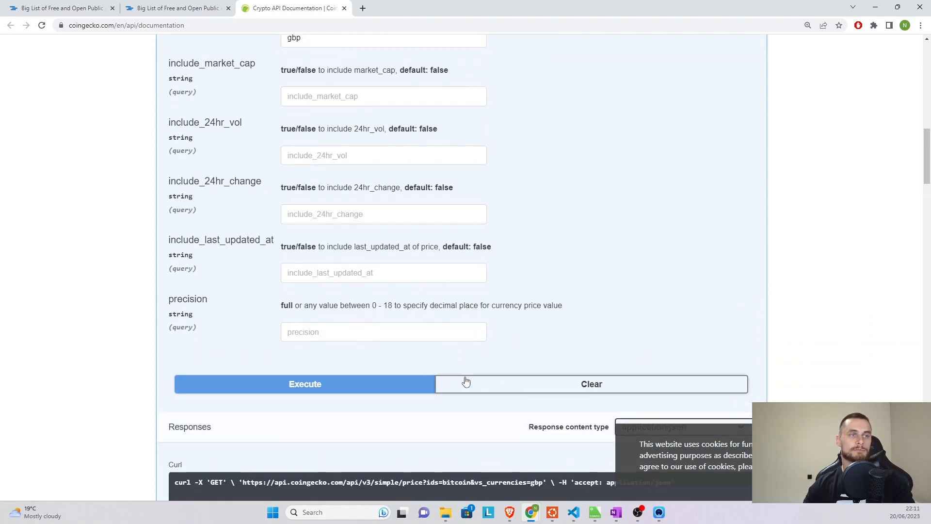
click(305, 384)
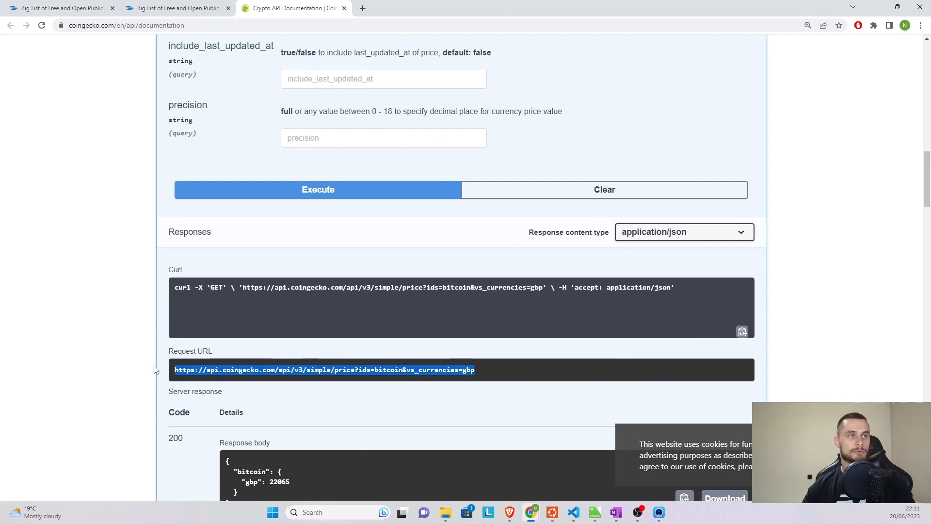
scroll(down, 3)
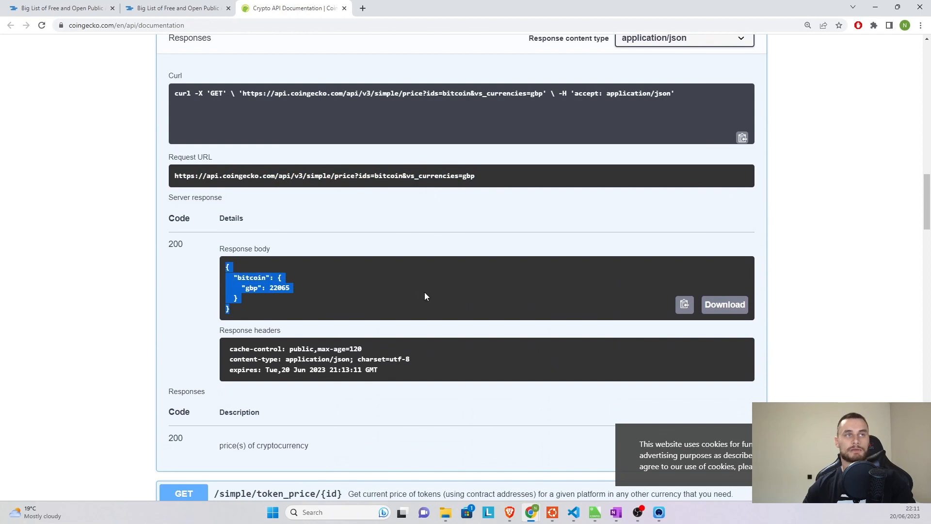
click(498, 235)
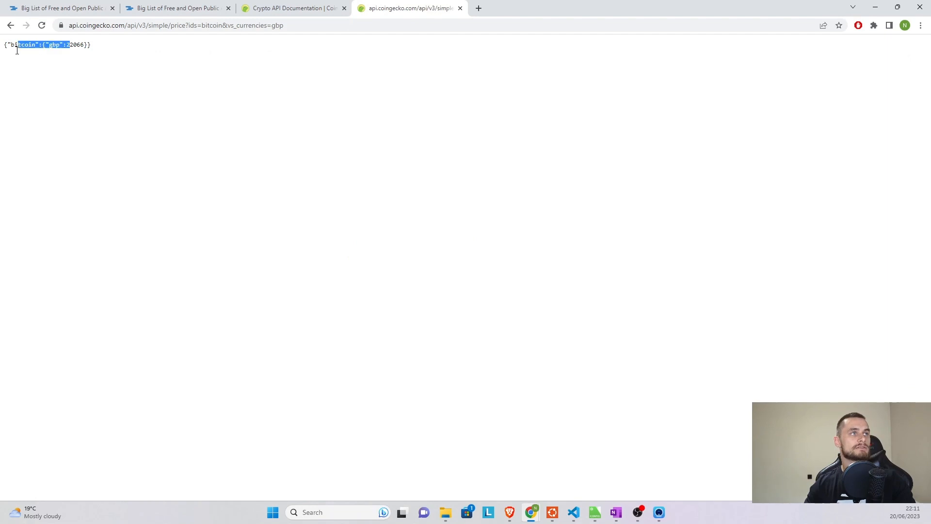
Step: Compare the raw bitcoin-GBP JSON tab with the docs and recopy the request URL
click(87, 99)
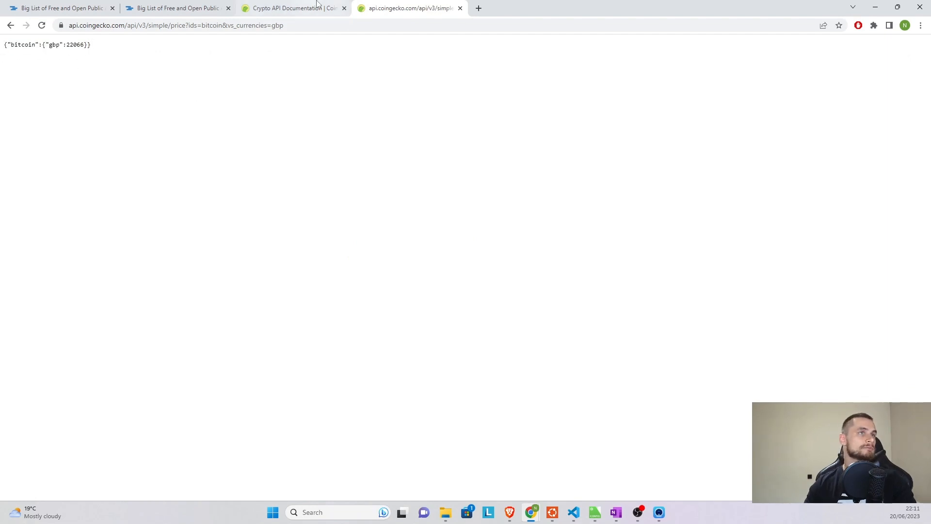
mouse_move(115, 59)
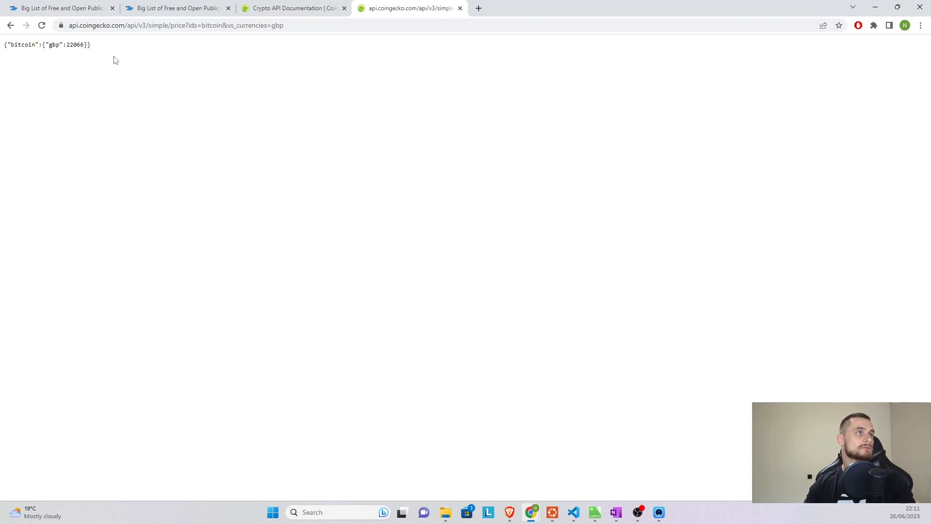
mouse_move(291, 8)
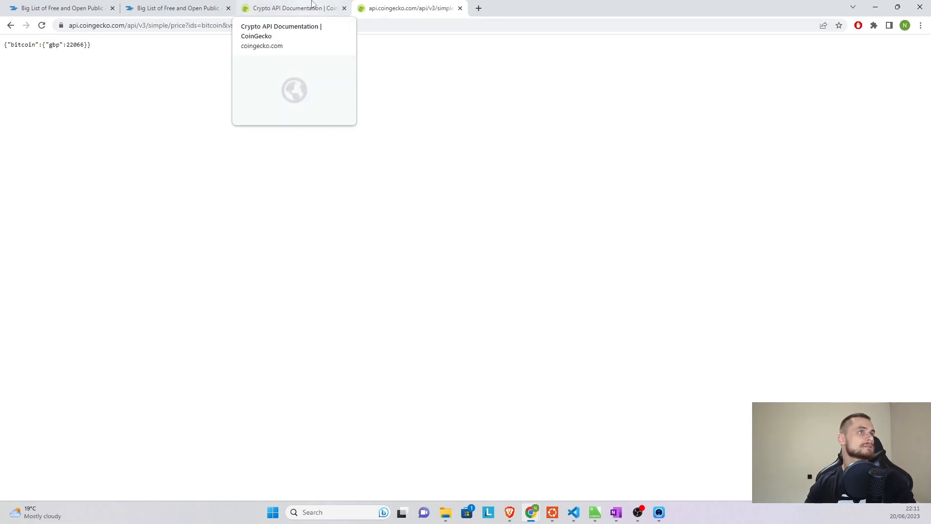
click(291, 8)
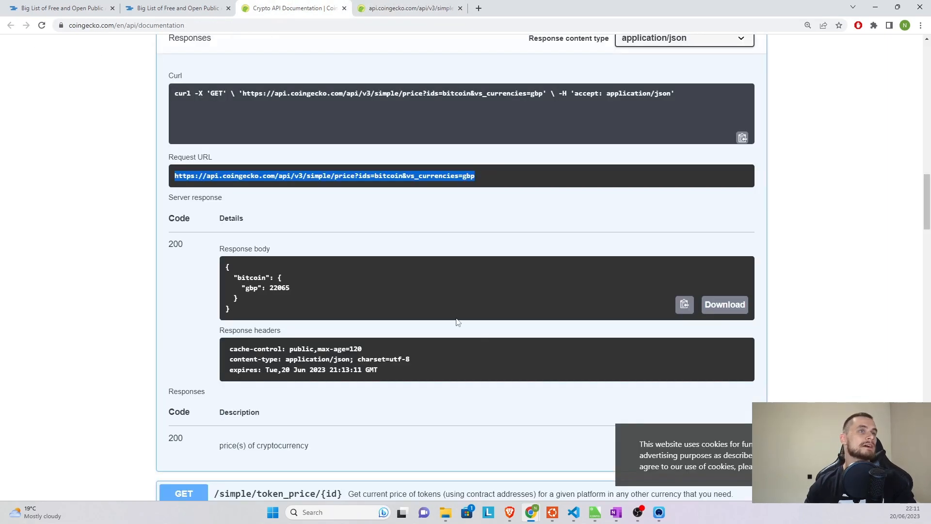
scroll(up, 3)
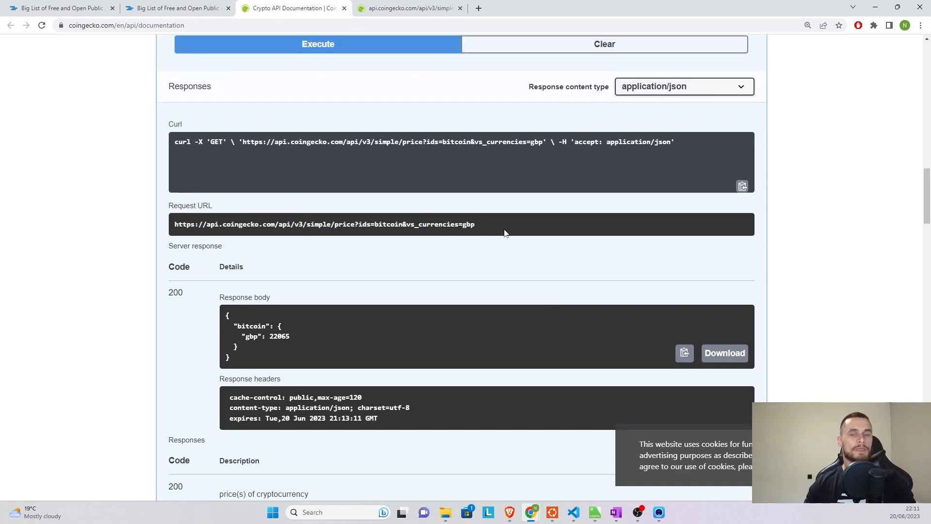
mouse_move(509, 236)
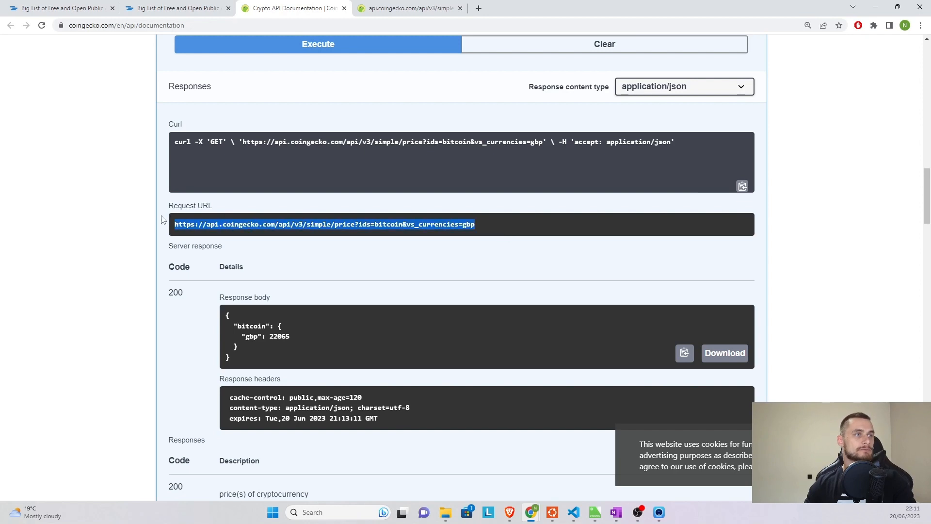
click(409, 8)
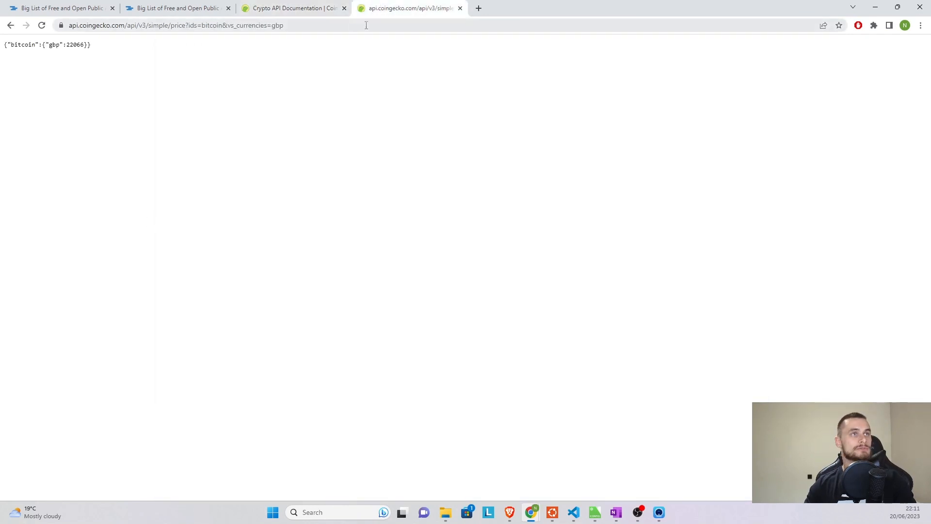
click(291, 7)
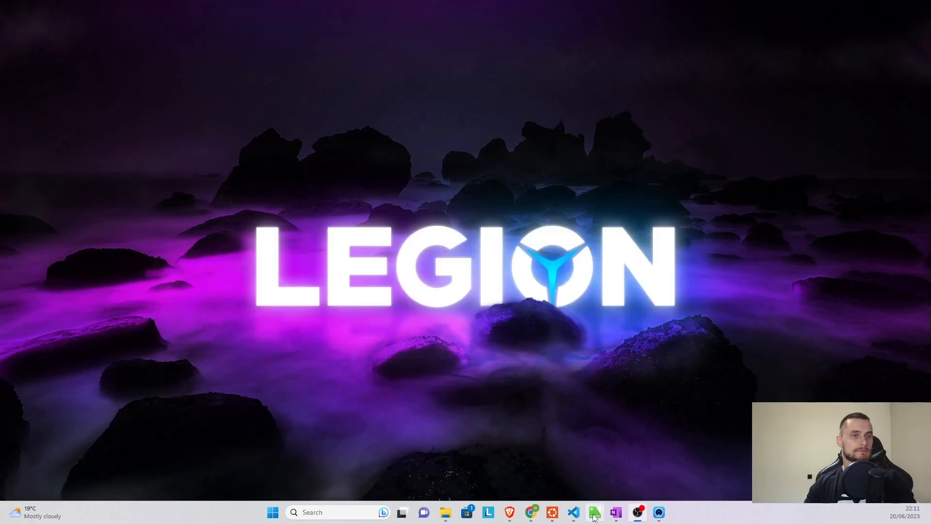
Step: Rename the virtual input 'CoinGecko API - BTC GBP' and paste the CoinGecko price URL
click(593, 513)
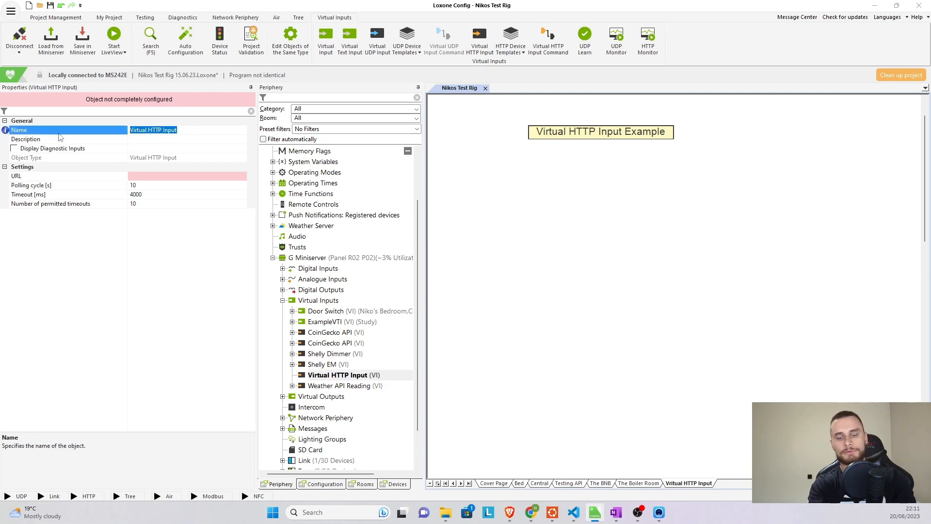
text(CoinGecko API -)
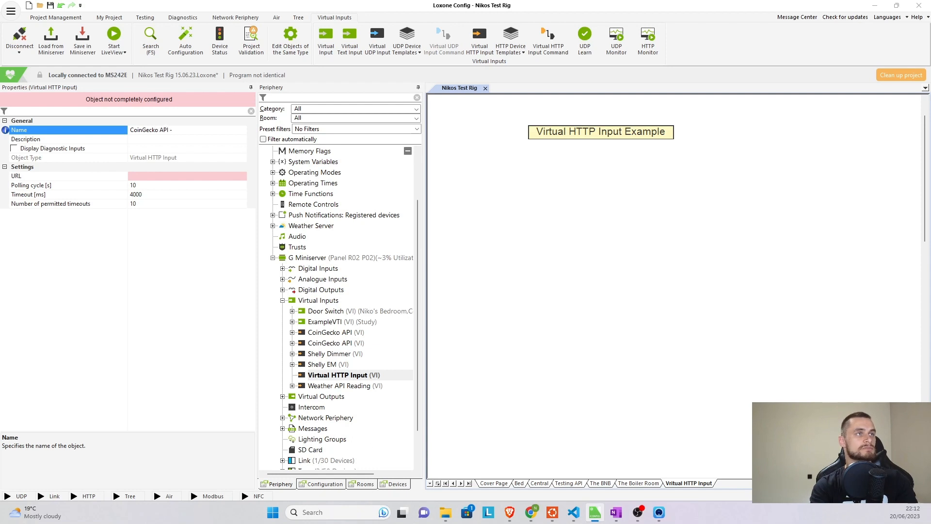
text(BTC)
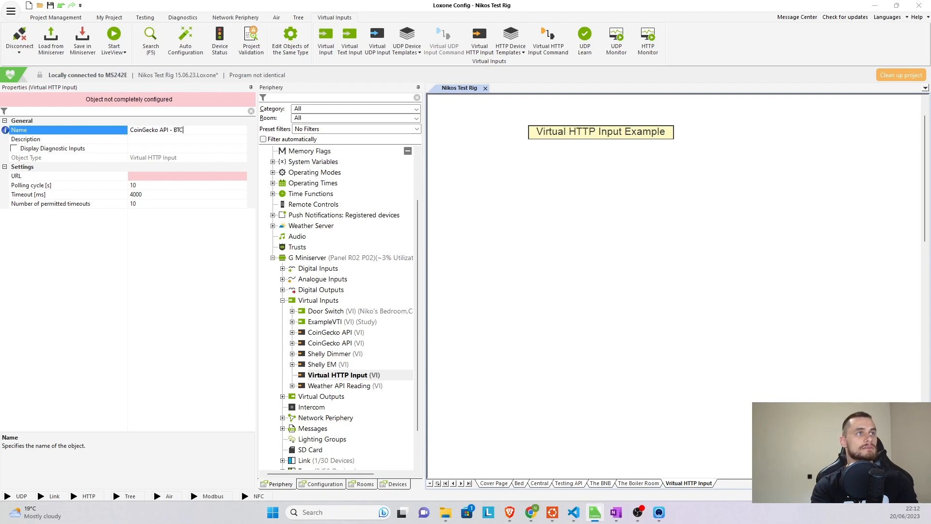
text(GBP)
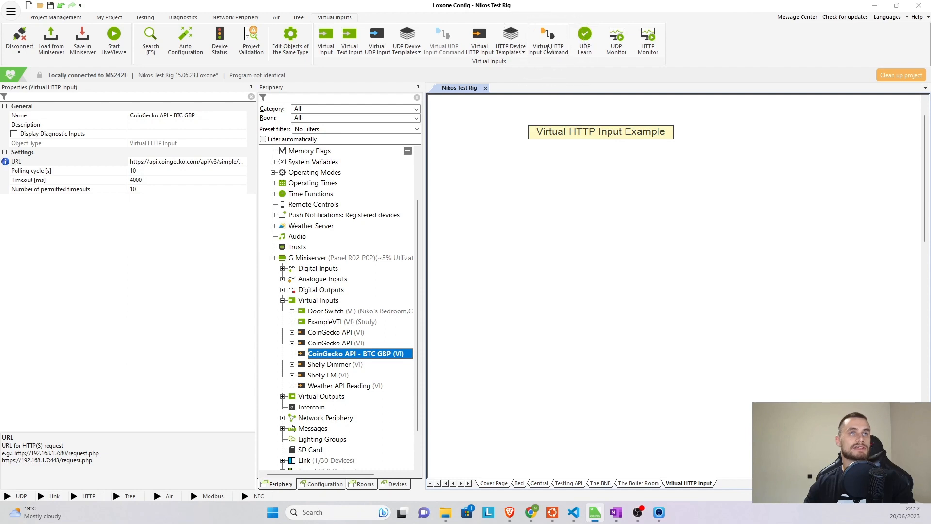
Step: Add a command named 'BTC GBP Price' and select its Command recognition property
click(549, 42)
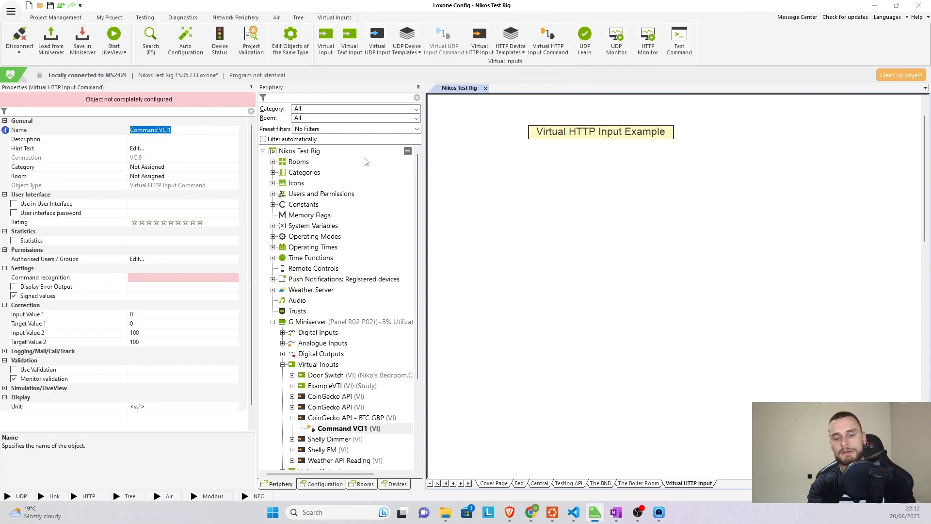
text(B)
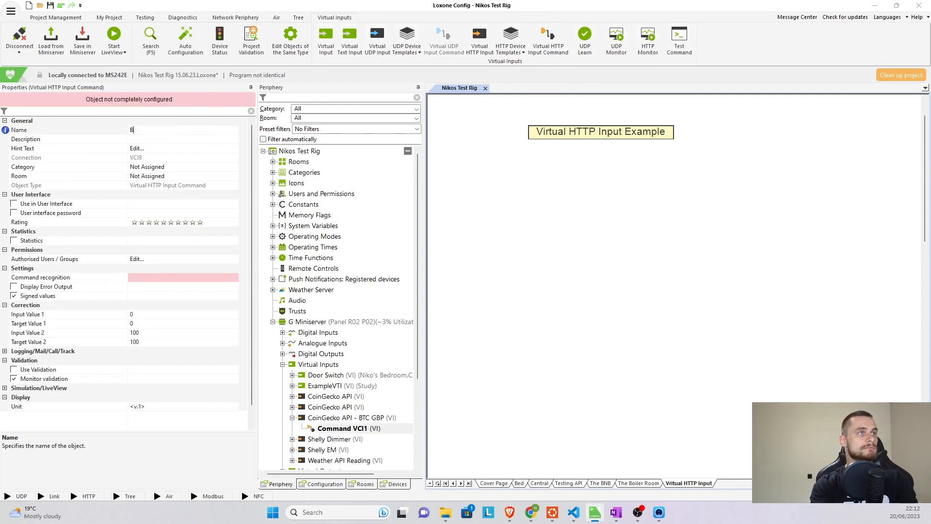
text(TC GBP Price)
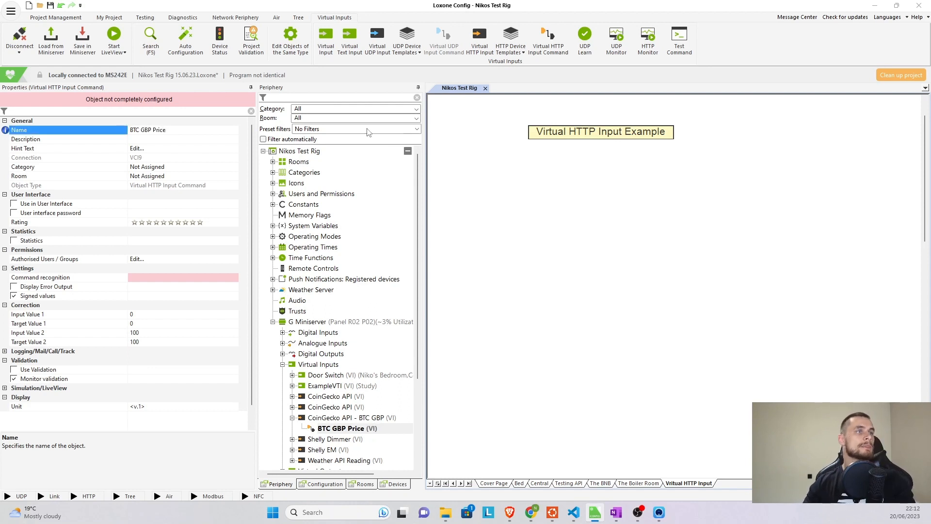
click(40, 278)
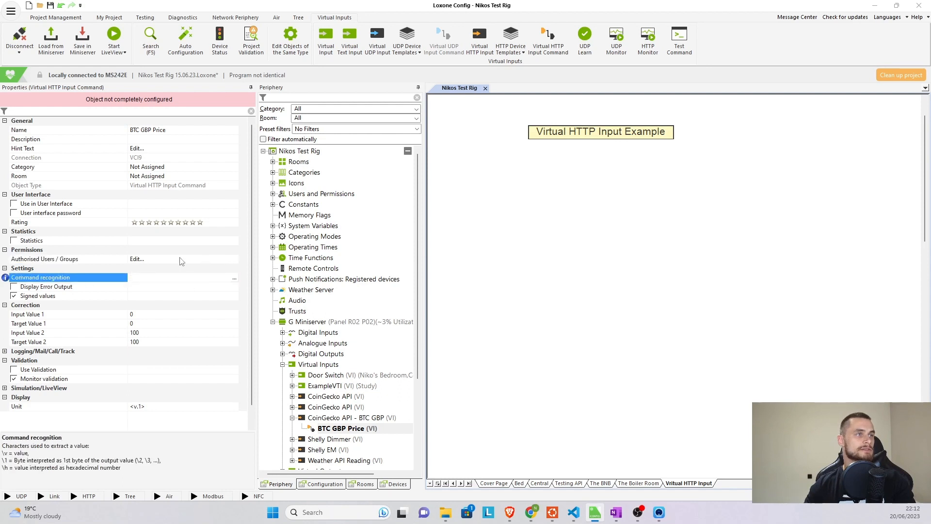
mouse_move(235, 282)
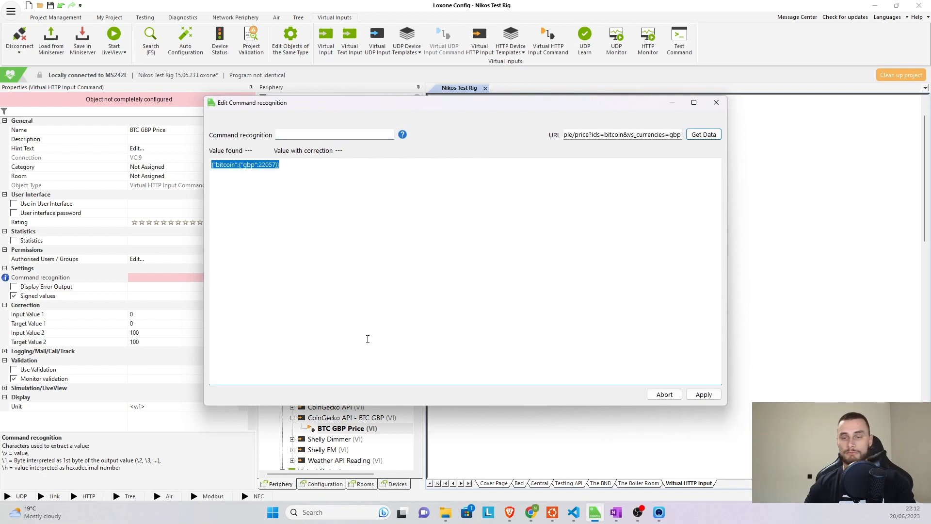
Step: Load the CoinGecko response {"bitcoin":{"gbp":22057}} into the recognition editor
click(339, 203)
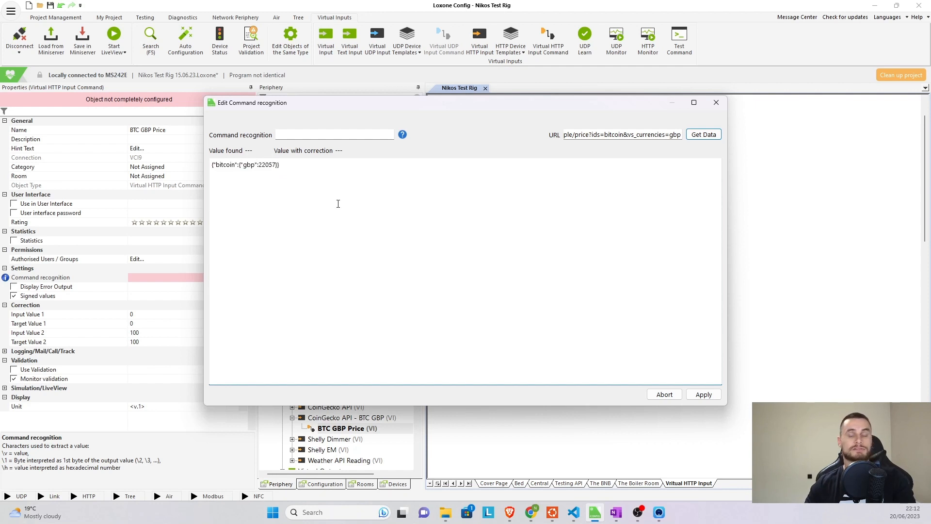
mouse_move(400, 161)
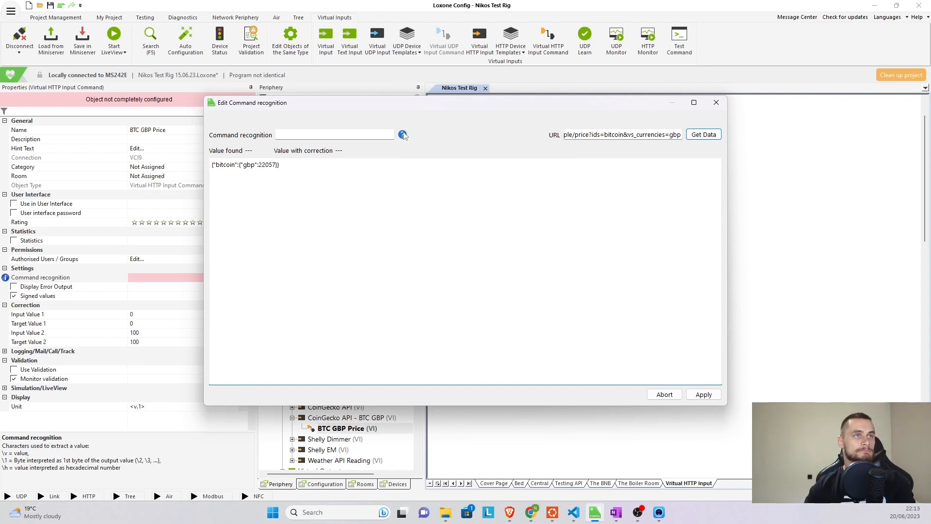
mouse_move(404, 137)
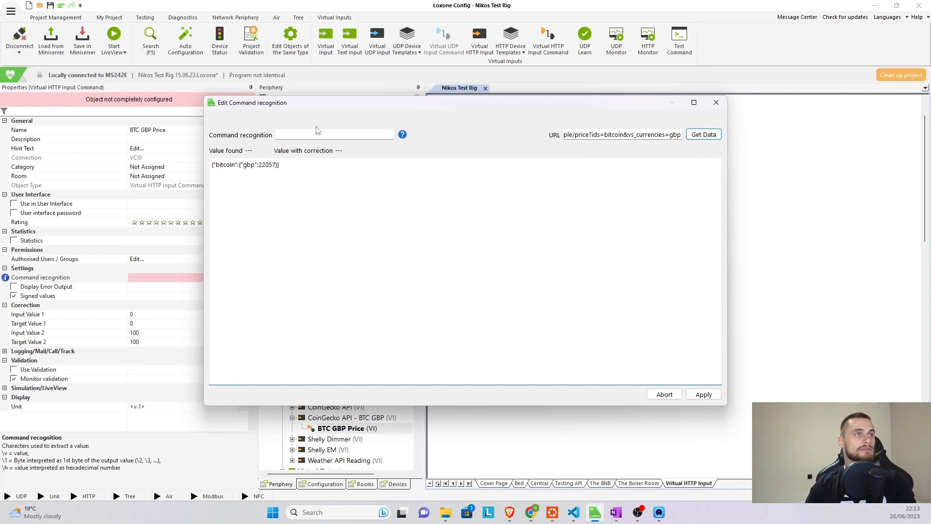
Step: Enter a recognition pattern around gbp": ending in \v to capture the price
text(\)
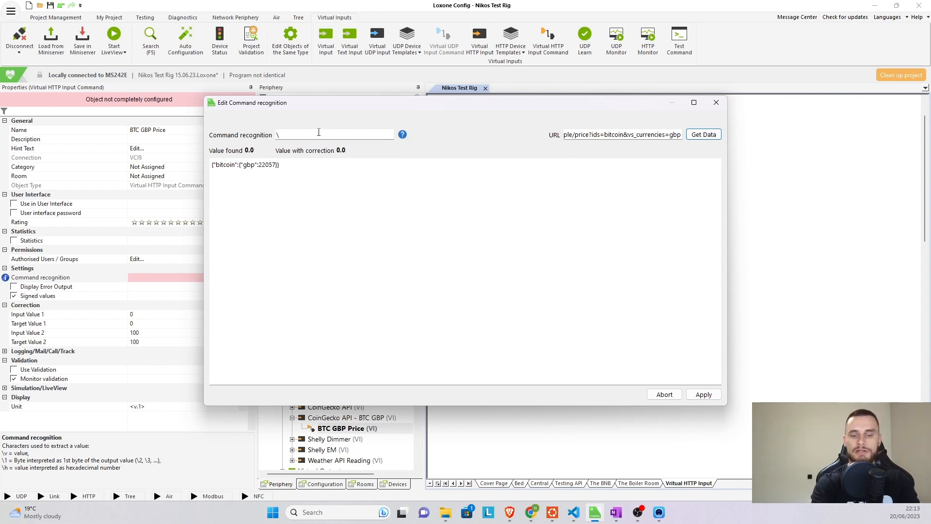
text(\i)
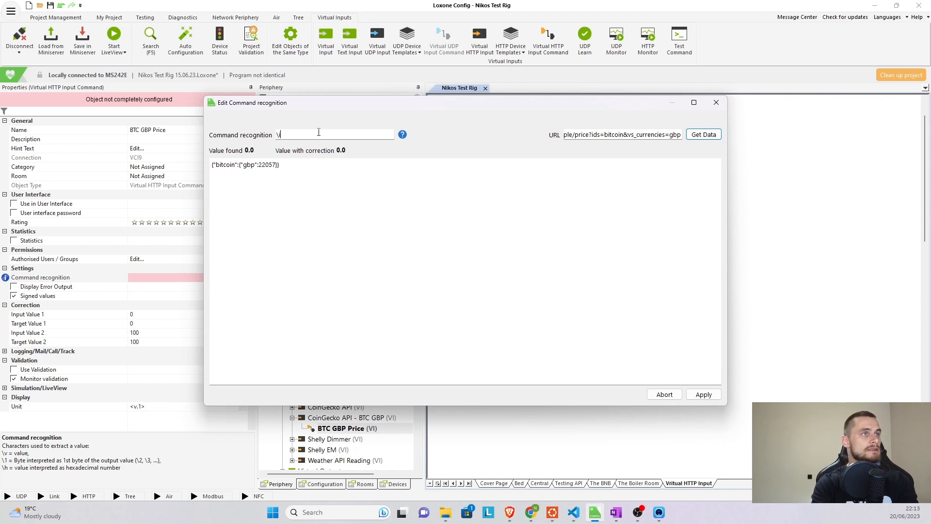
text(gbp)
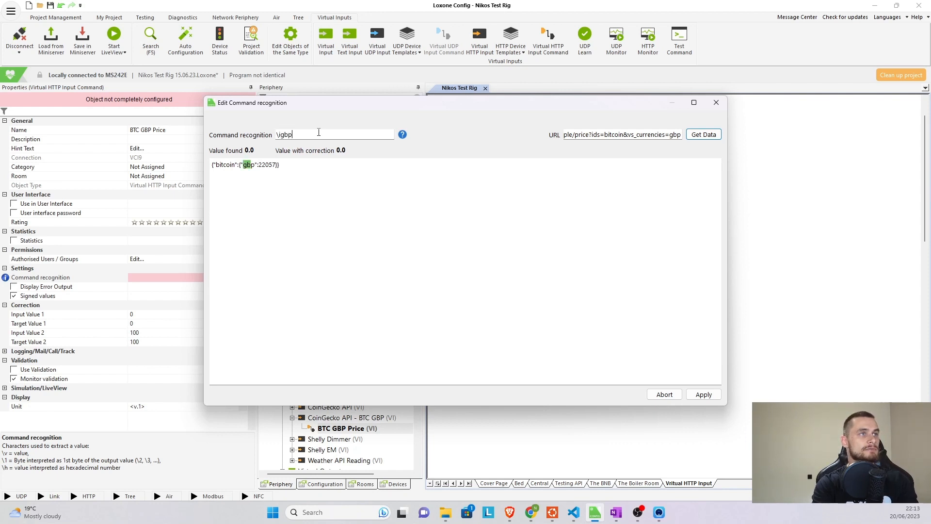
text(":)
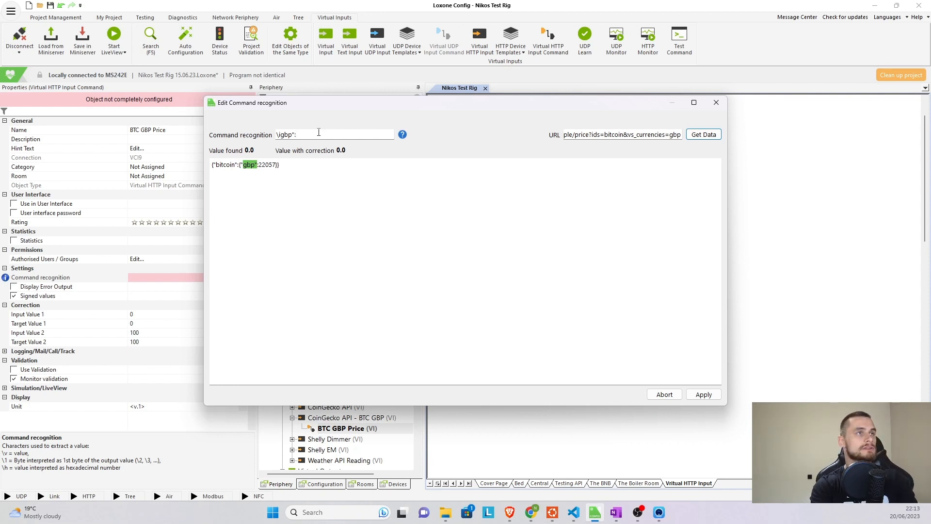
text(\i)
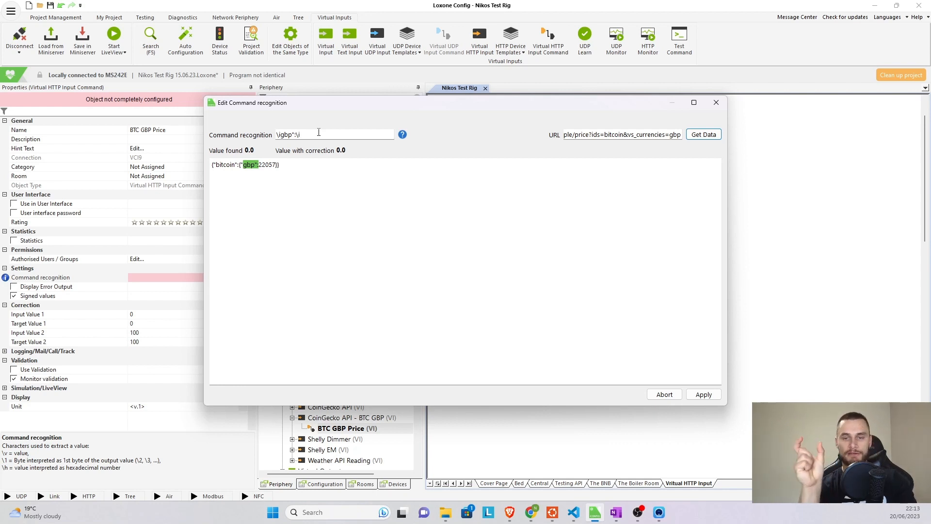
text(\v)
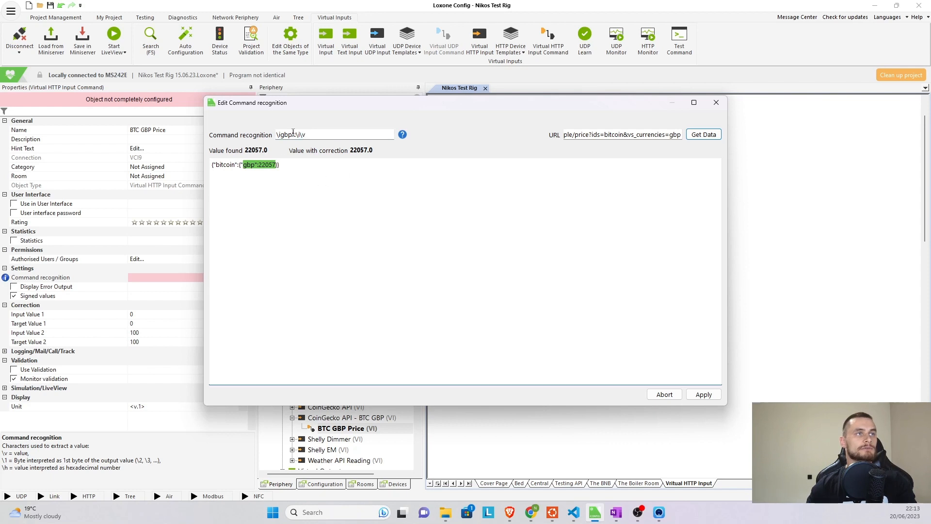
Step: Test the pattern with Get Data, extracting the price 22066.0
double_click(287, 134)
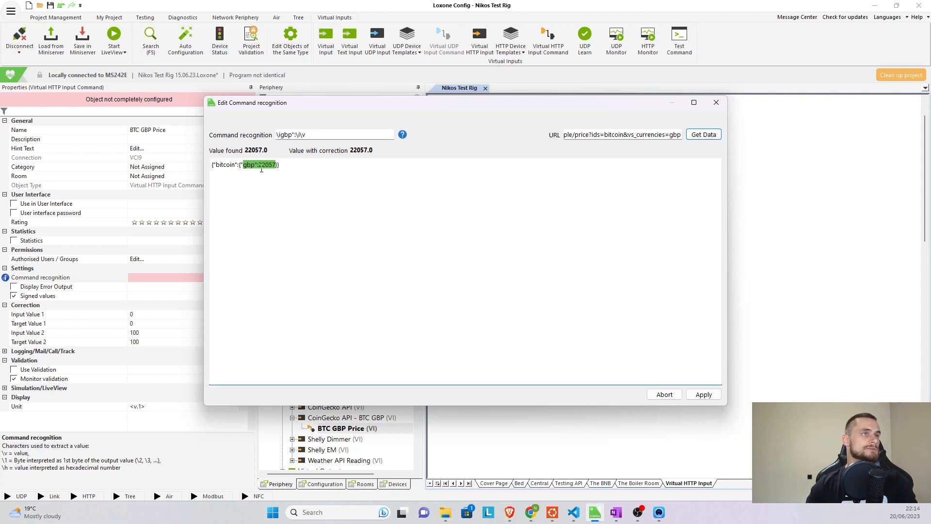
double_click(289, 135)
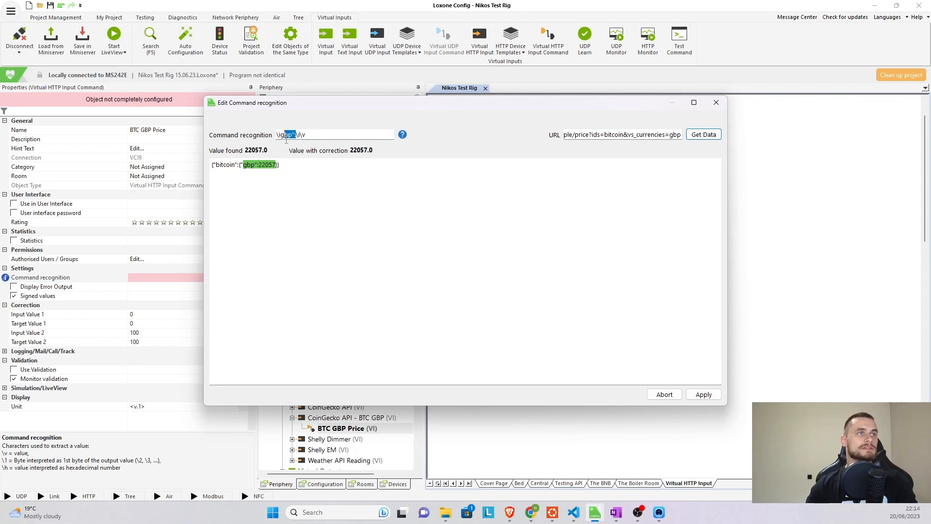
mouse_move(371, 159)
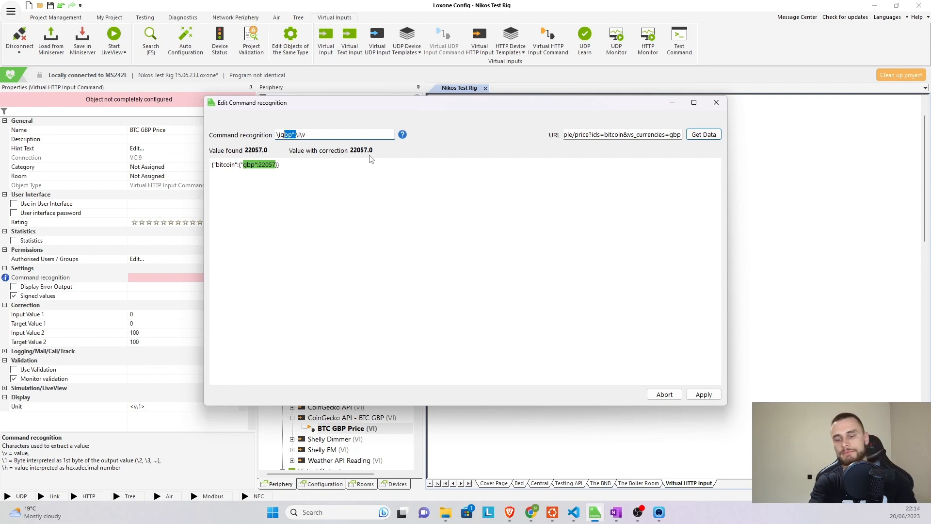
click(703, 134)
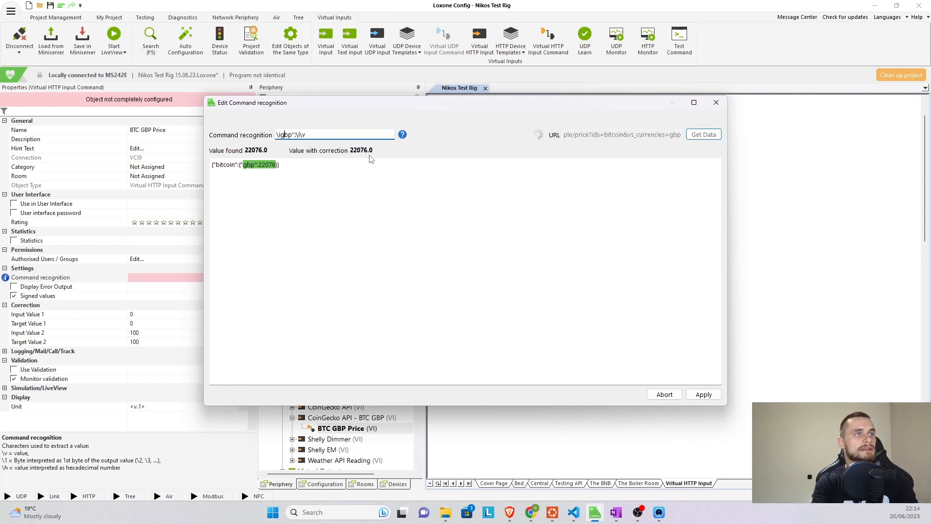
click(703, 135)
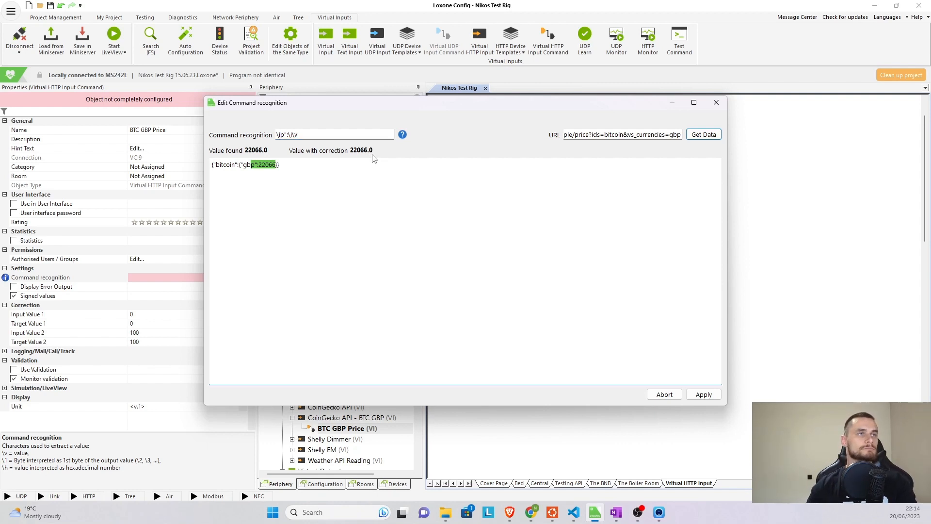
mouse_move(362, 159)
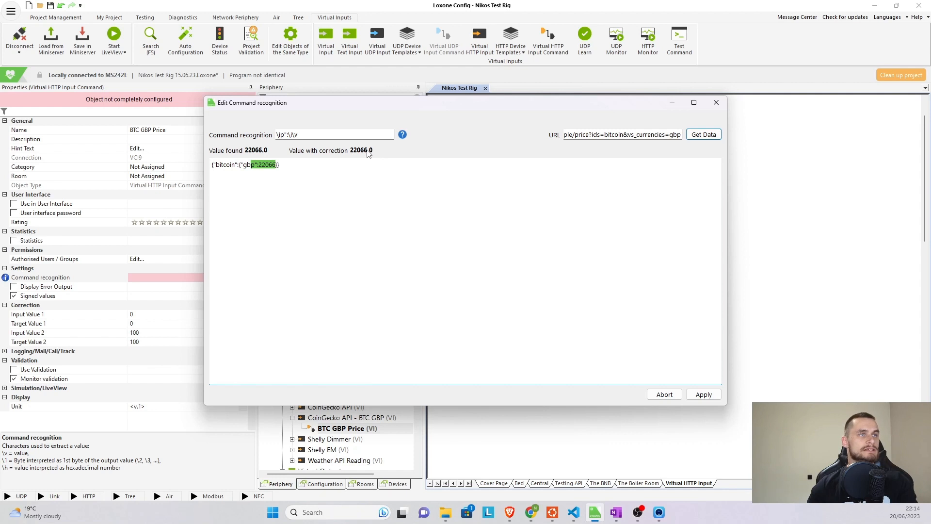
mouse_move(373, 153)
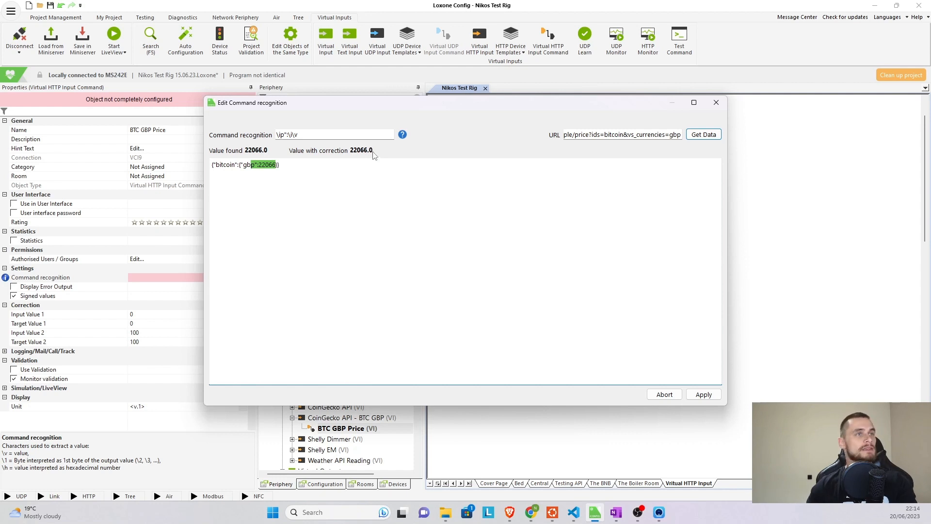
mouse_move(356, 147)
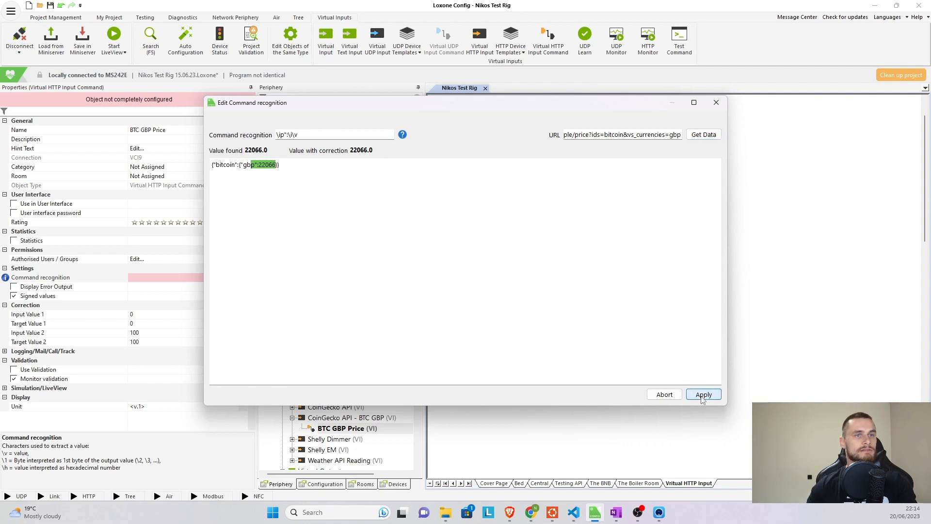
Step: Apply the pattern and set the unit to <v> £, previewing 22076£
click(704, 394)
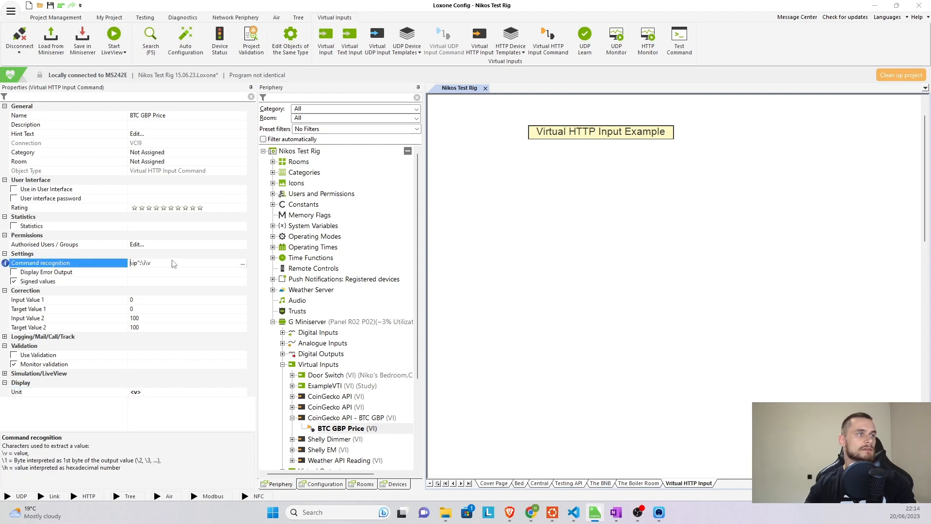
mouse_move(243, 267)
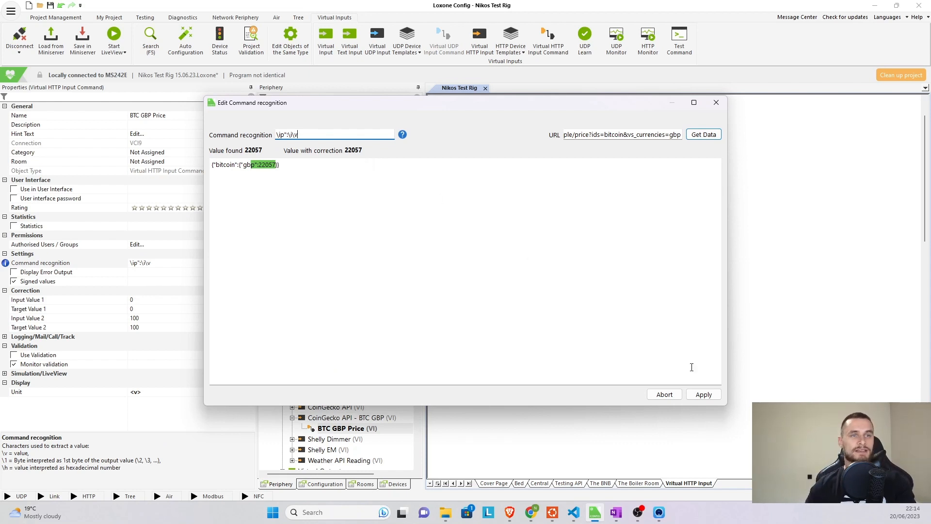
click(703, 394)
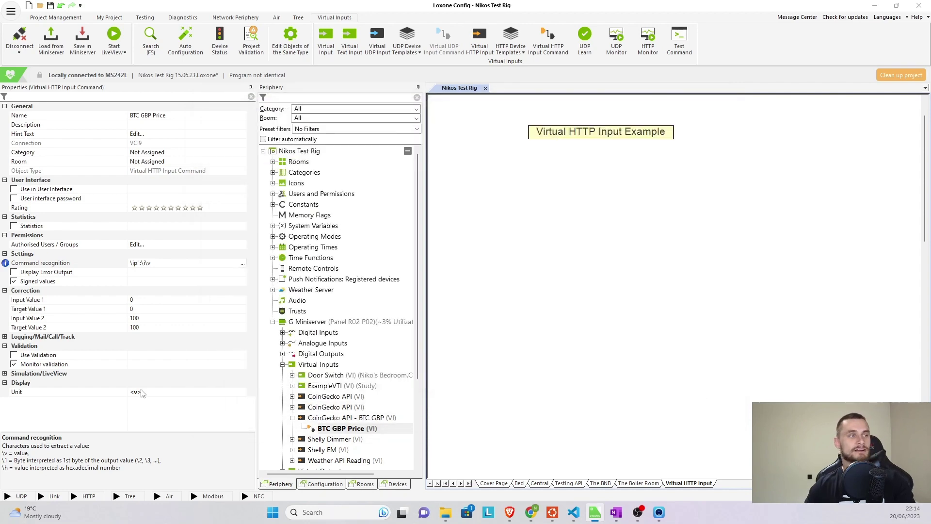
click(17, 392)
text(£)
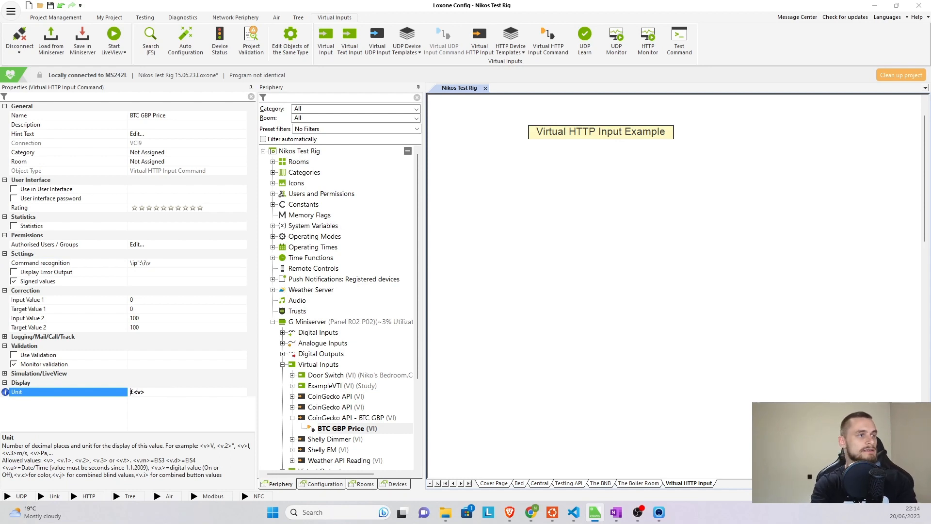
text(<v> £)
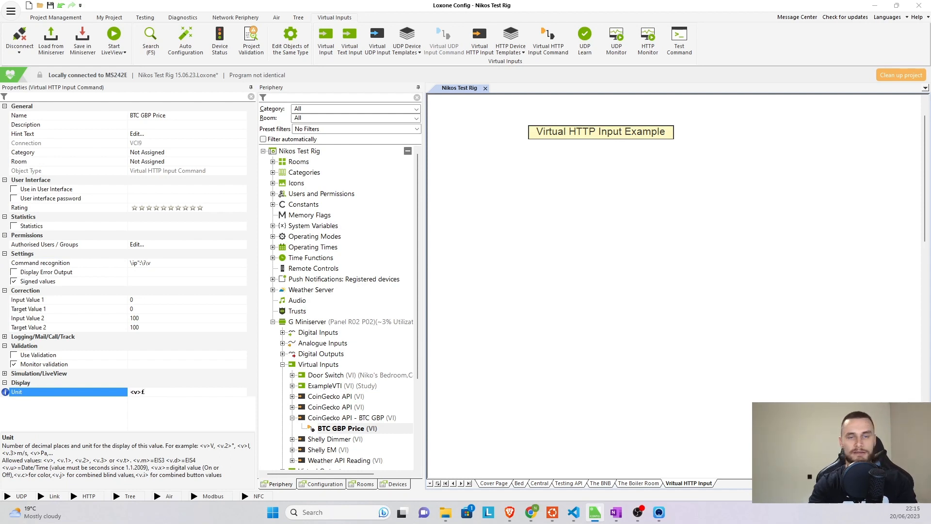
click(137, 391)
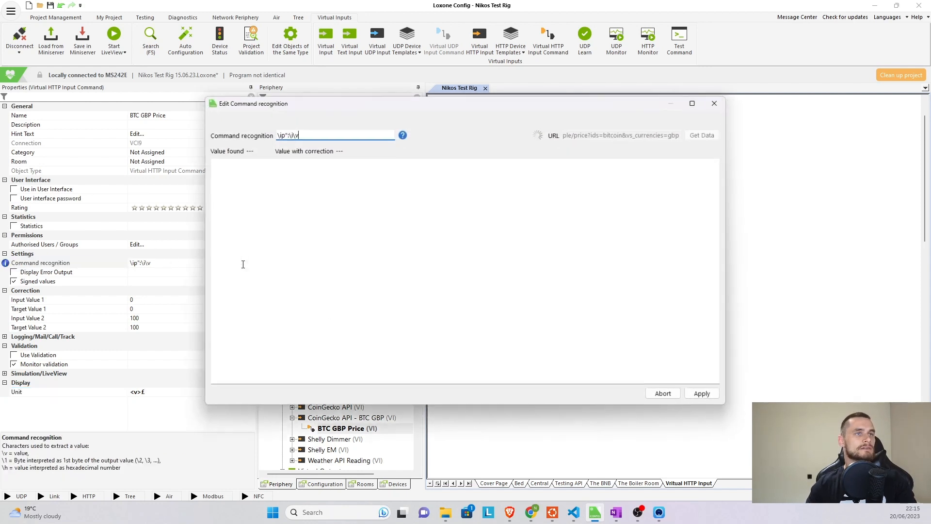
click(703, 135)
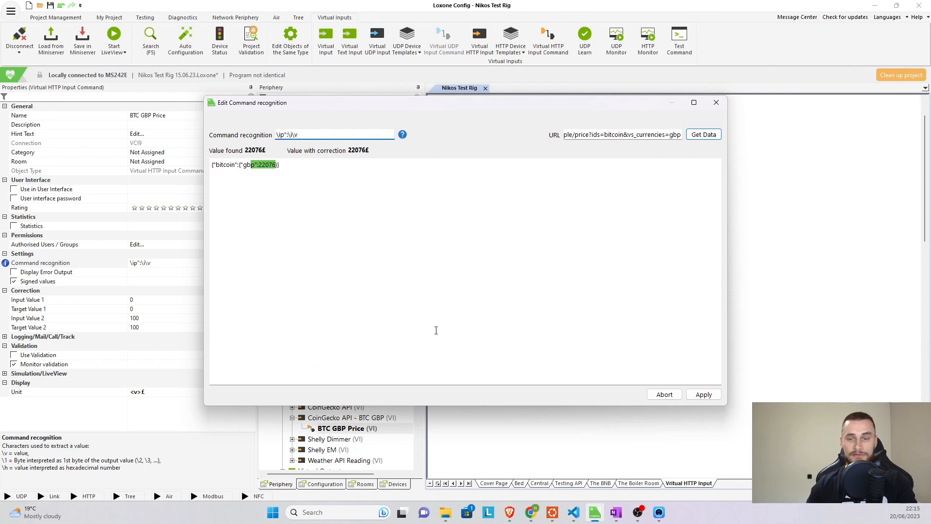
mouse_move(703, 394)
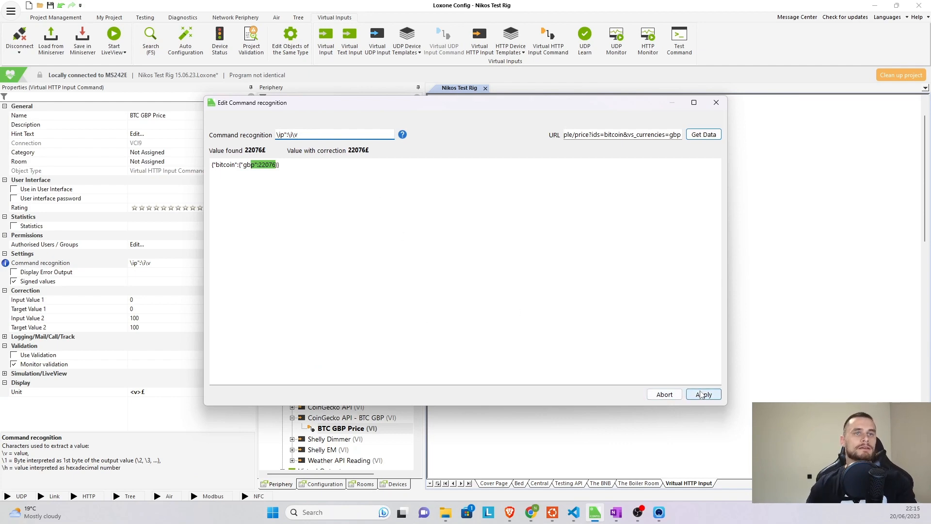
Step: Apply the edit, save to the Miniserver, and start LiveView showing 22076£
click(704, 394)
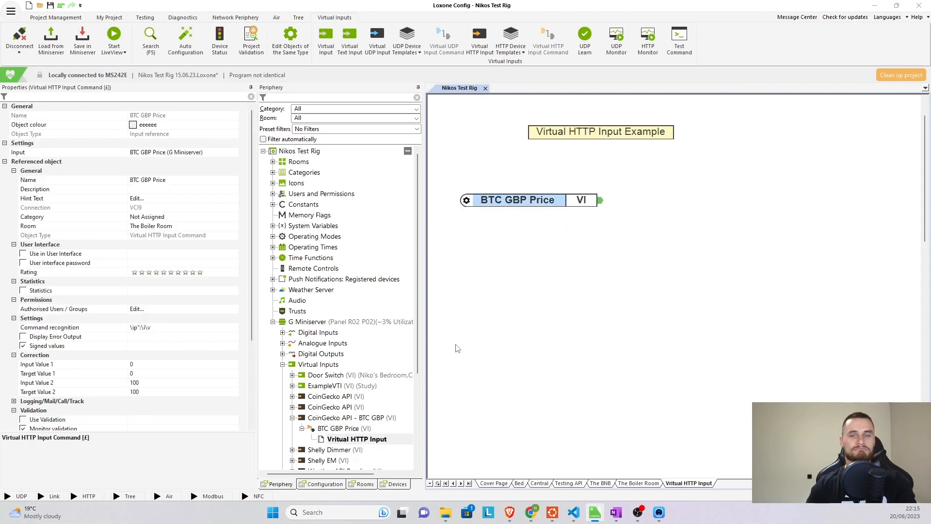
click(82, 40)
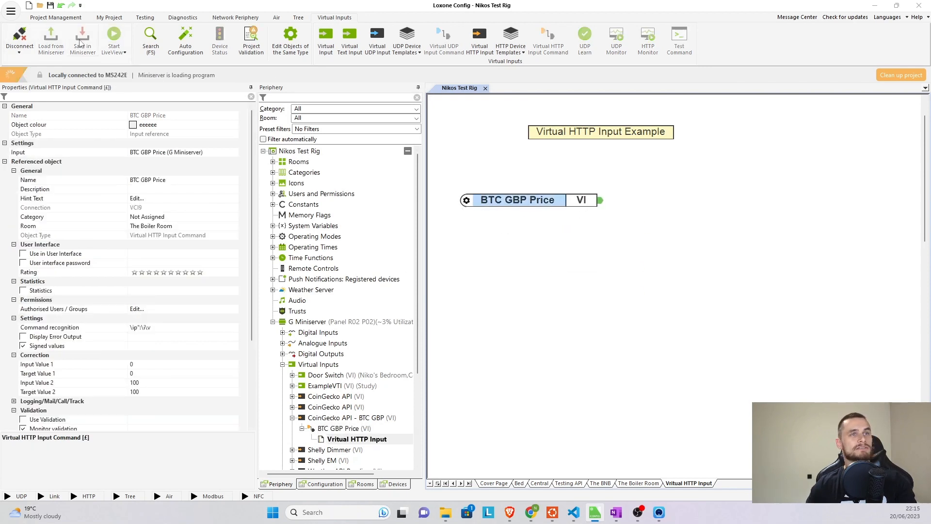
click(82, 41)
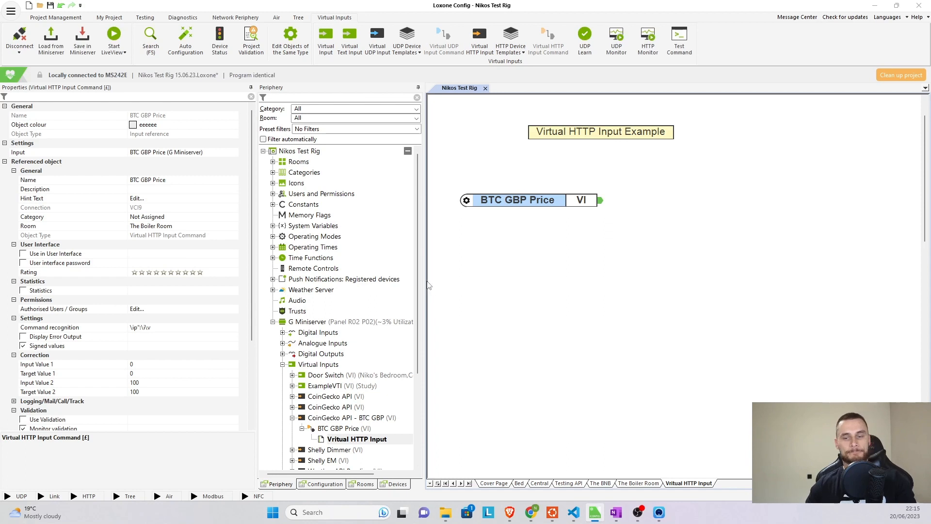
click(113, 39)
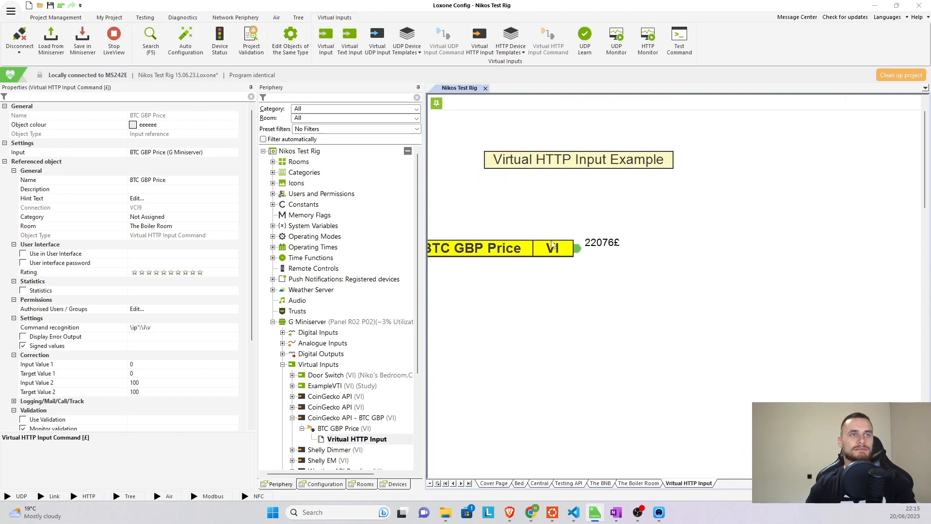
mouse_move(563, 330)
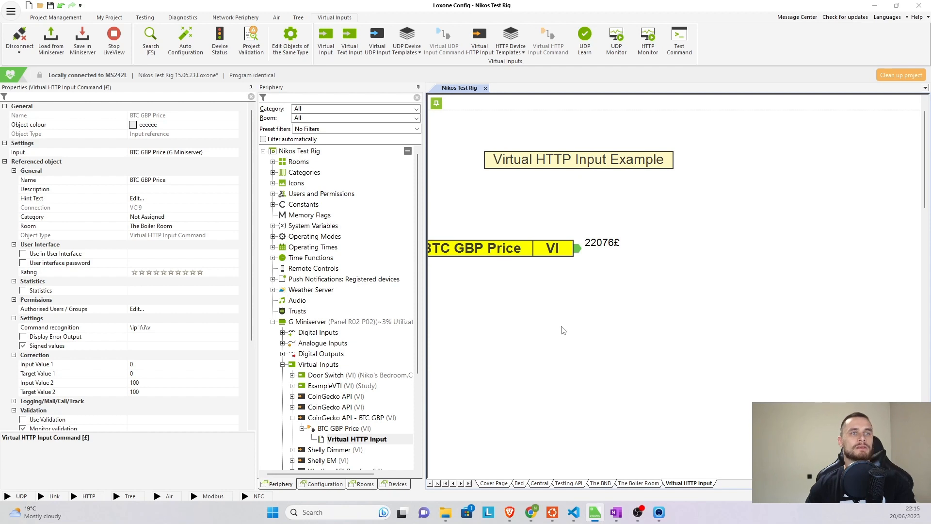
mouse_move(702, 360)
text(s)
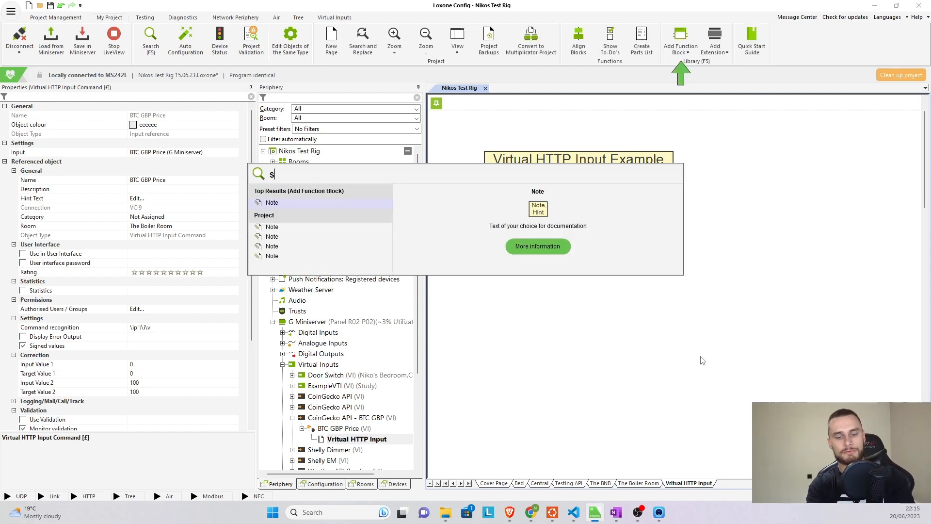
Step: Add a Status block whose first rule checks I1 against 3000 with text 'Have a party'
text(tatus)
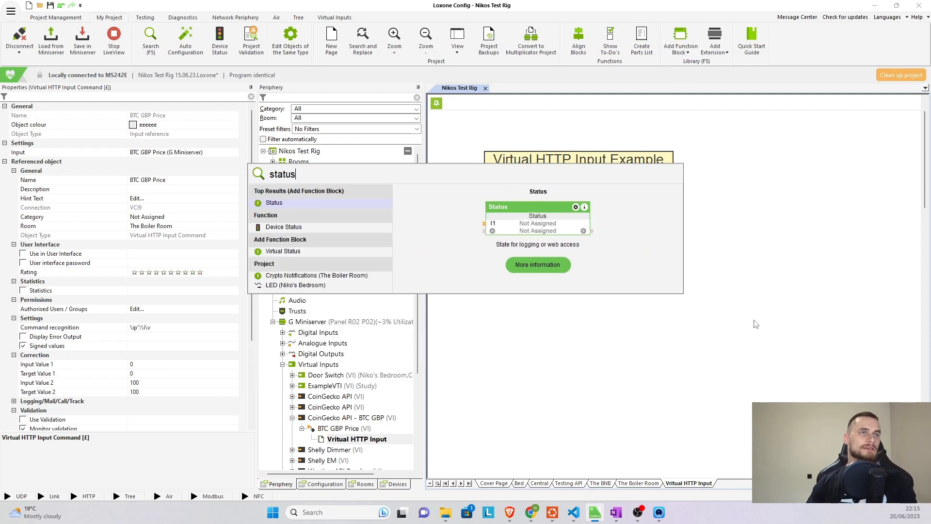
click(273, 203)
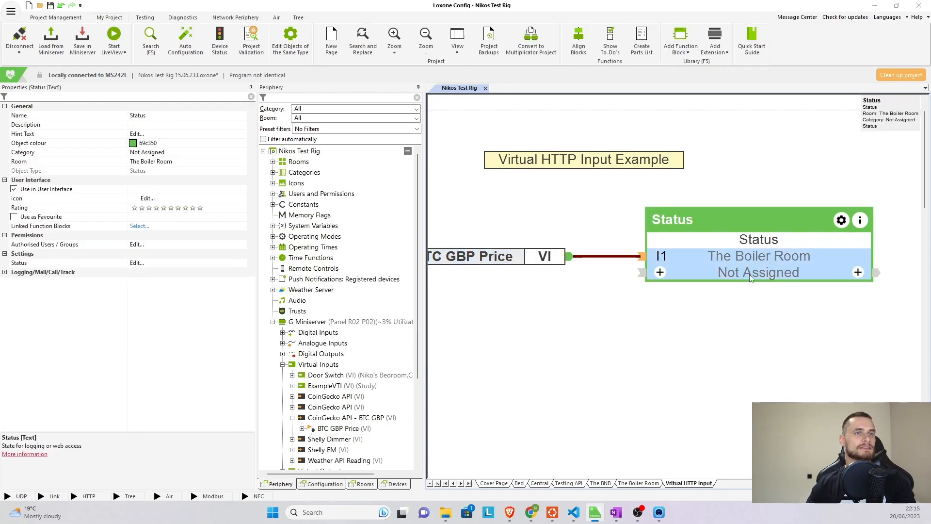
click(137, 262)
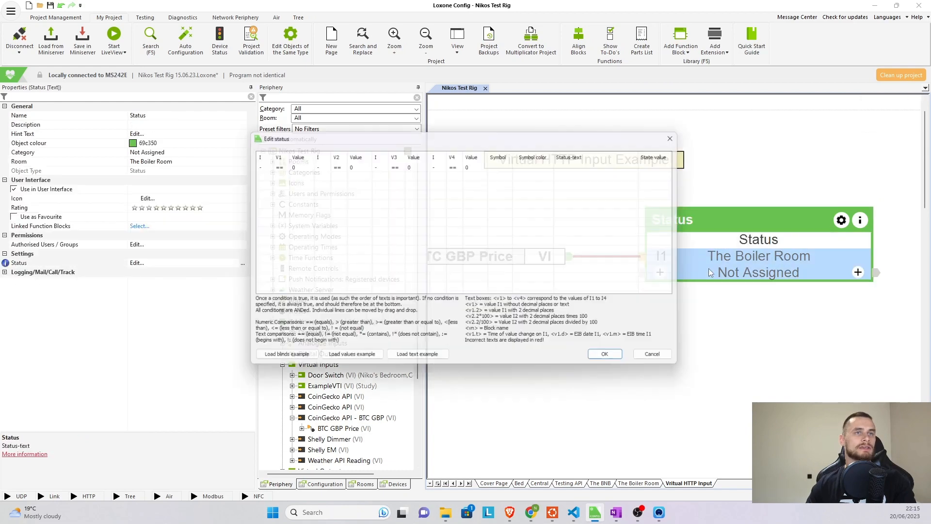
click(258, 163)
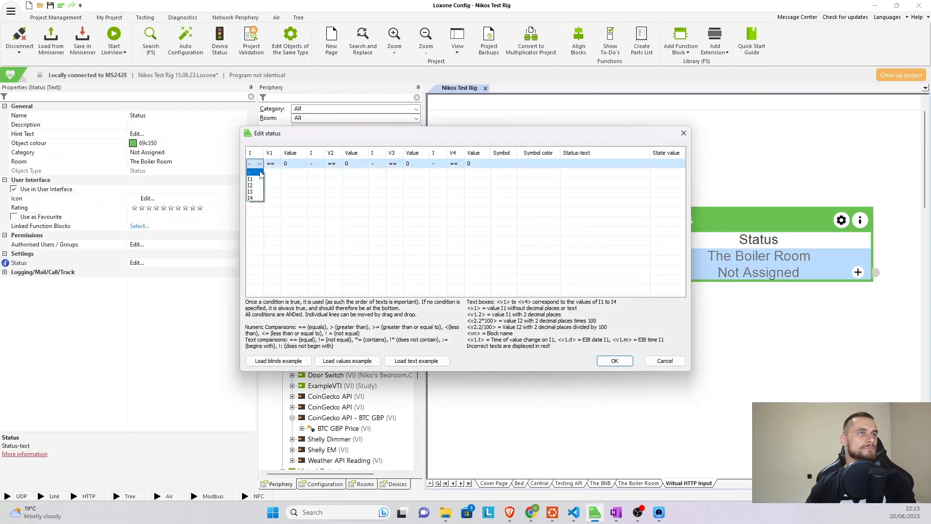
click(250, 179)
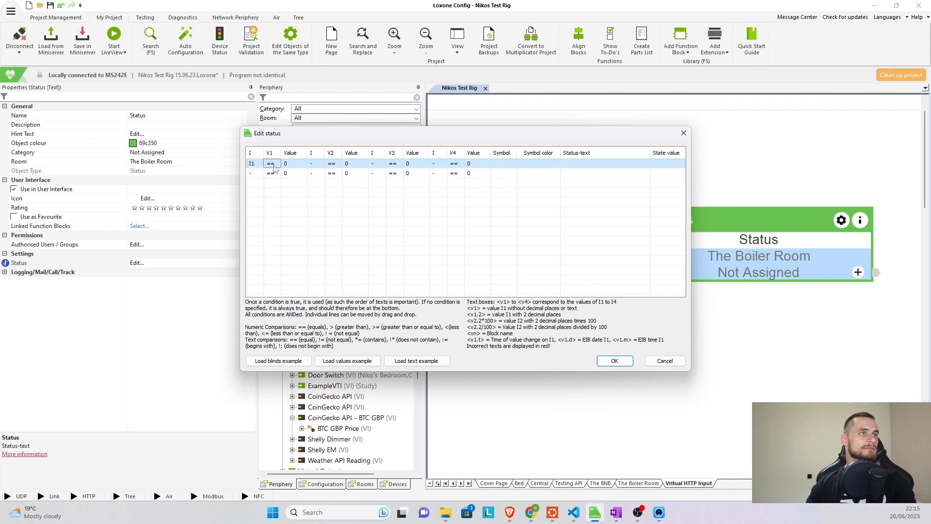
click(270, 163)
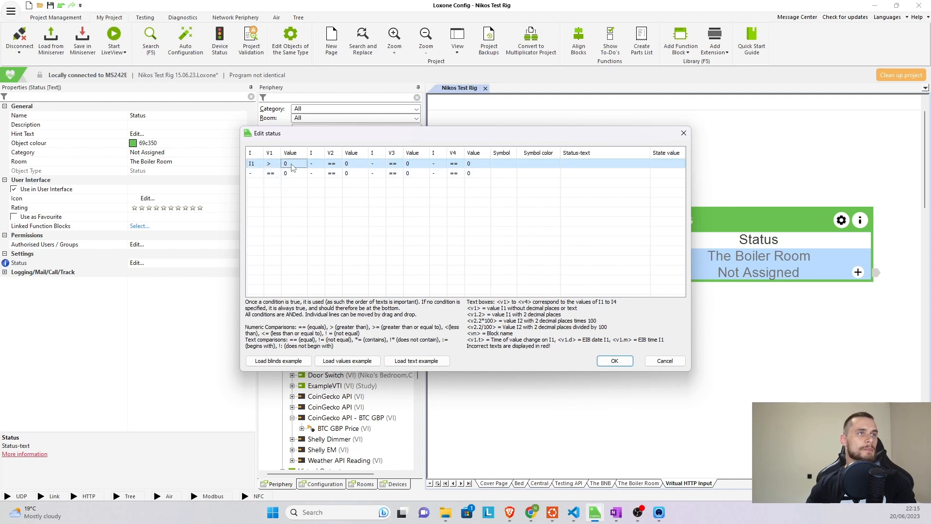
text(3000)
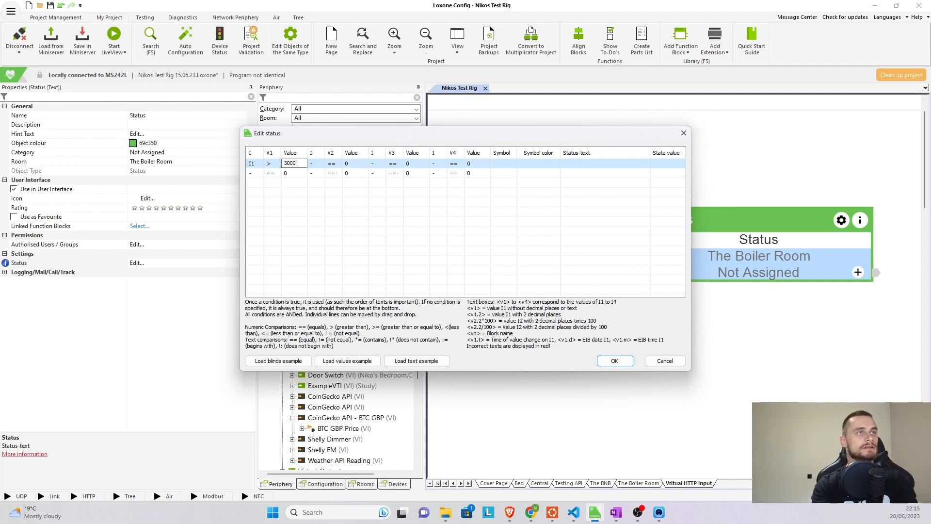
click(605, 163)
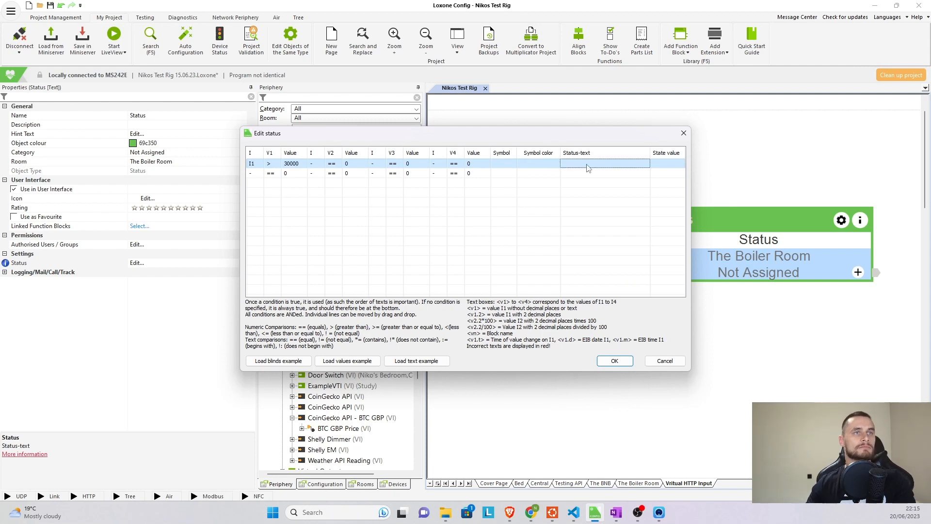
mouse_move(583, 167)
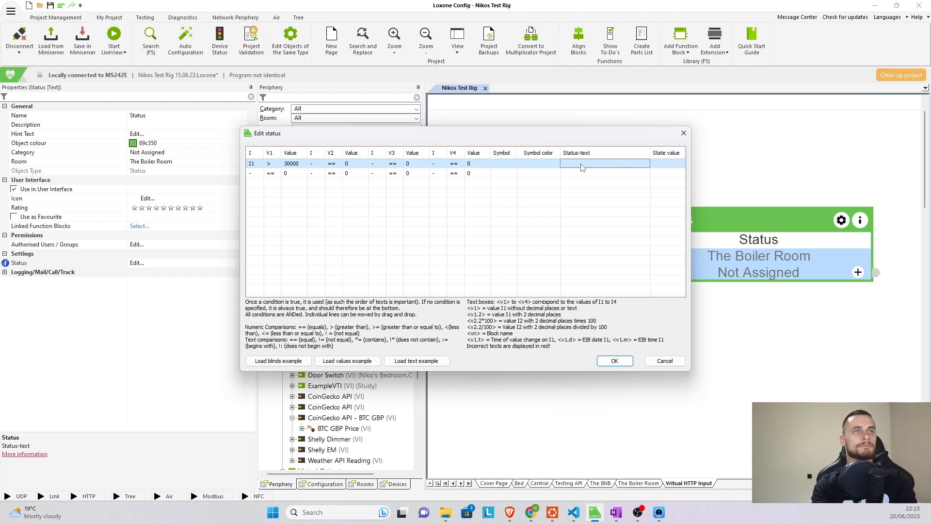
click(604, 163)
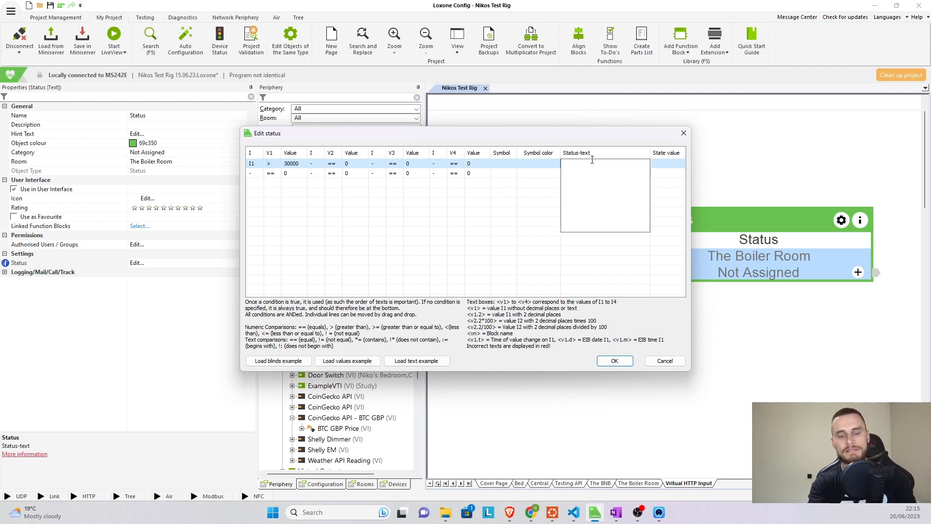
text(Have a partt)
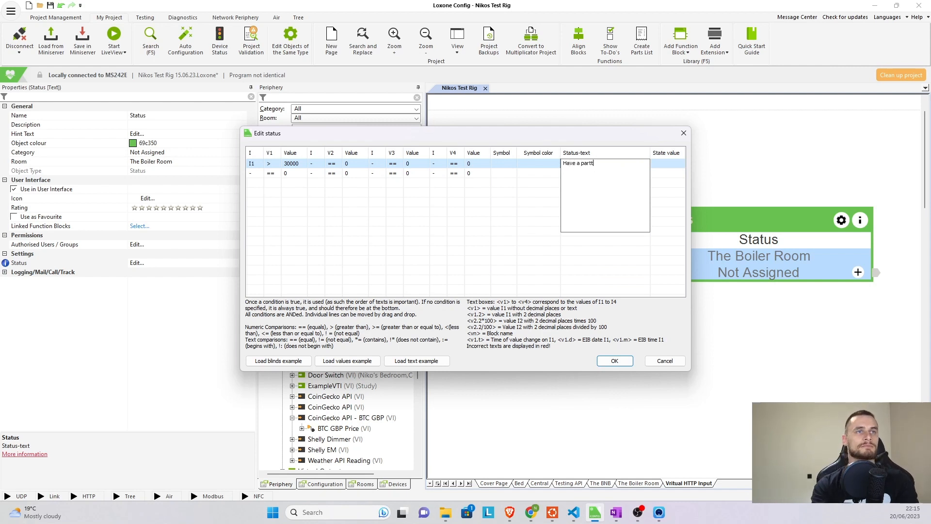
text(y)
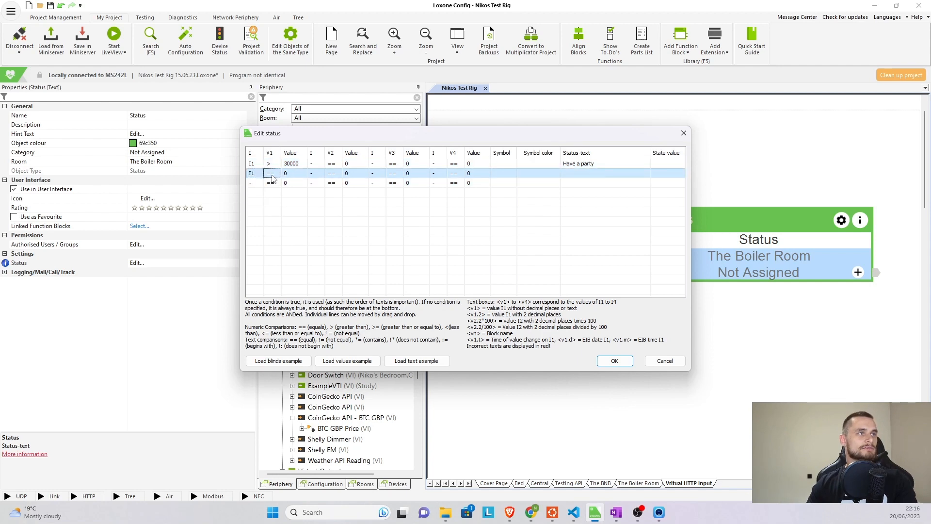
Step: Set rule 2 to I1 <= 20000 with text 'Sit in the shower and cry'
click(271, 172)
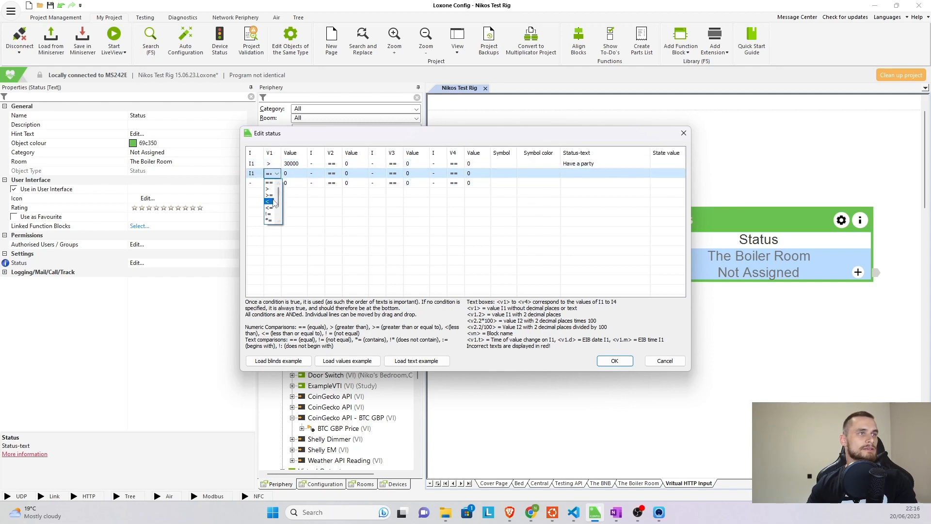
click(268, 201)
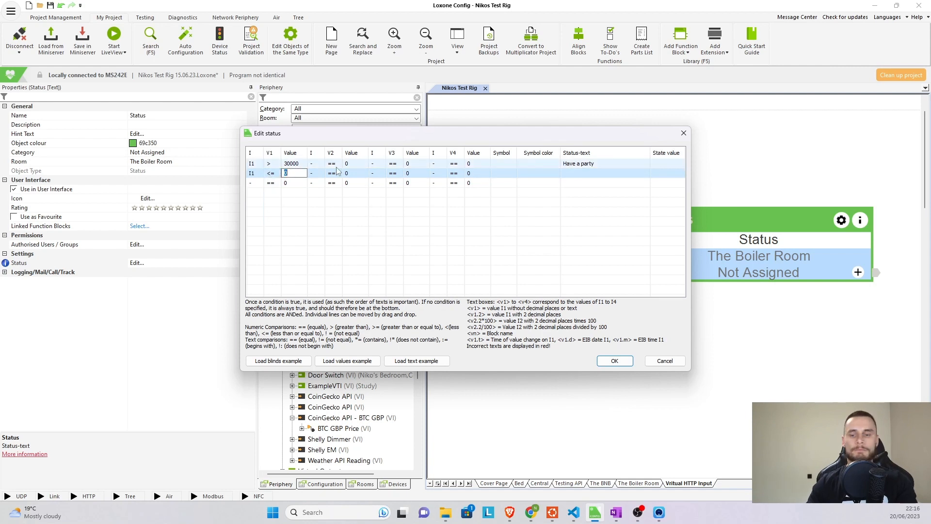
text(20000)
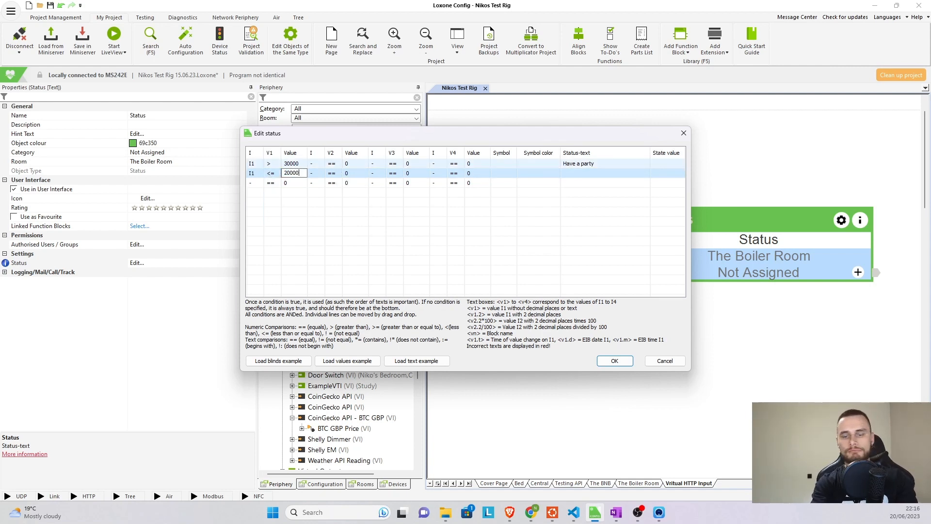
click(605, 172)
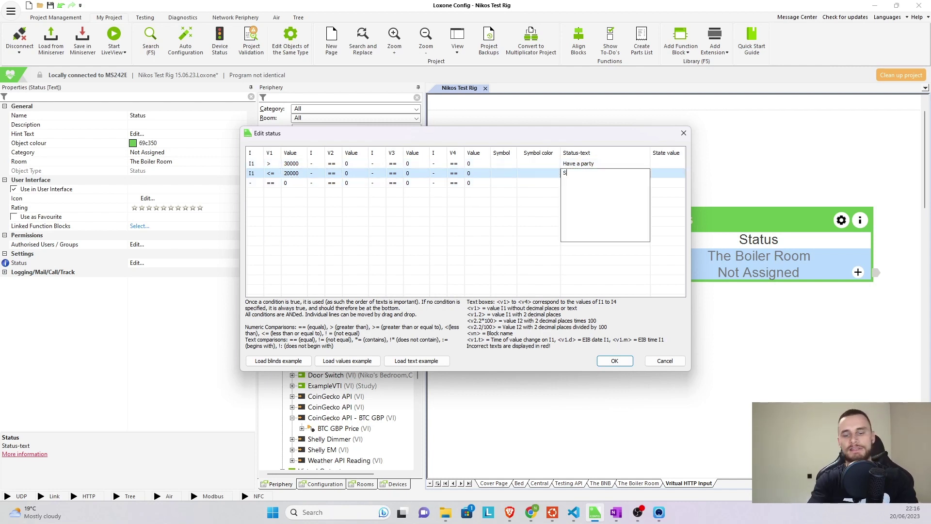
text(Sit in the show)
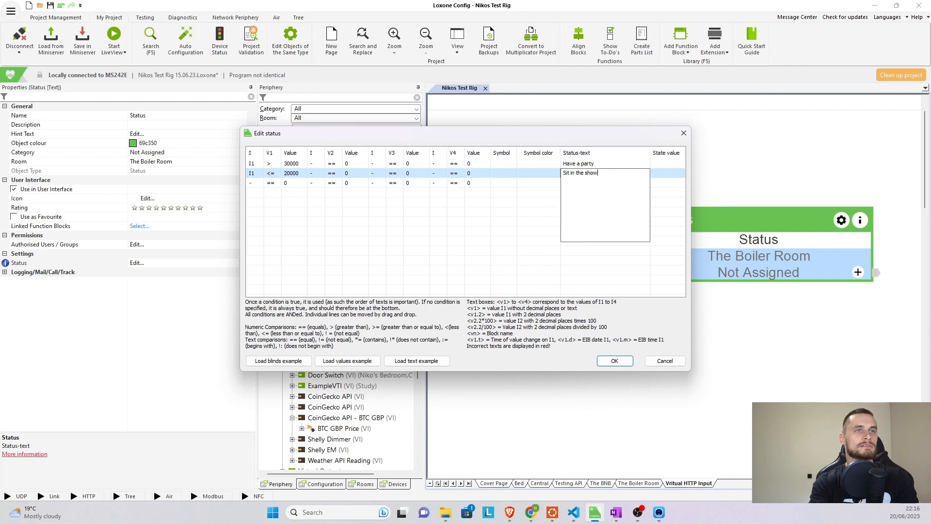
text(er and cy)
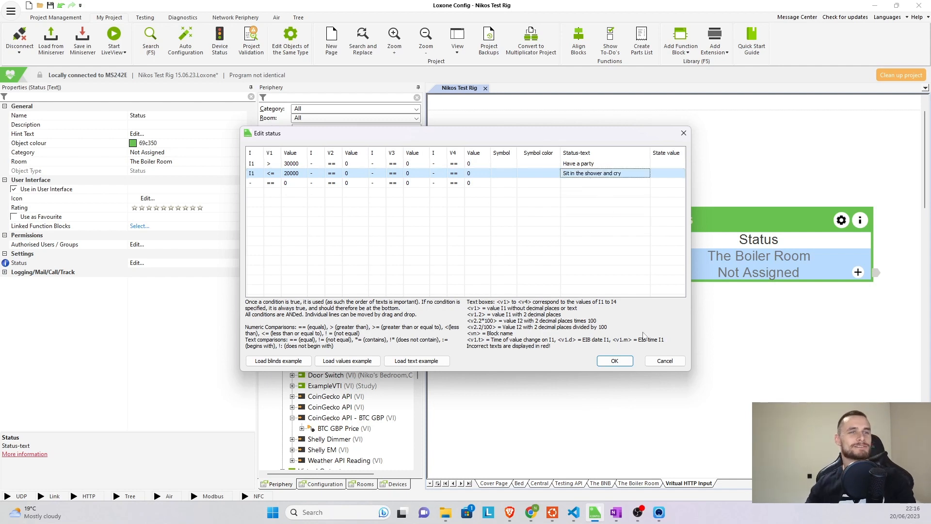
click(614, 361)
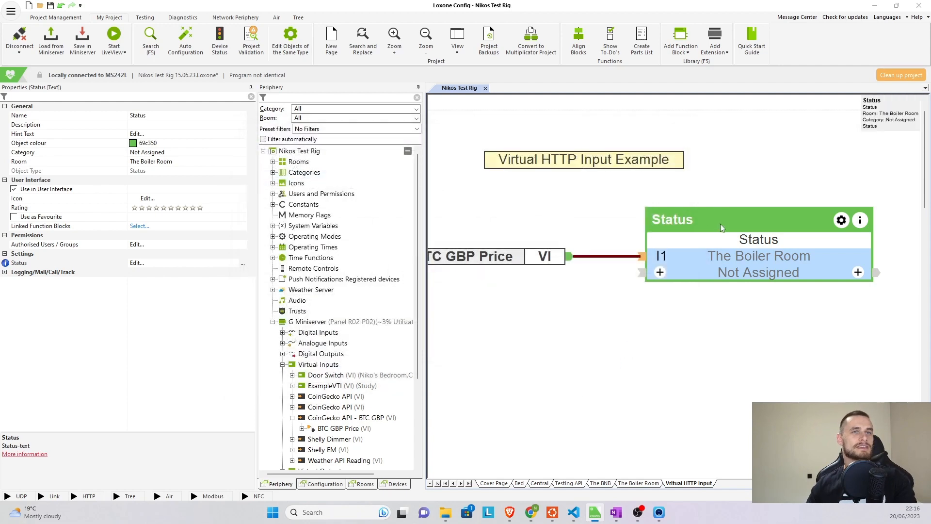
Step: Start LiveView and select the Status block receiving the ~22066£ price
click(82, 43)
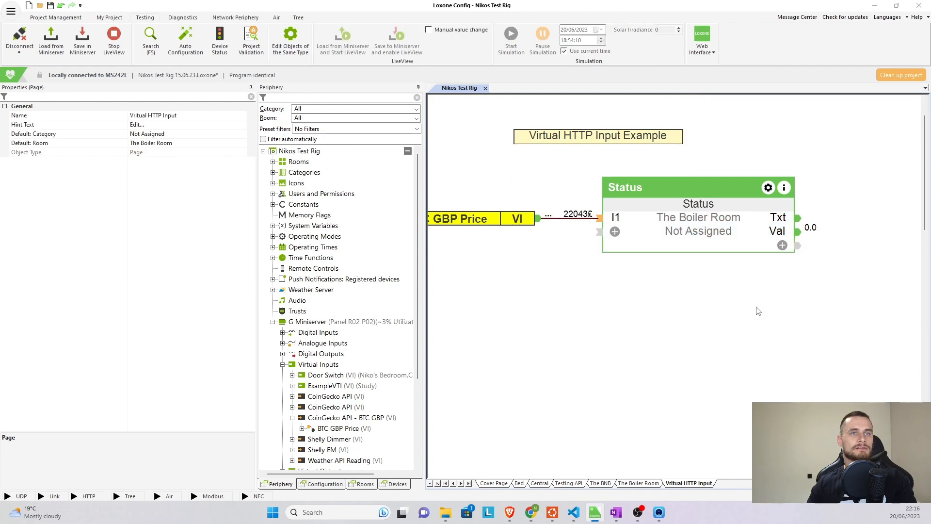
click(456, 218)
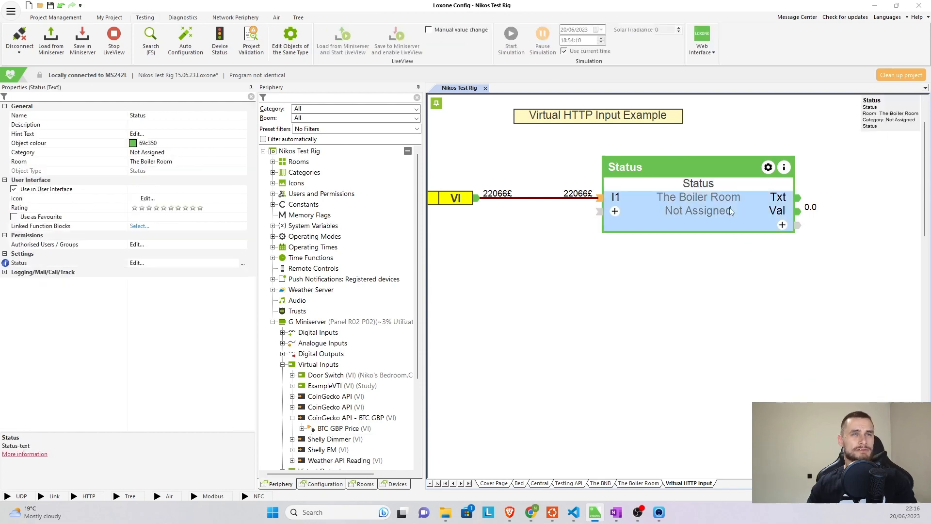
Step: Set the third rule's first condition to I1 > 2000
click(136, 262)
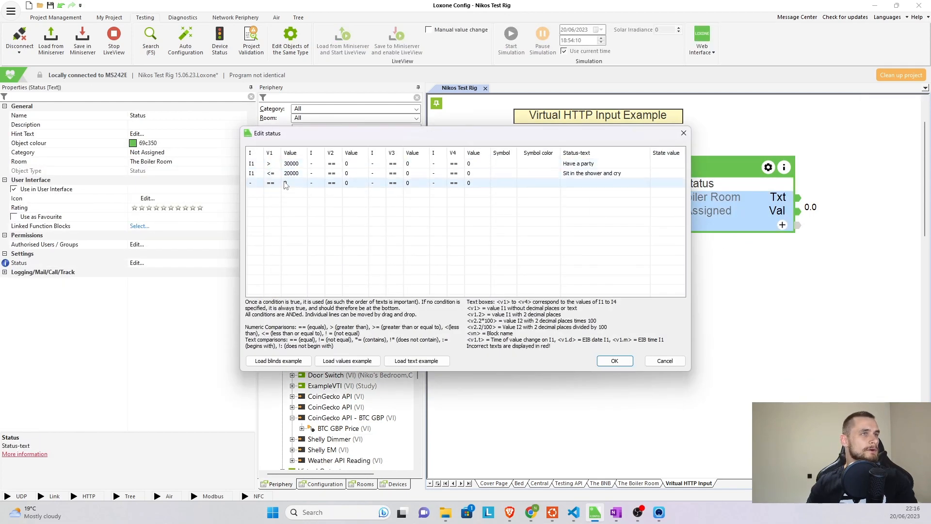
click(256, 183)
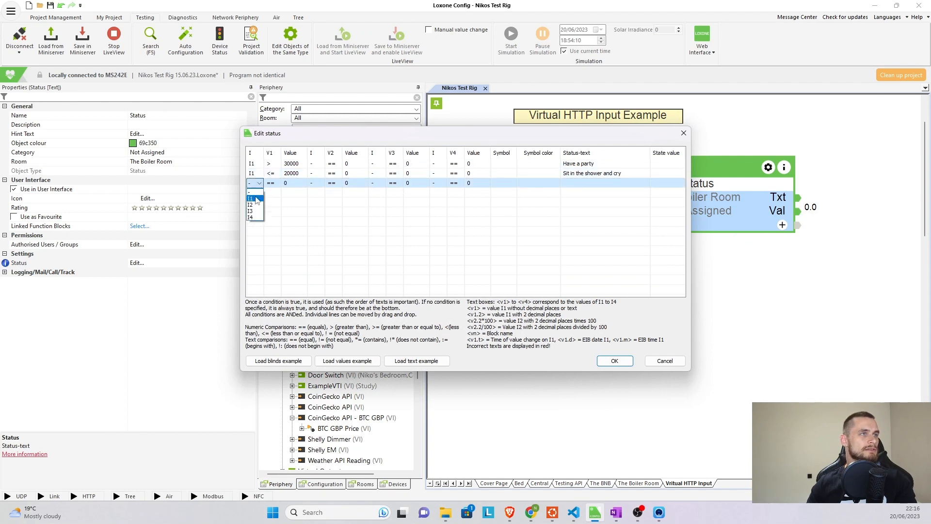
click(250, 199)
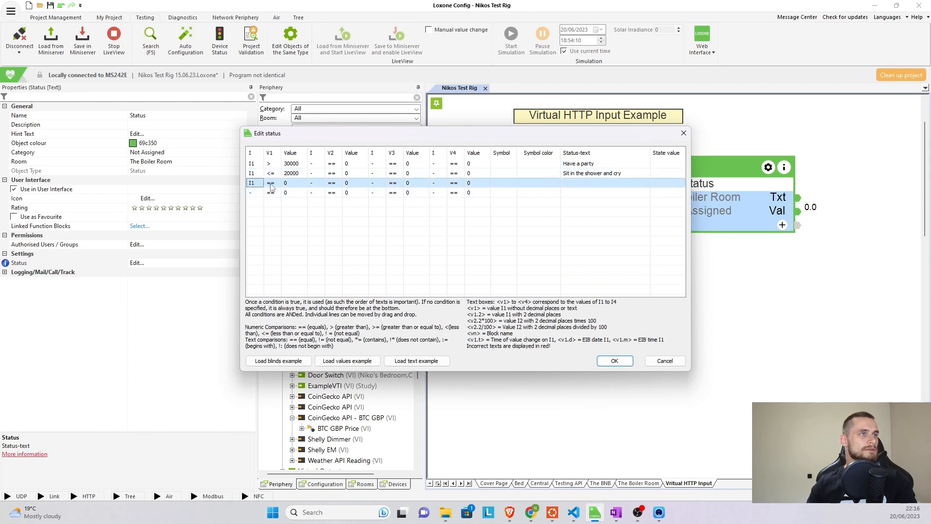
click(276, 183)
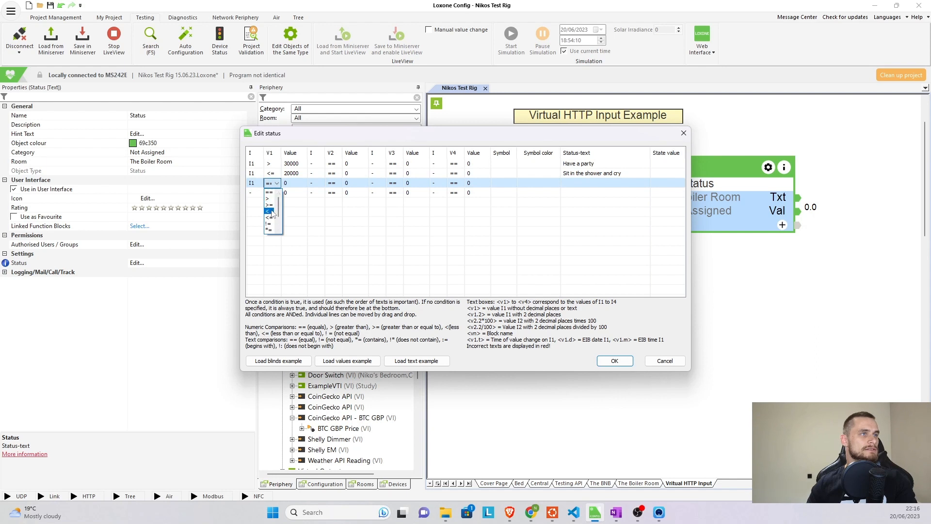
click(268, 201)
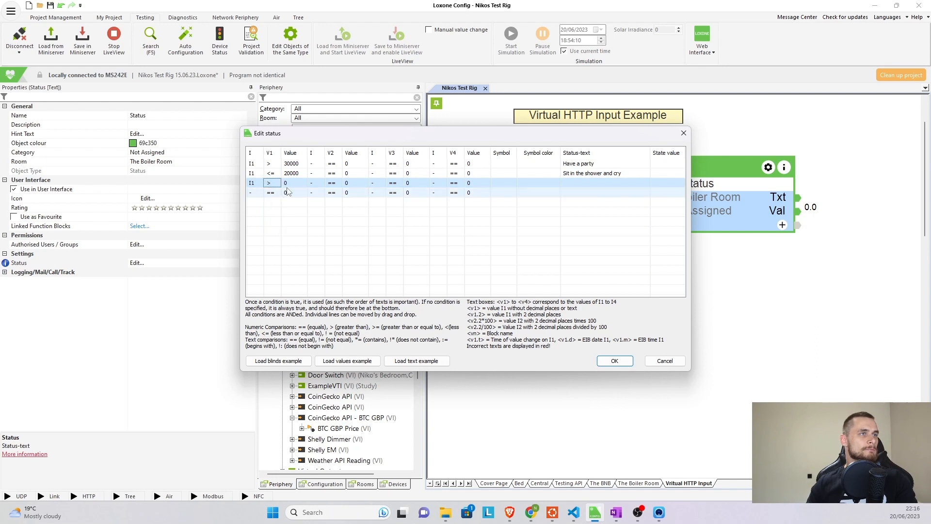
click(271, 183)
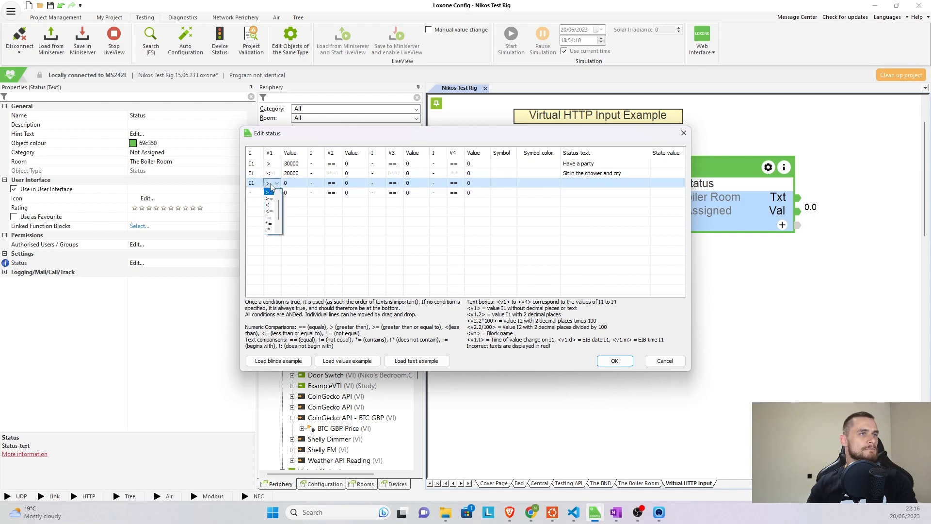
click(268, 190)
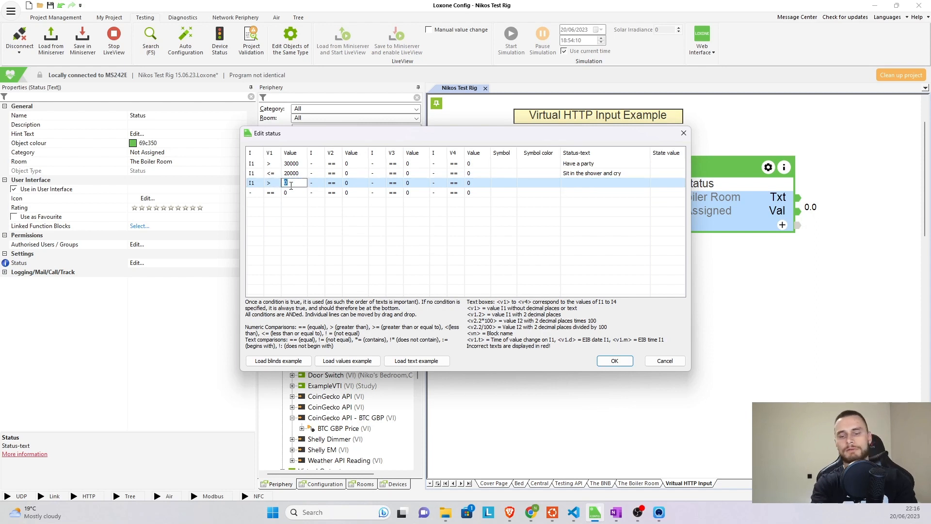
text(2000)
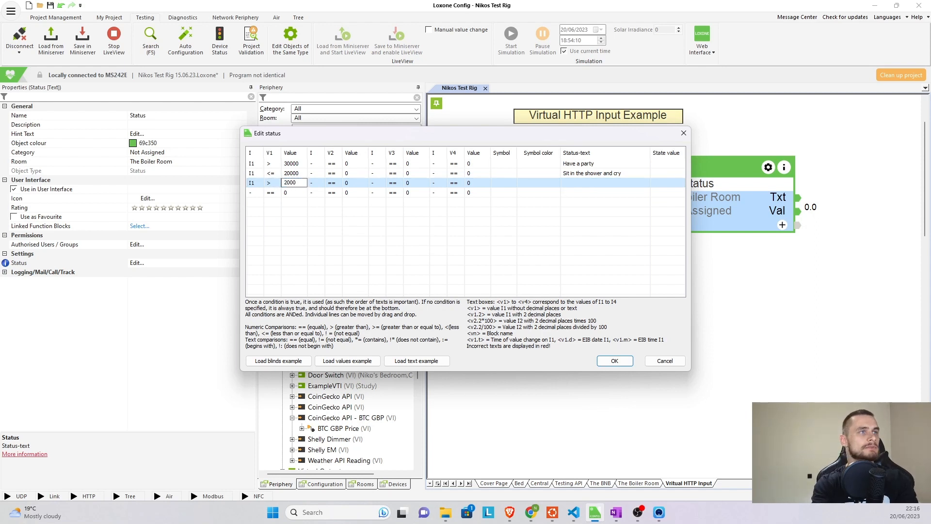
Step: Add the condition I1 <= 29999 with status text 'Chill' and confirm
click(315, 182)
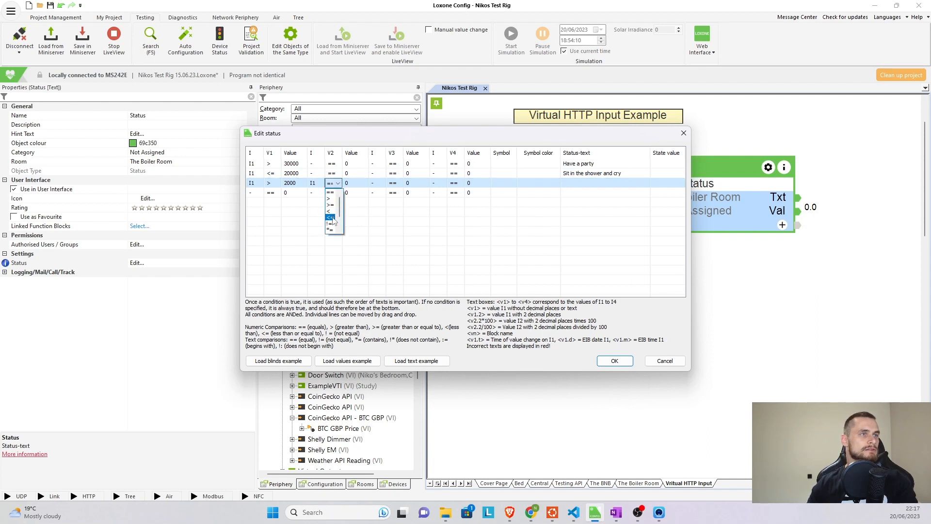
click(330, 215)
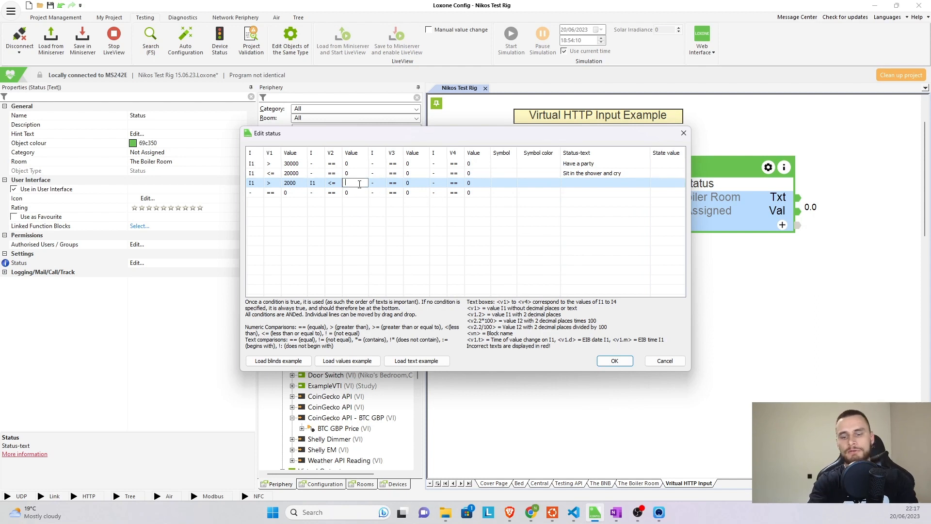
text(29999)
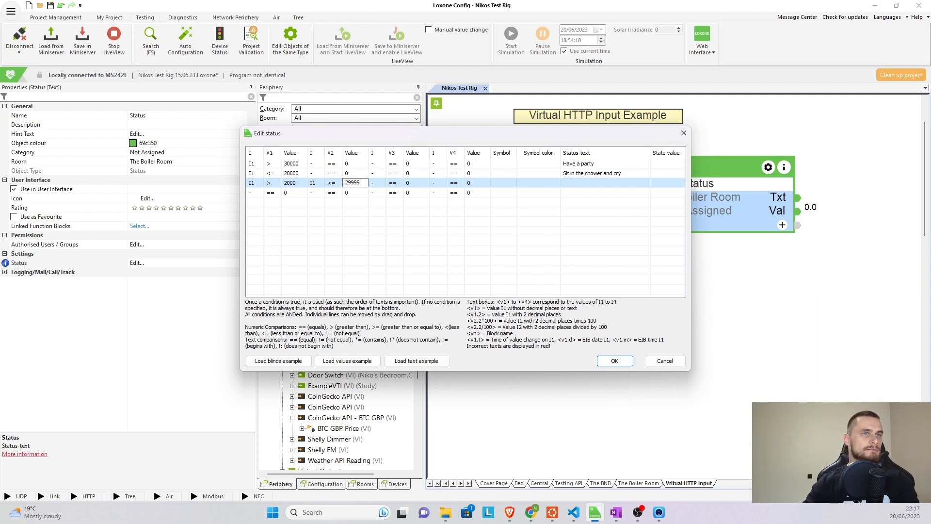
click(605, 183)
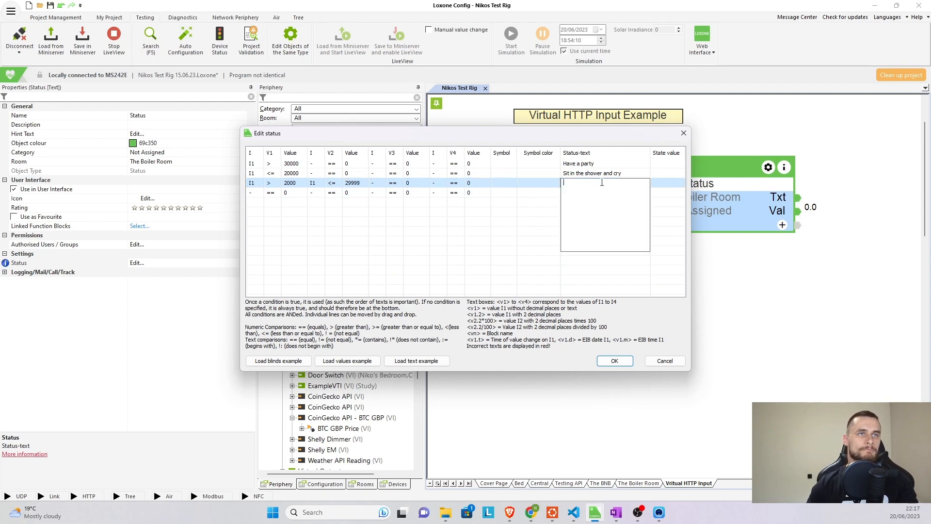
text(Chill)
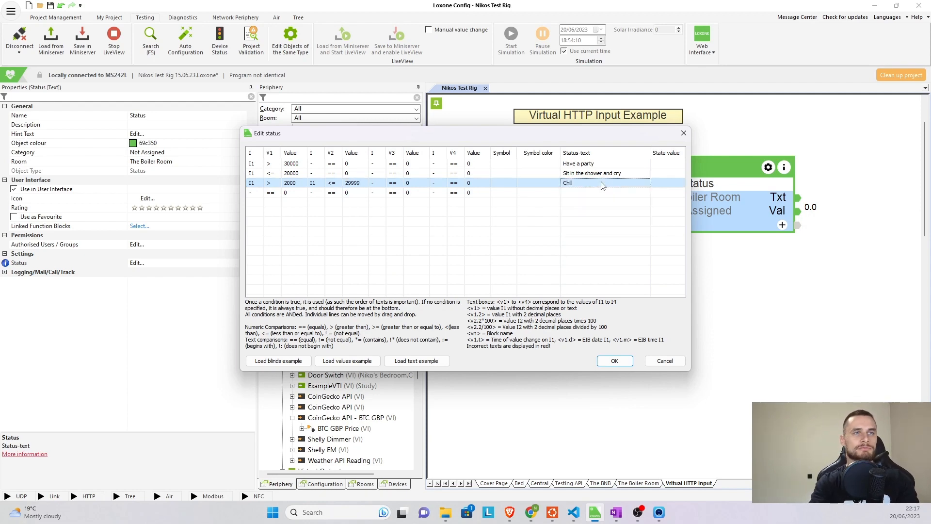
click(614, 361)
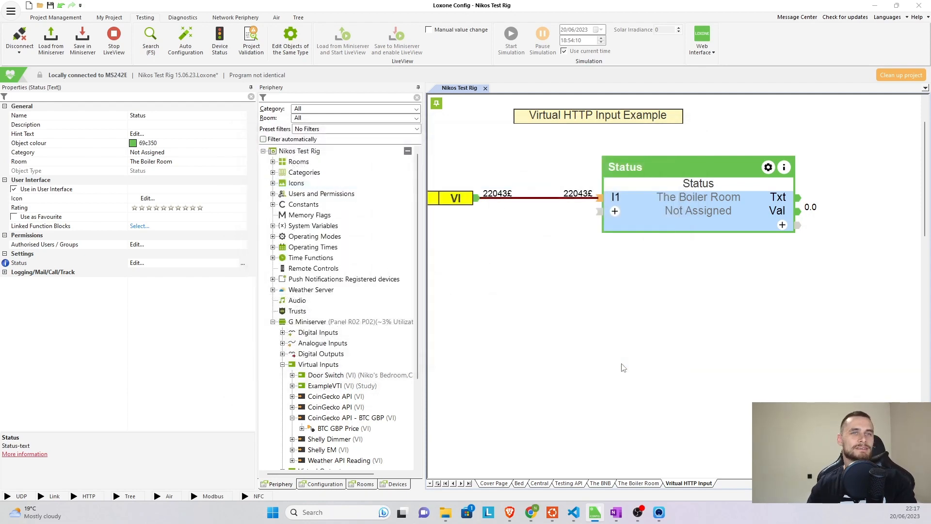
Step: Save the updated rules to the Miniserver and watch the output read 'Chill' at 22082£
click(82, 40)
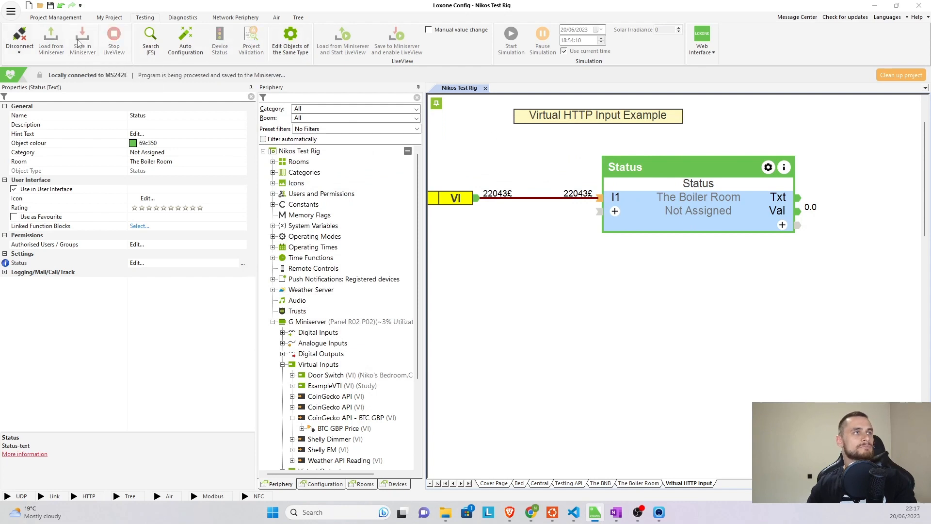
click(82, 40)
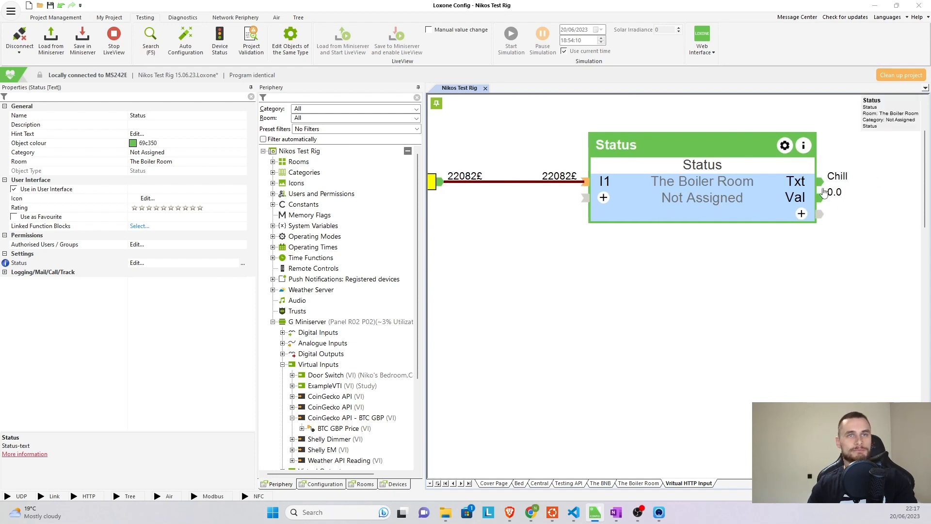
mouse_move(757, 211)
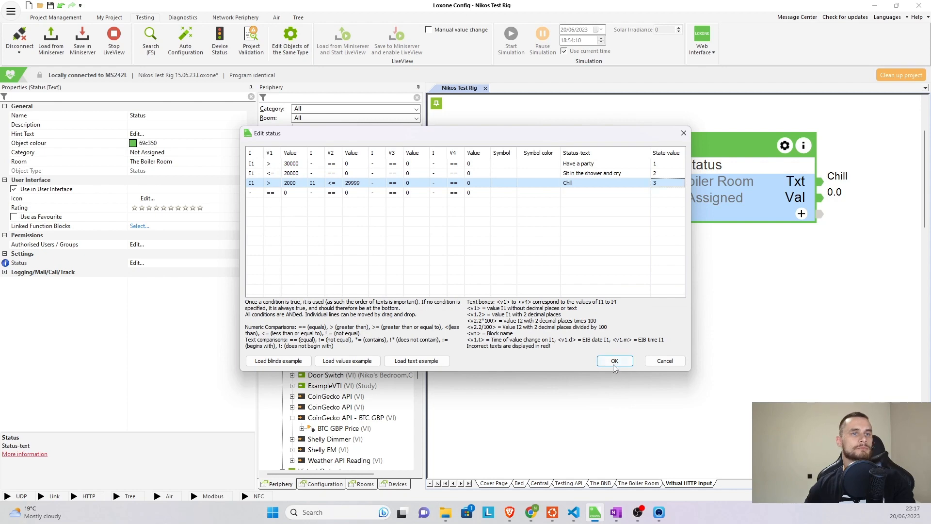
Step: Confirm state values 1, 2 and 3 for the three rules, giving output 3.0
click(613, 361)
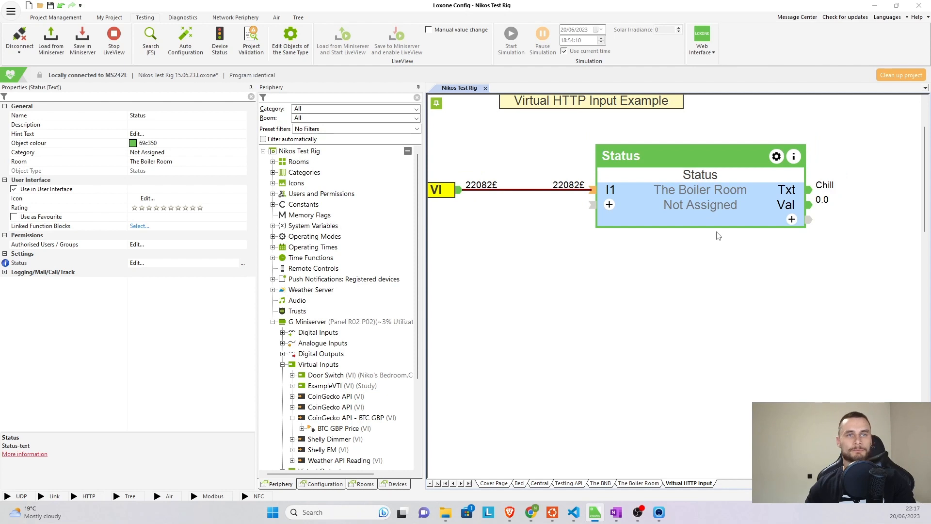
mouse_move(724, 258)
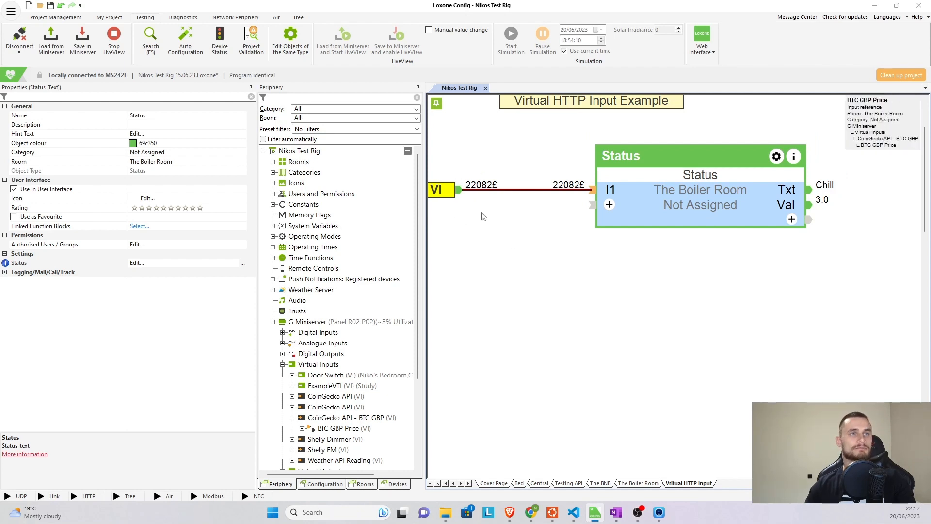
click(699, 190)
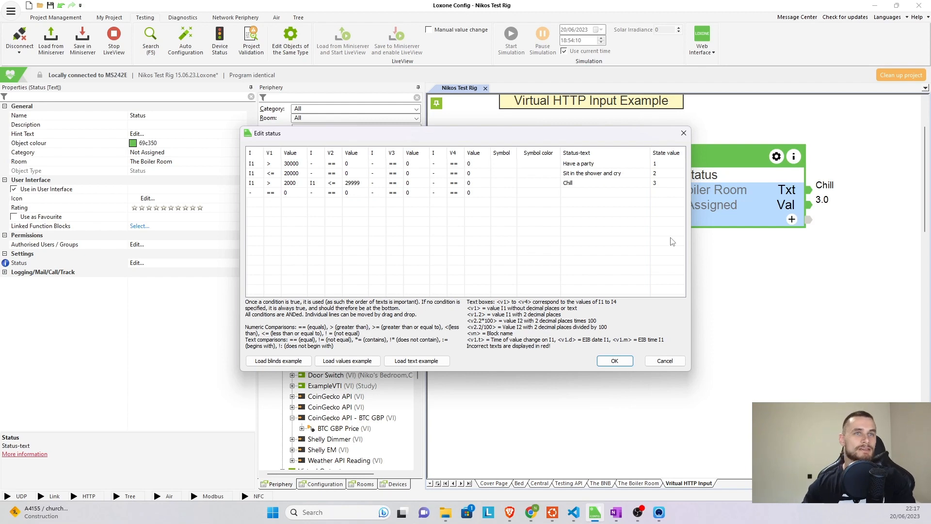
click(614, 360)
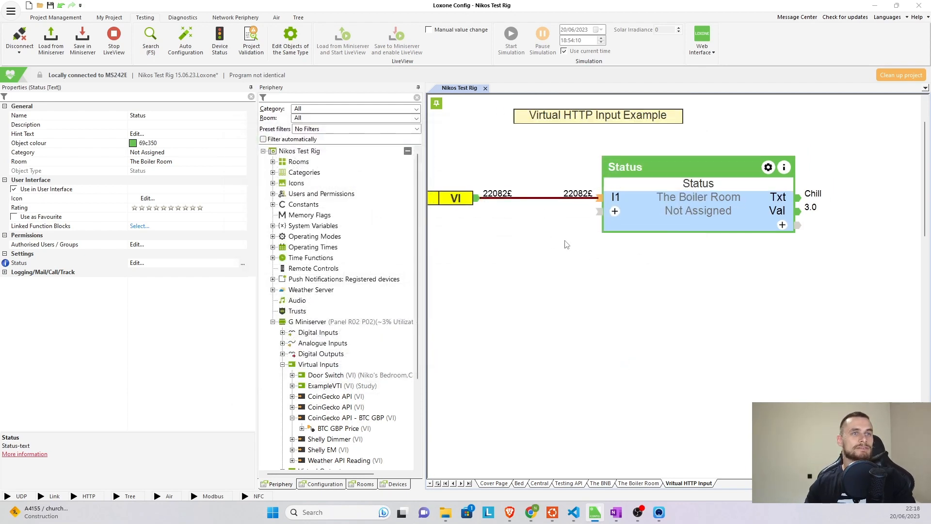